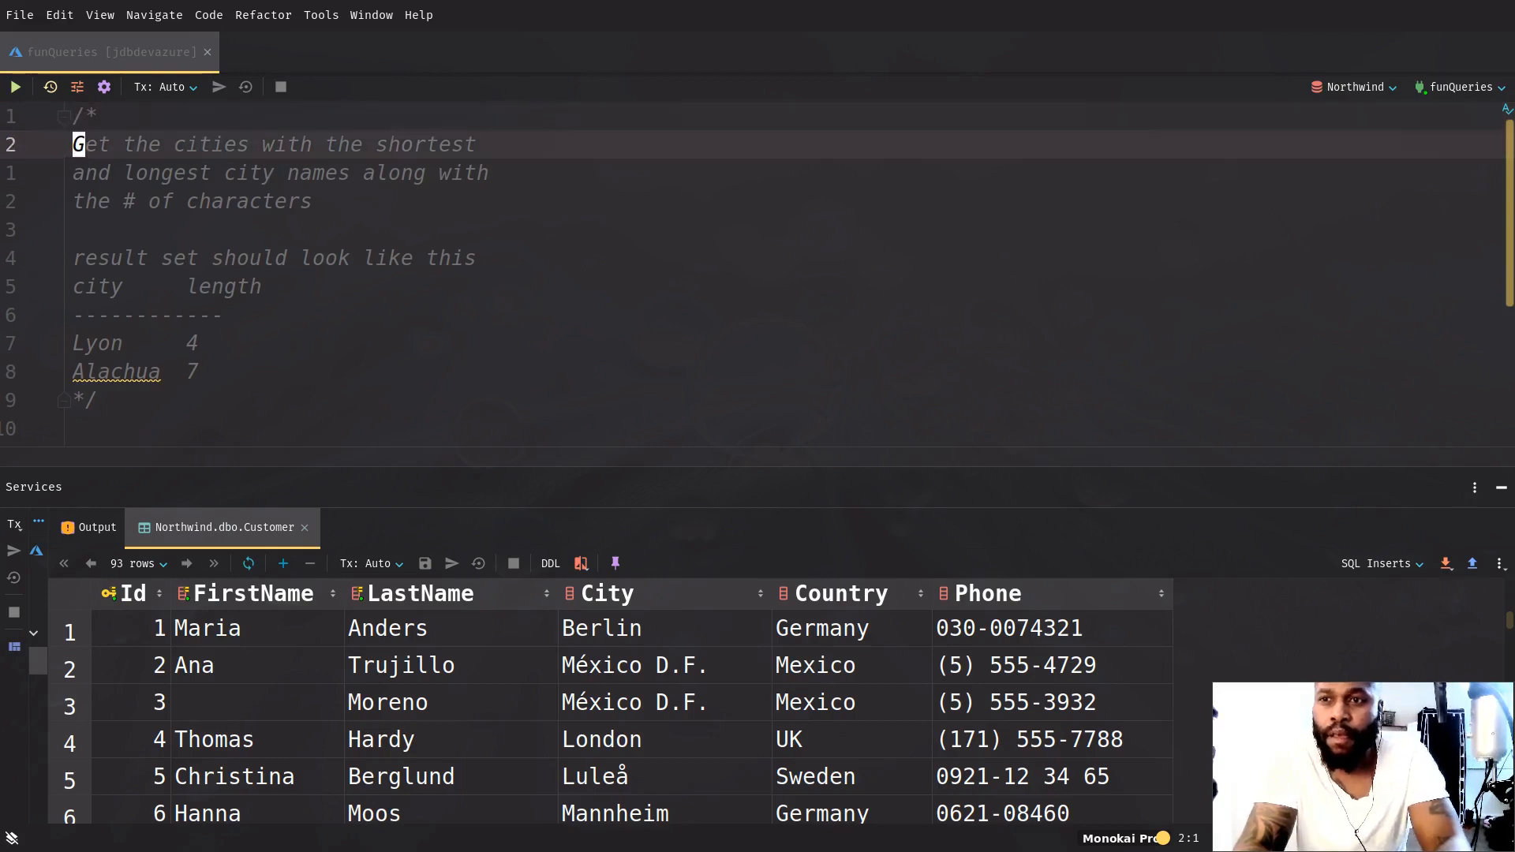
Add a blank line below the task comment in the funQueries script
key("Down")
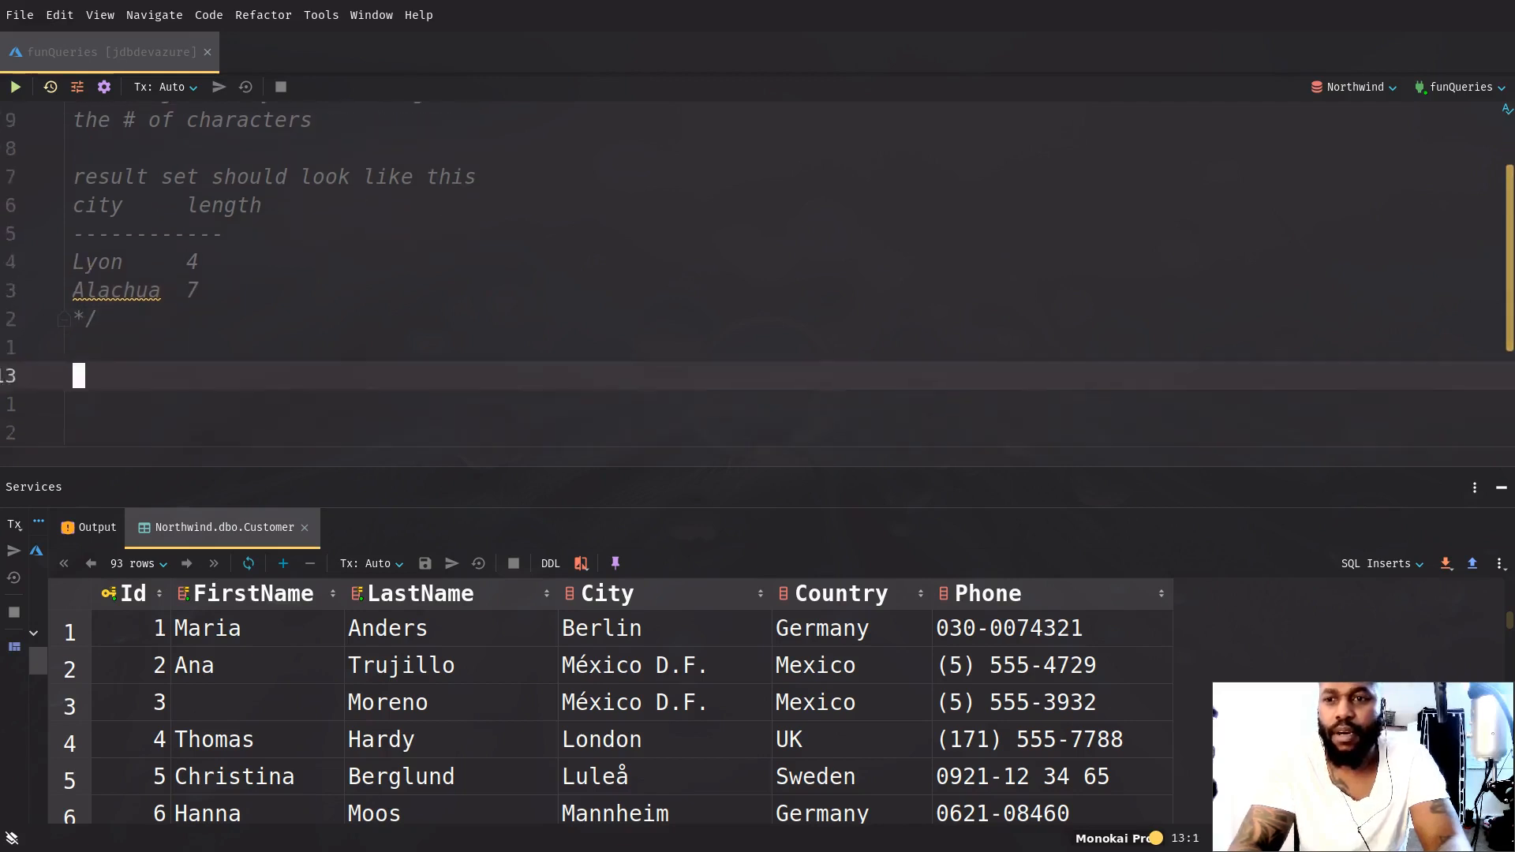
Write a 'select … from Customer' query skeleton with an empty column list
type("slee")
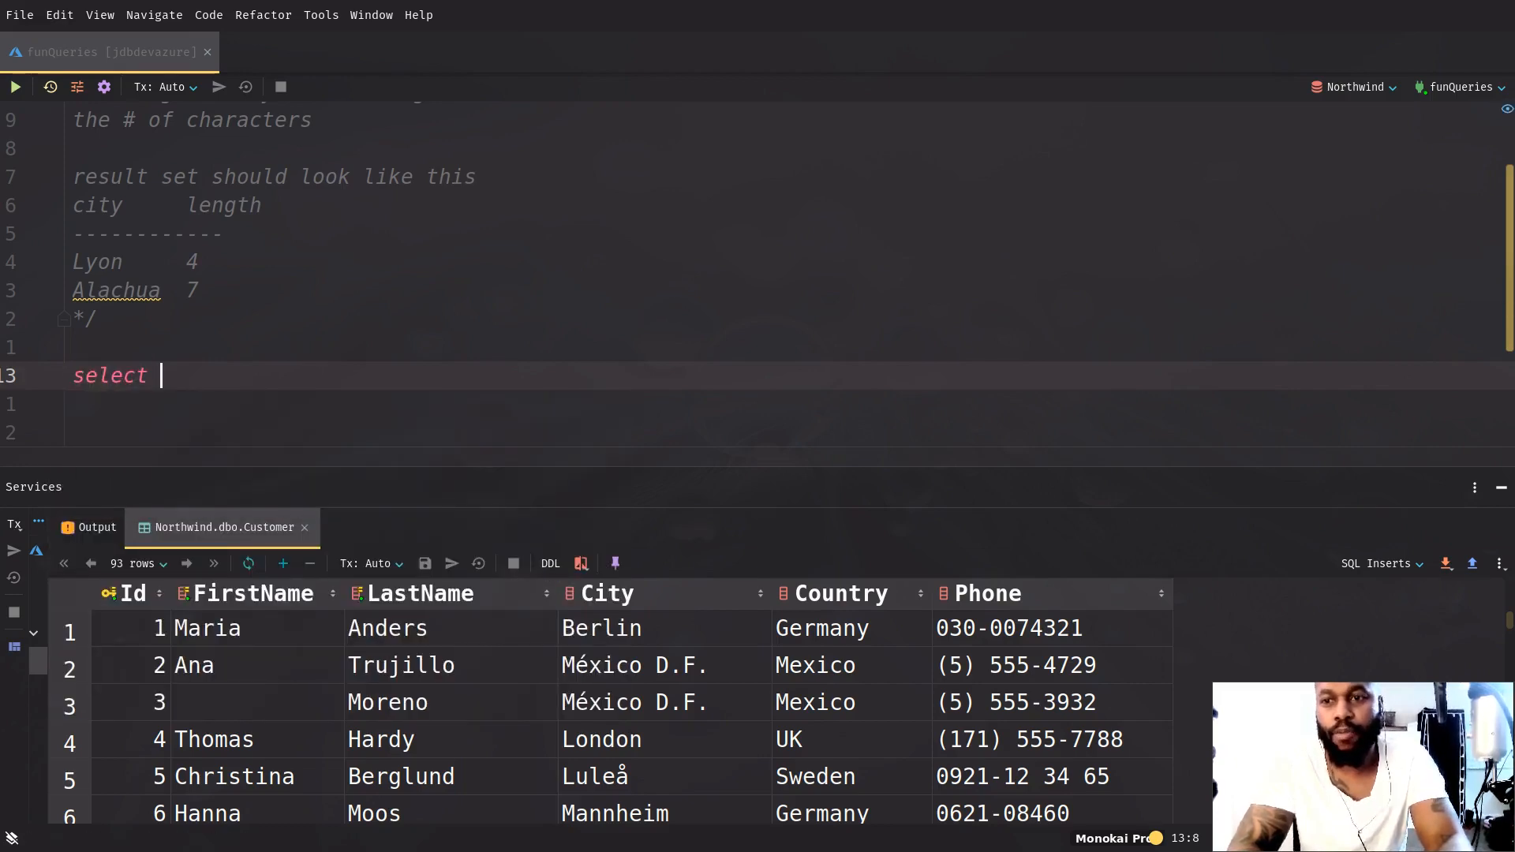
type("* from cus")
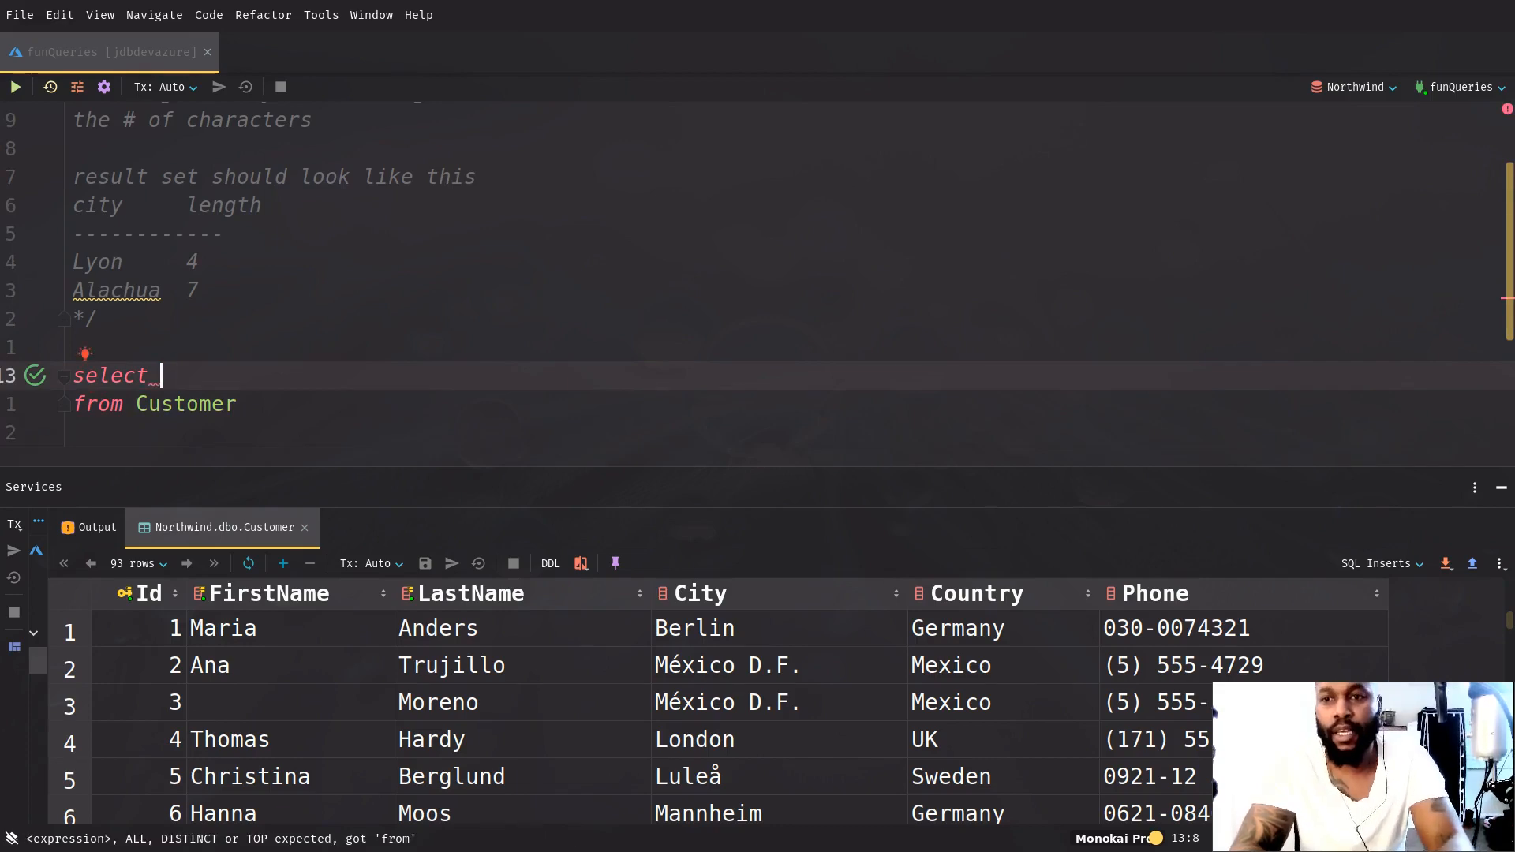
Select len(city) as [length] and city from Customer, then run it
type("len(city")
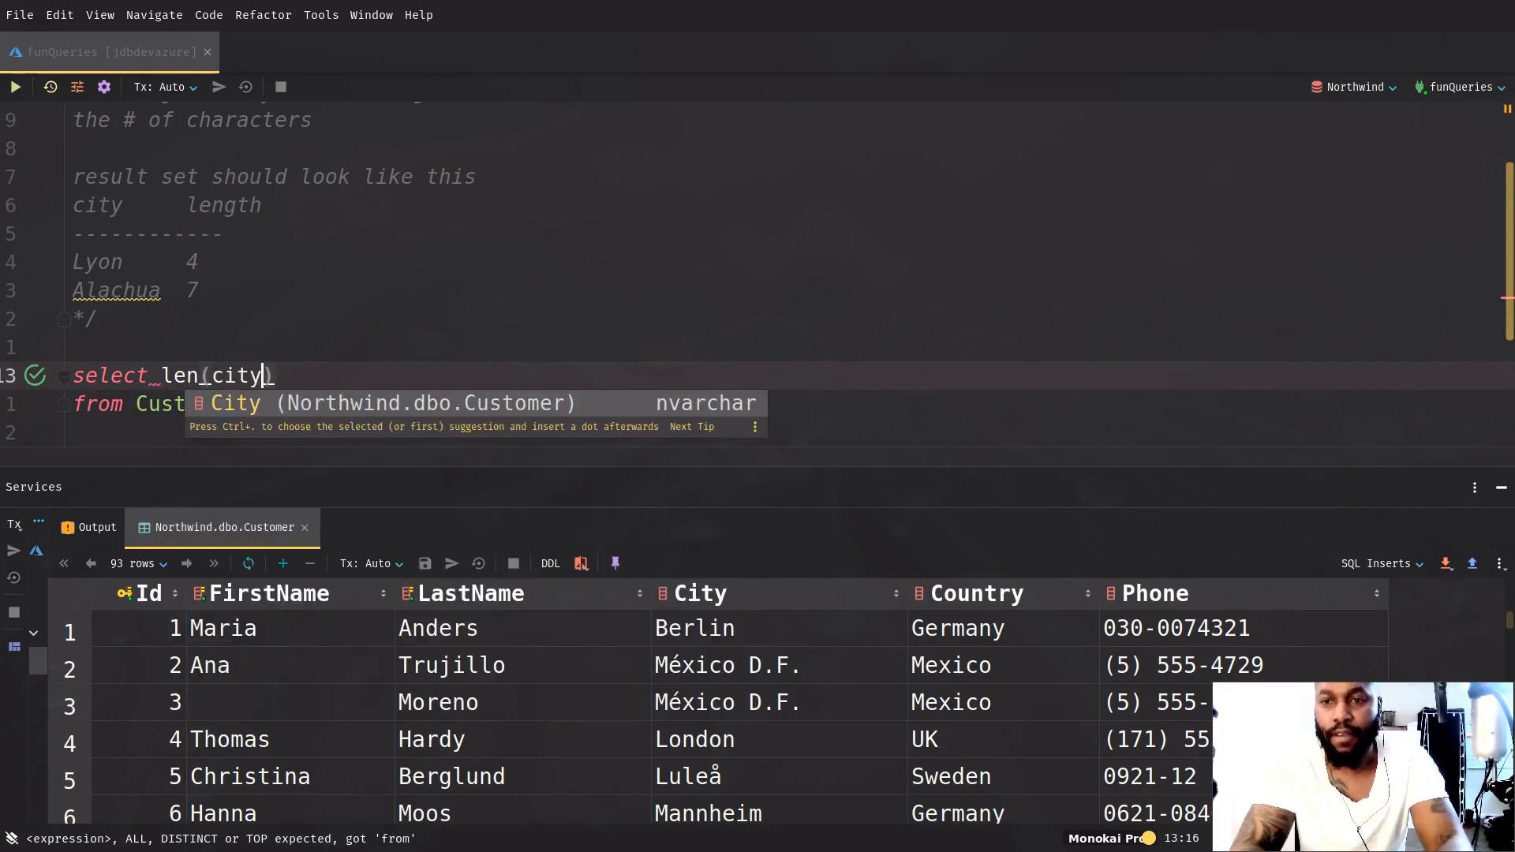
type("),")
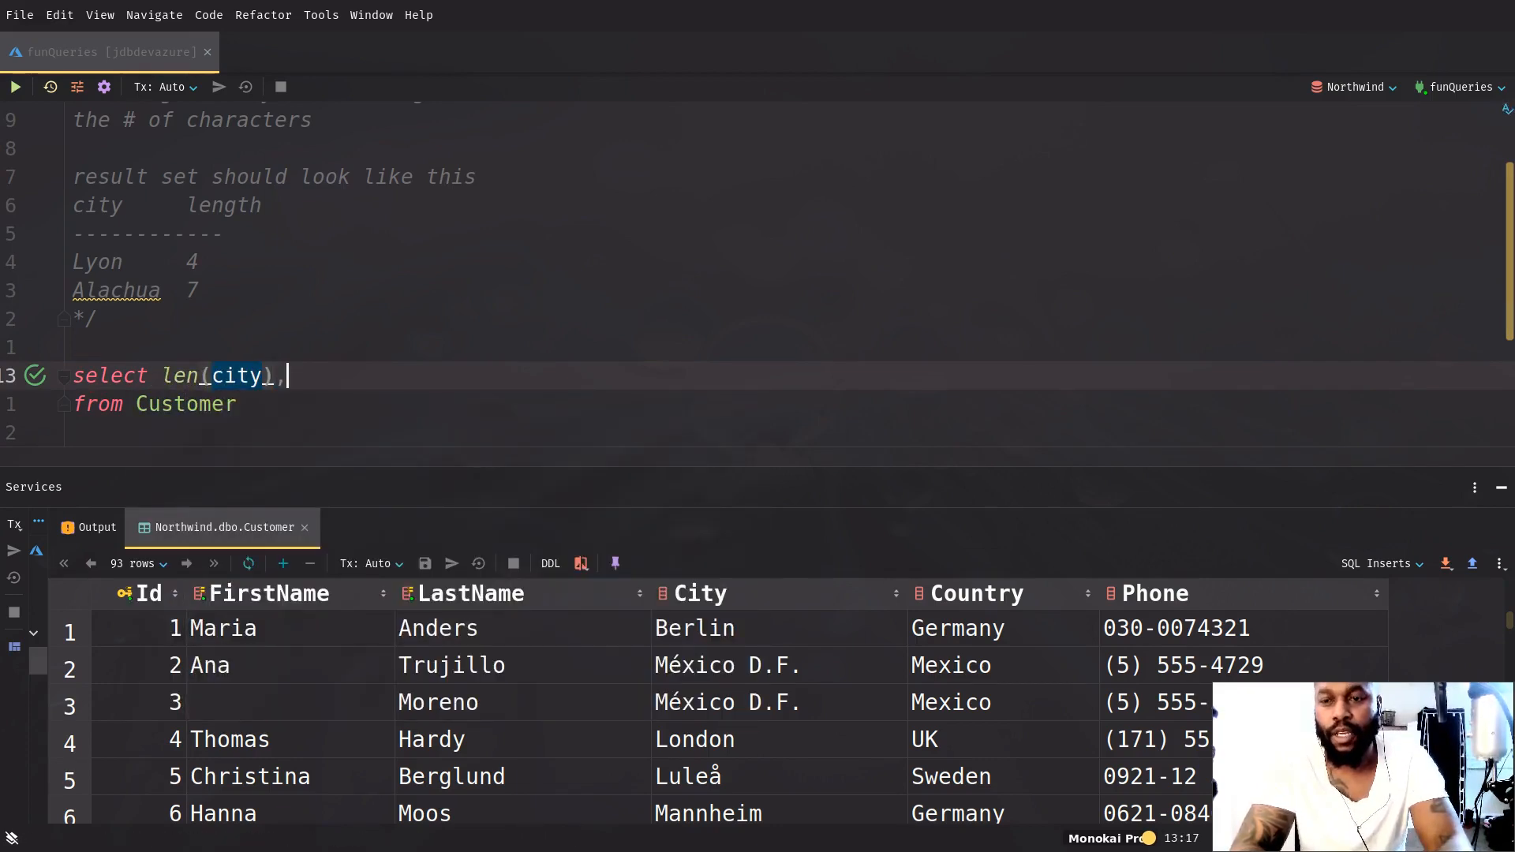
type("city")
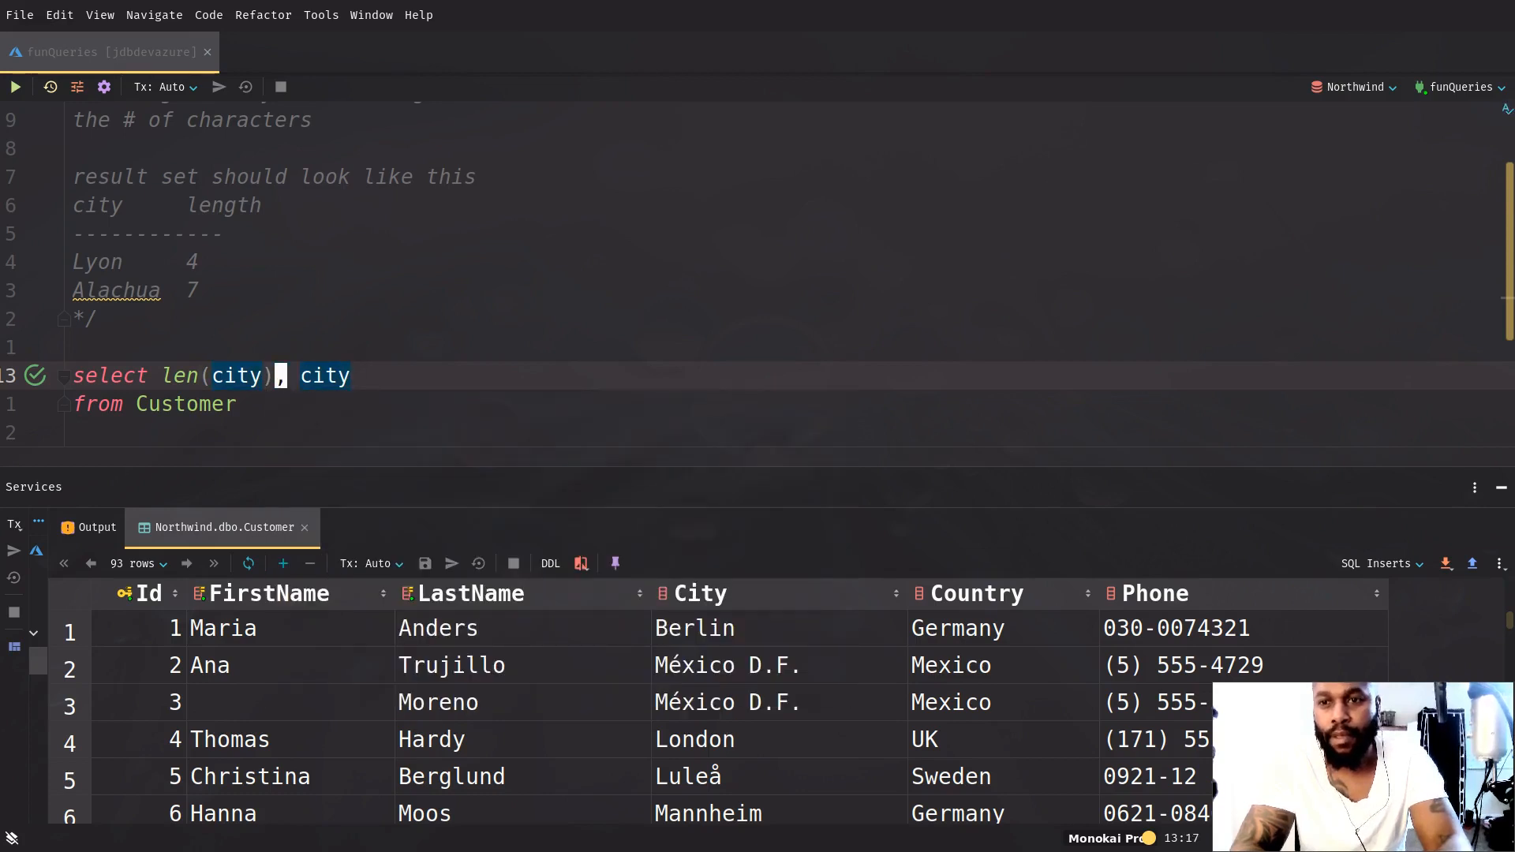
type("[length")
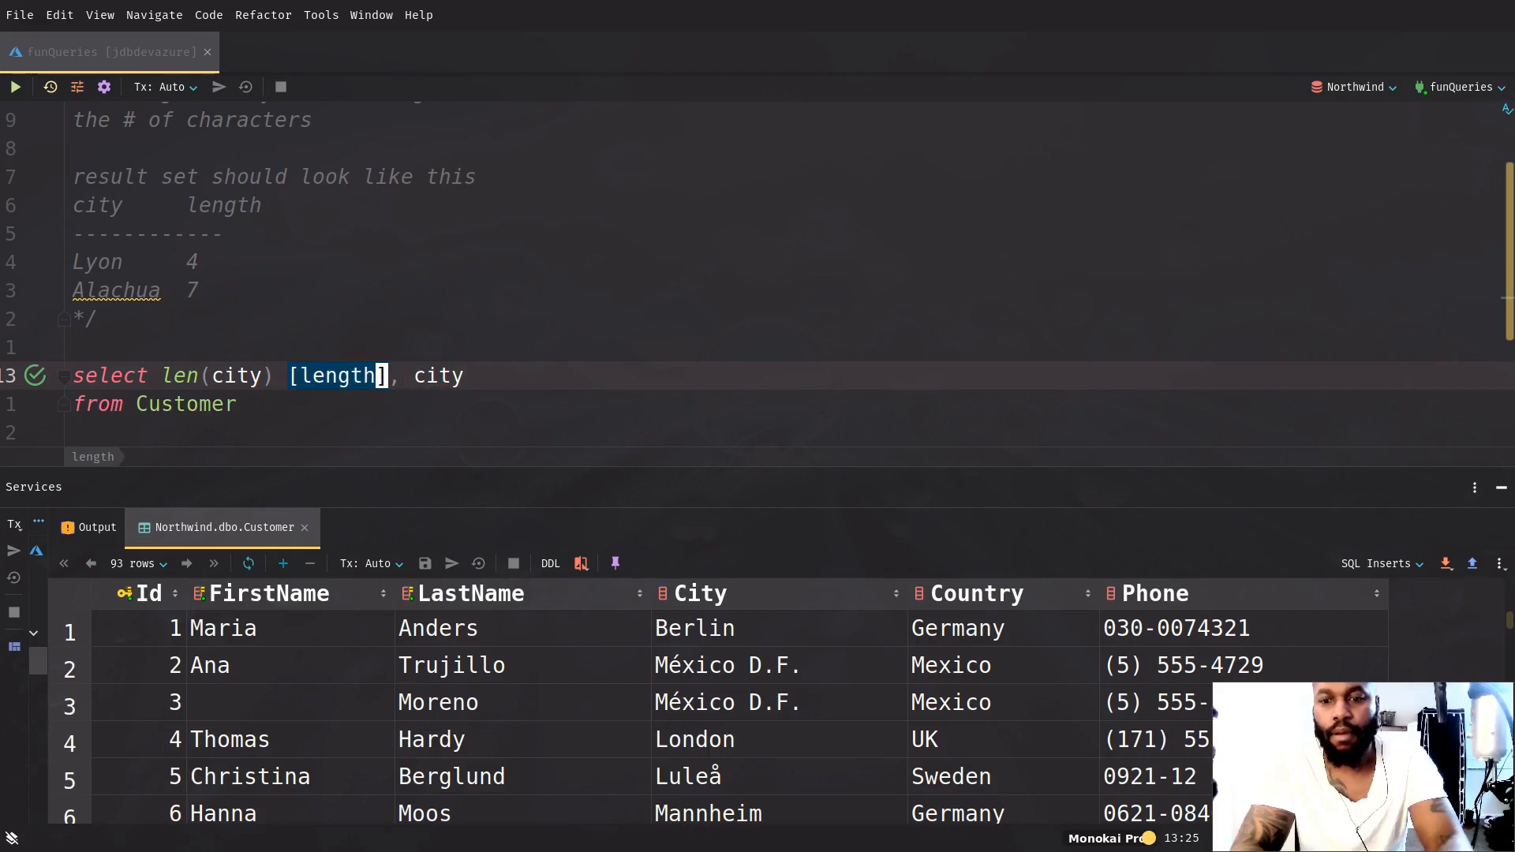
left_click(14, 86)
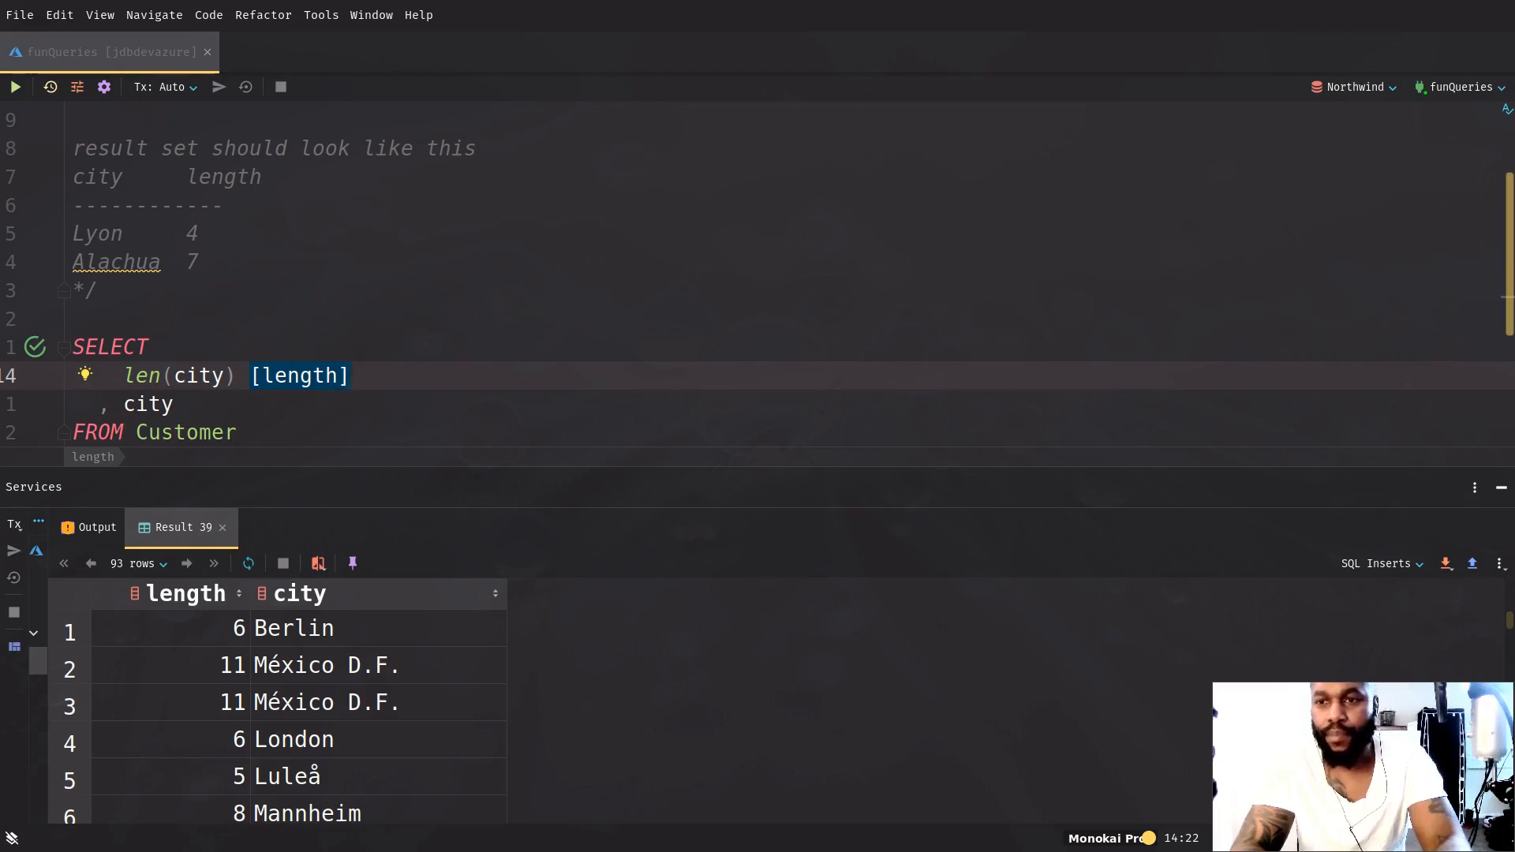
Add DISTINCT to the select, returning 71 unique cities
type("d")
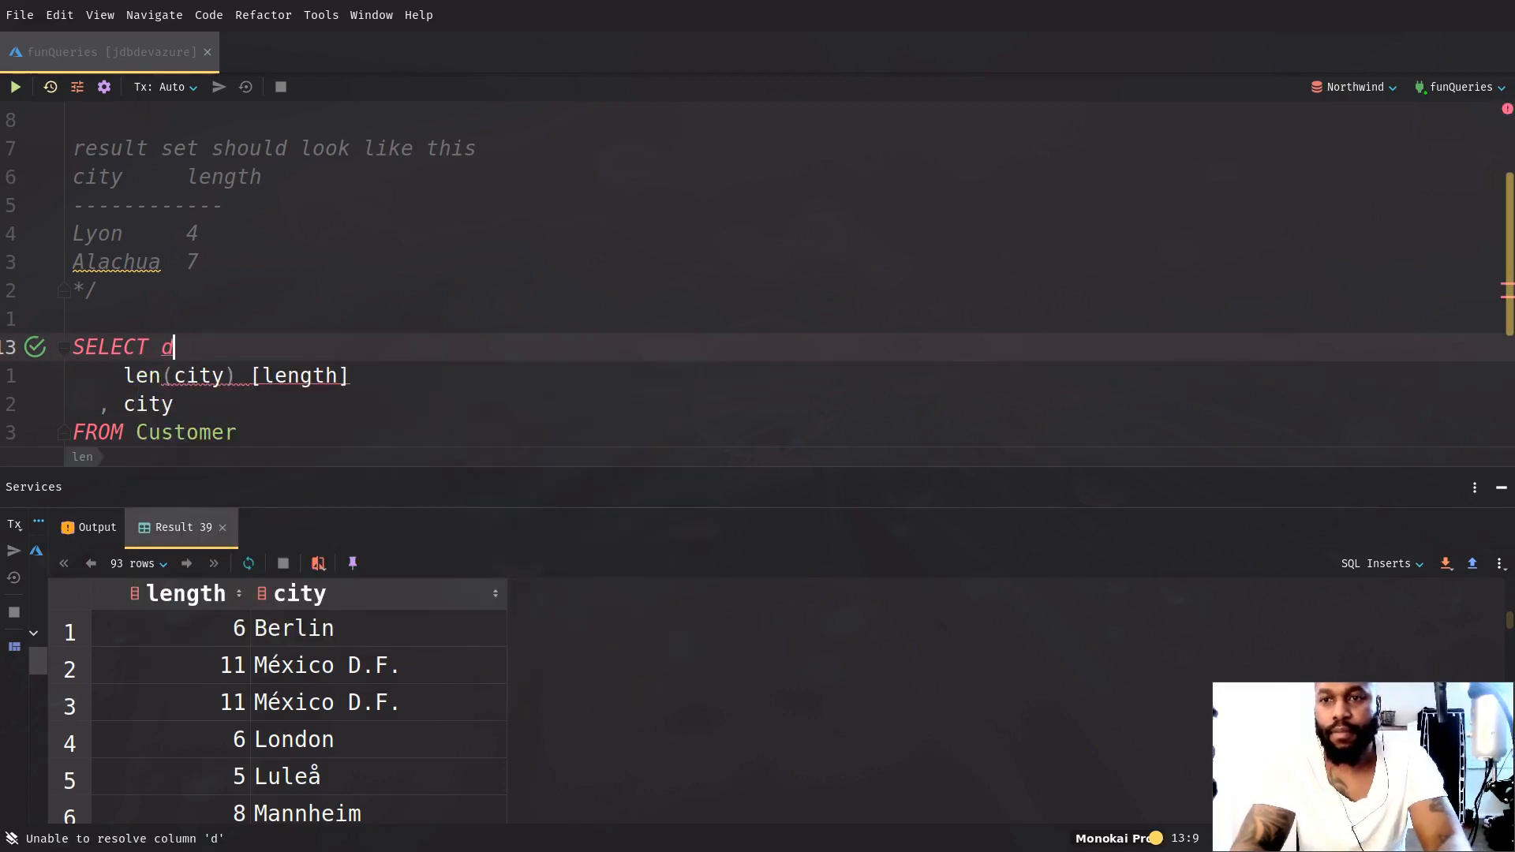
type("istinct")
left_click(237, 375)
type("row_number( OVER ")
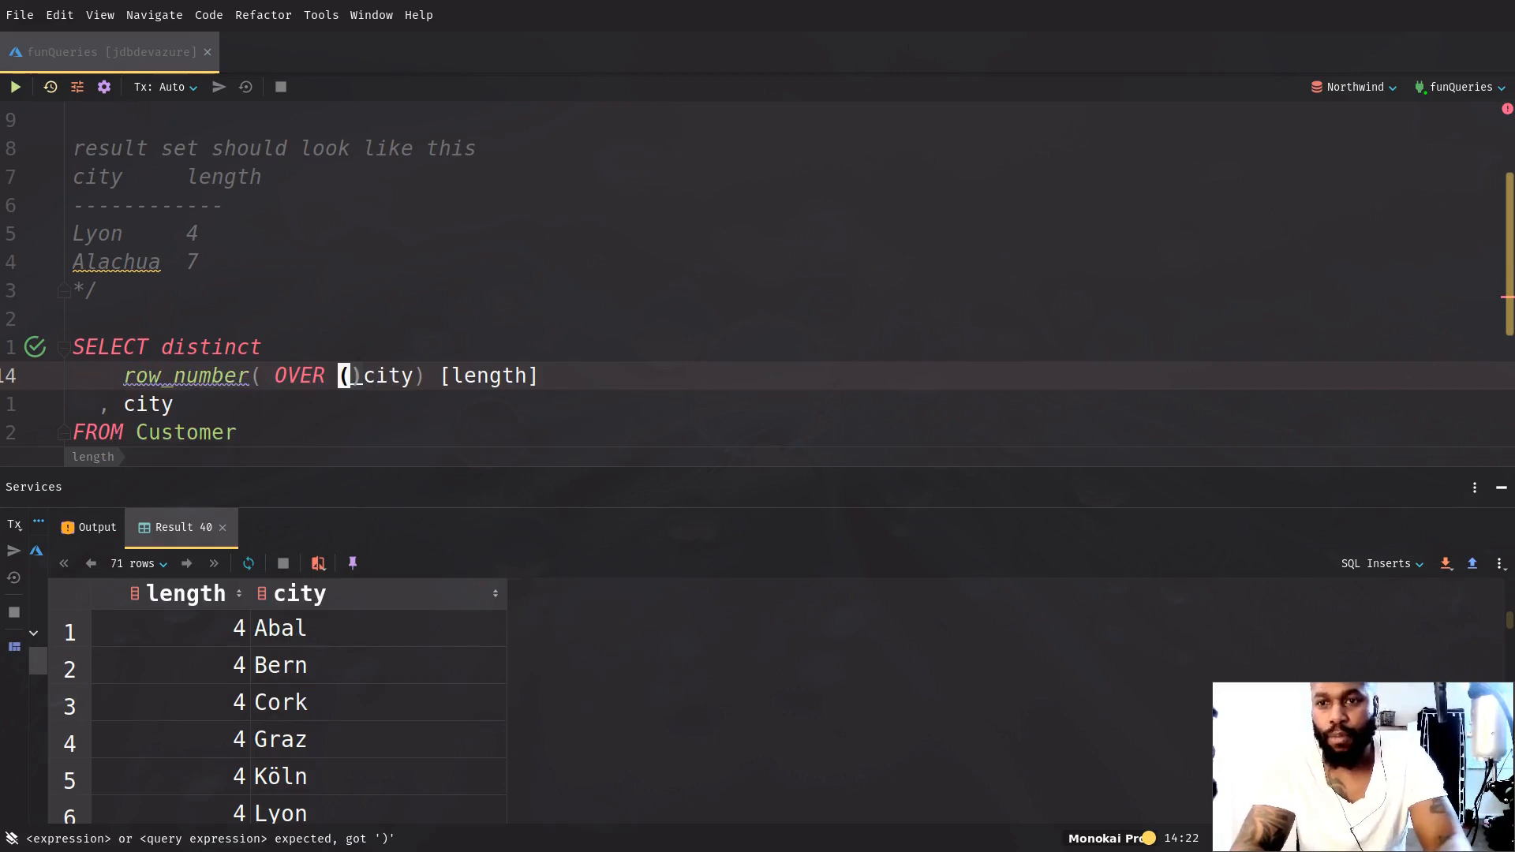
Number cities by name length with row_number() over(order by len(city)) as [min]
type("() over(")
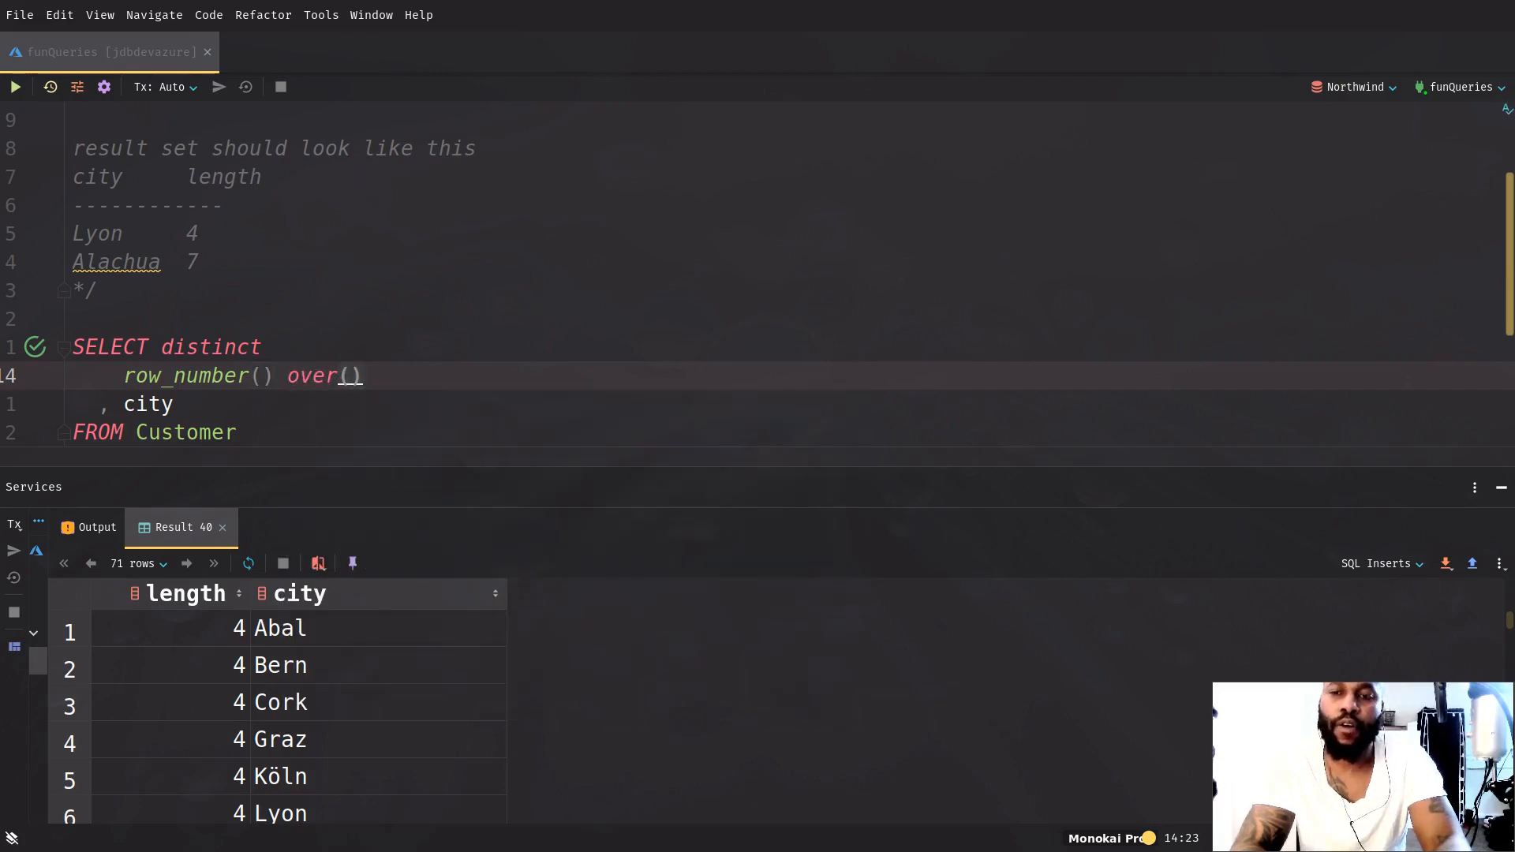
type("order by len(")
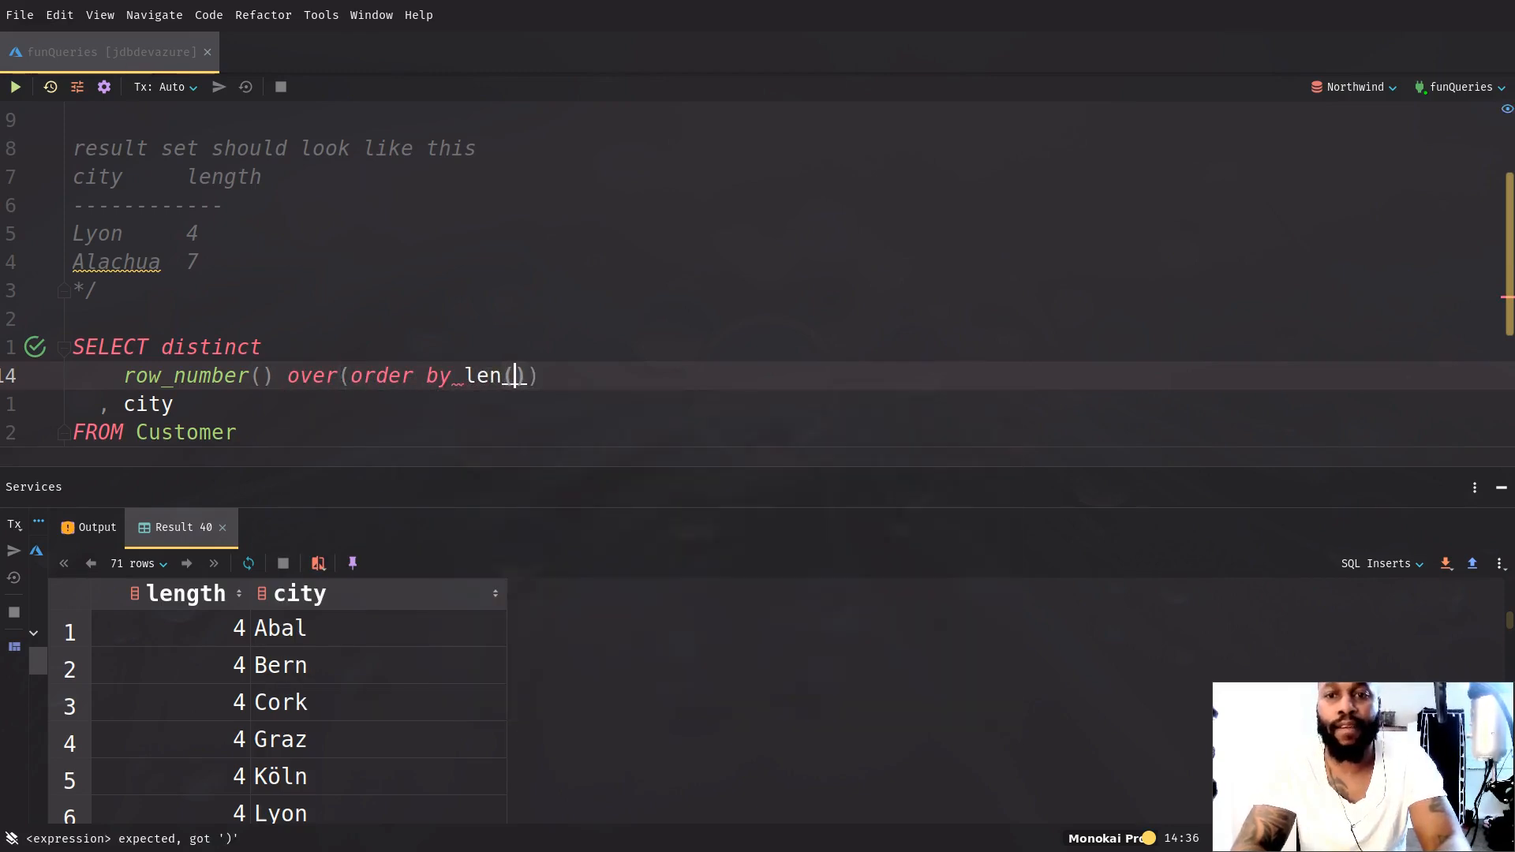
type("city")
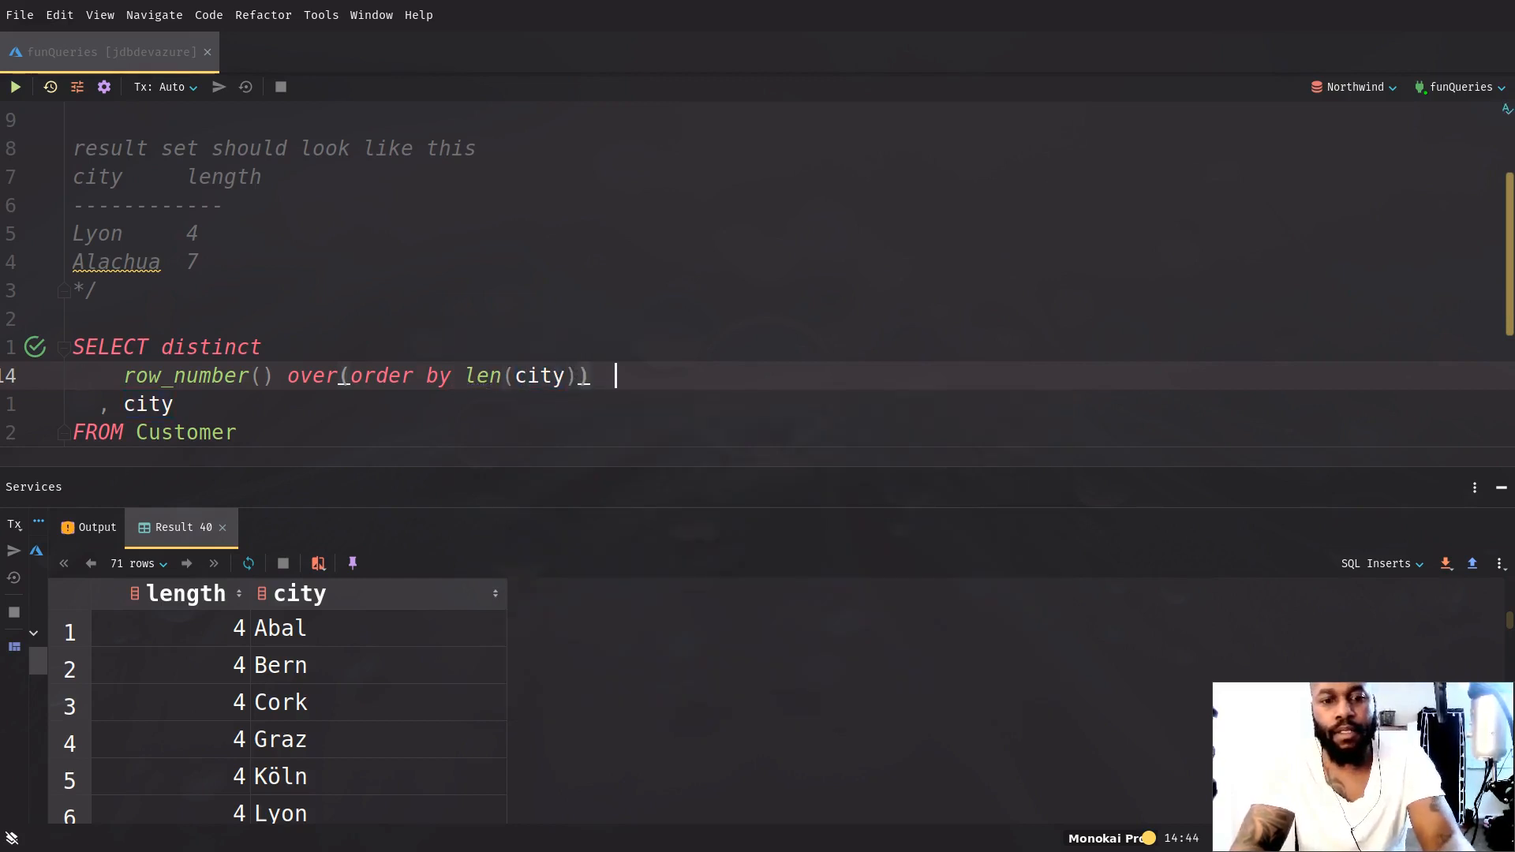
type("[min")
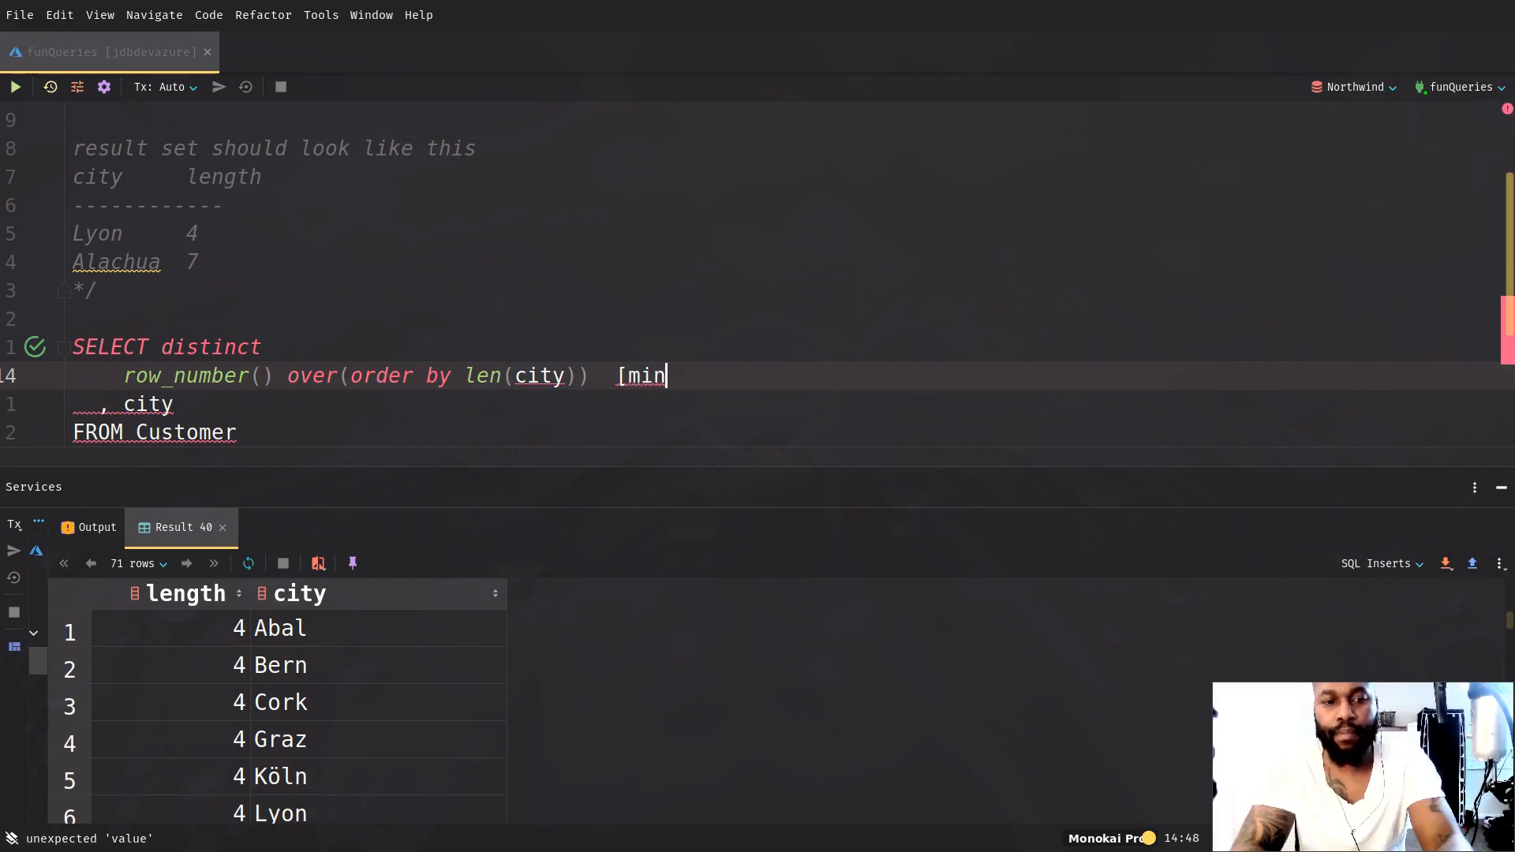
type("]")
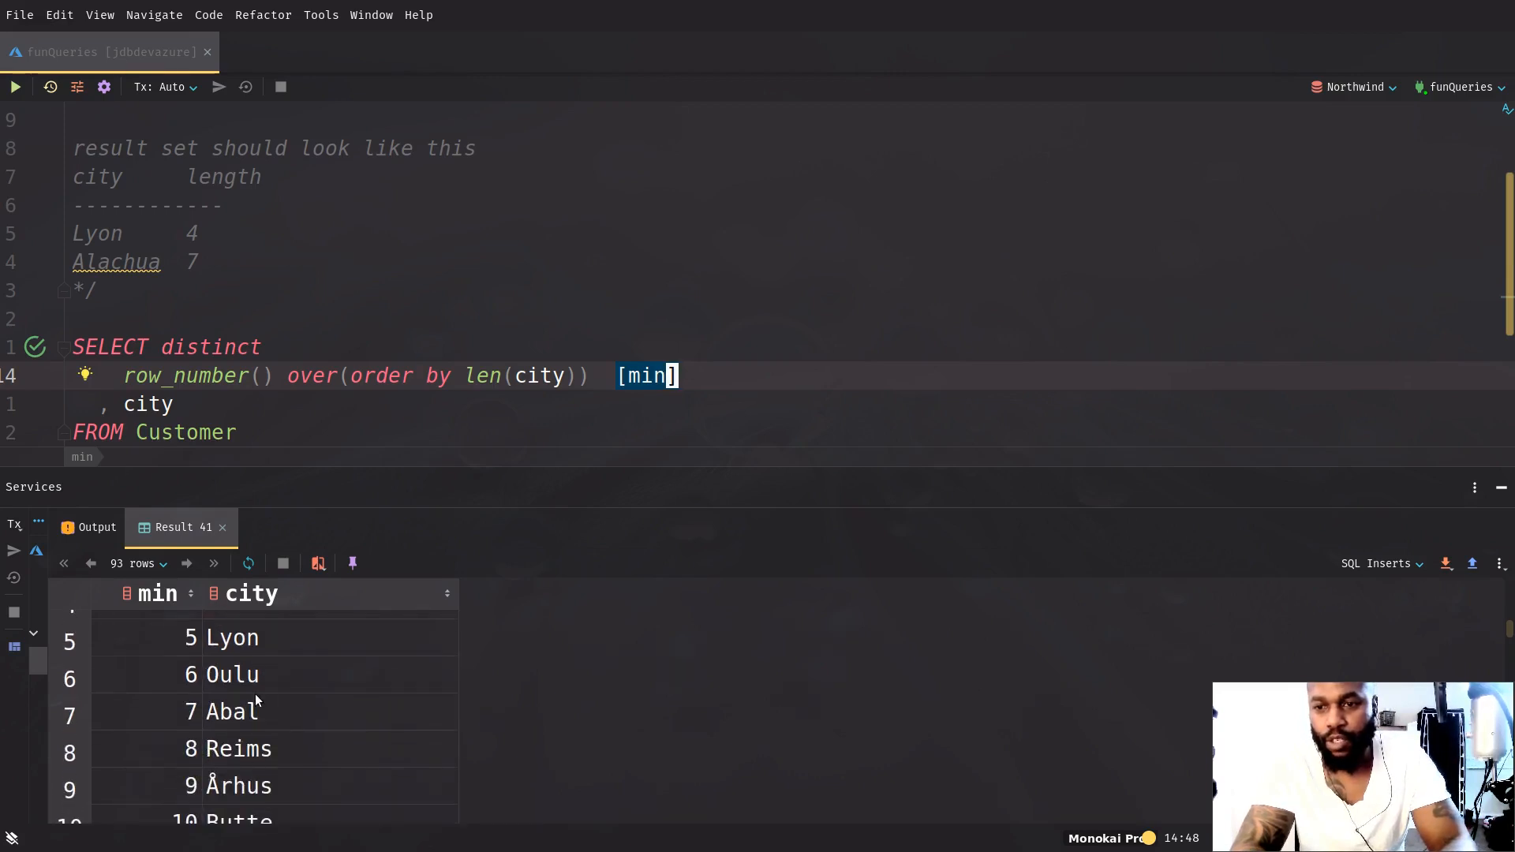
scroll("down", 3)
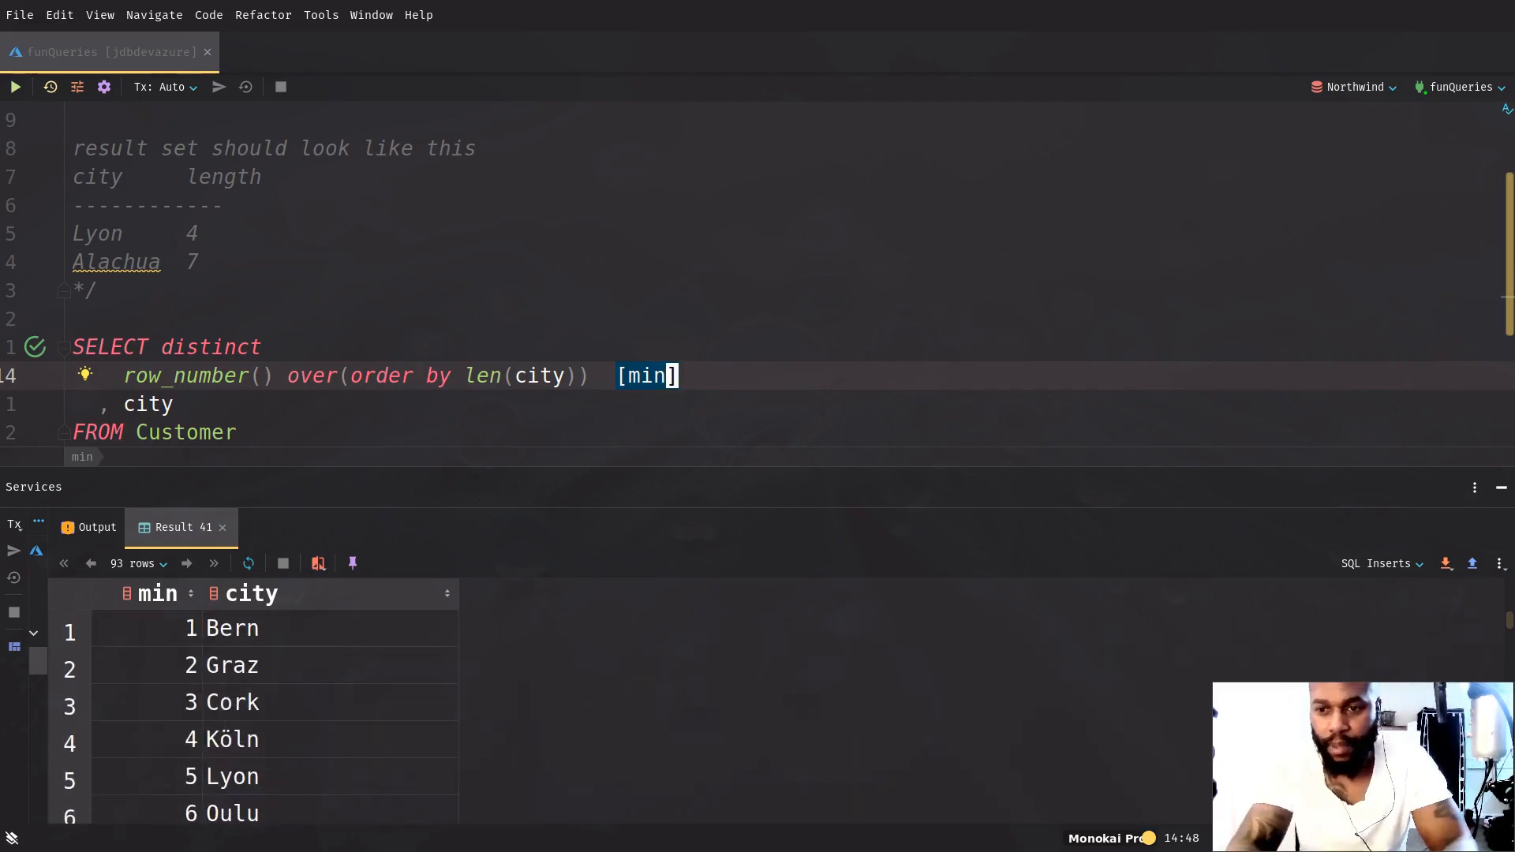
scroll("down", 3)
type(",")
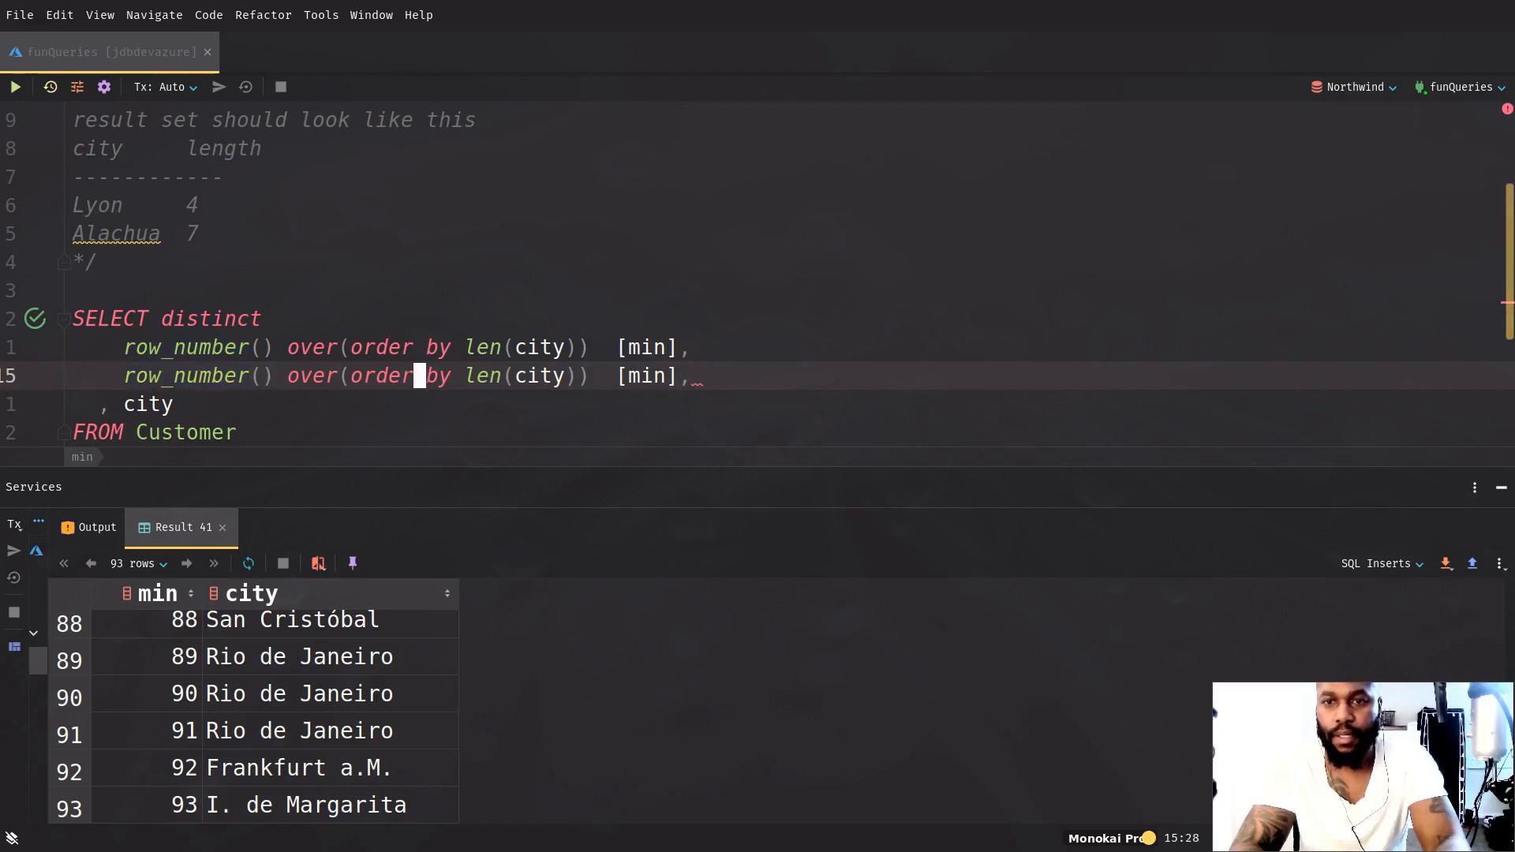
Add a [max] ranking ordered by len(city) desc and run the query
type("max")
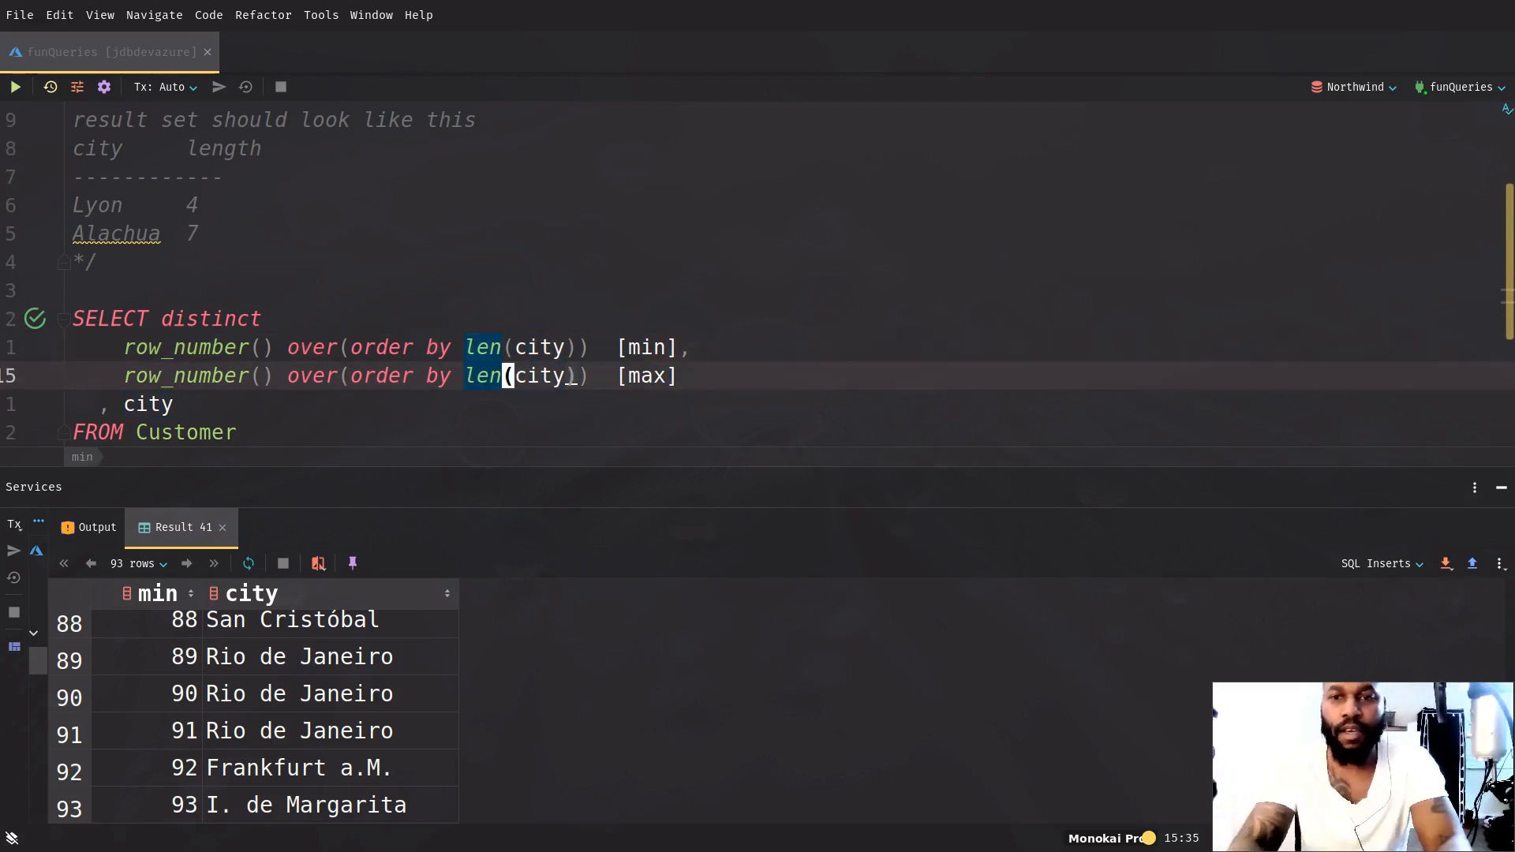
type("de")
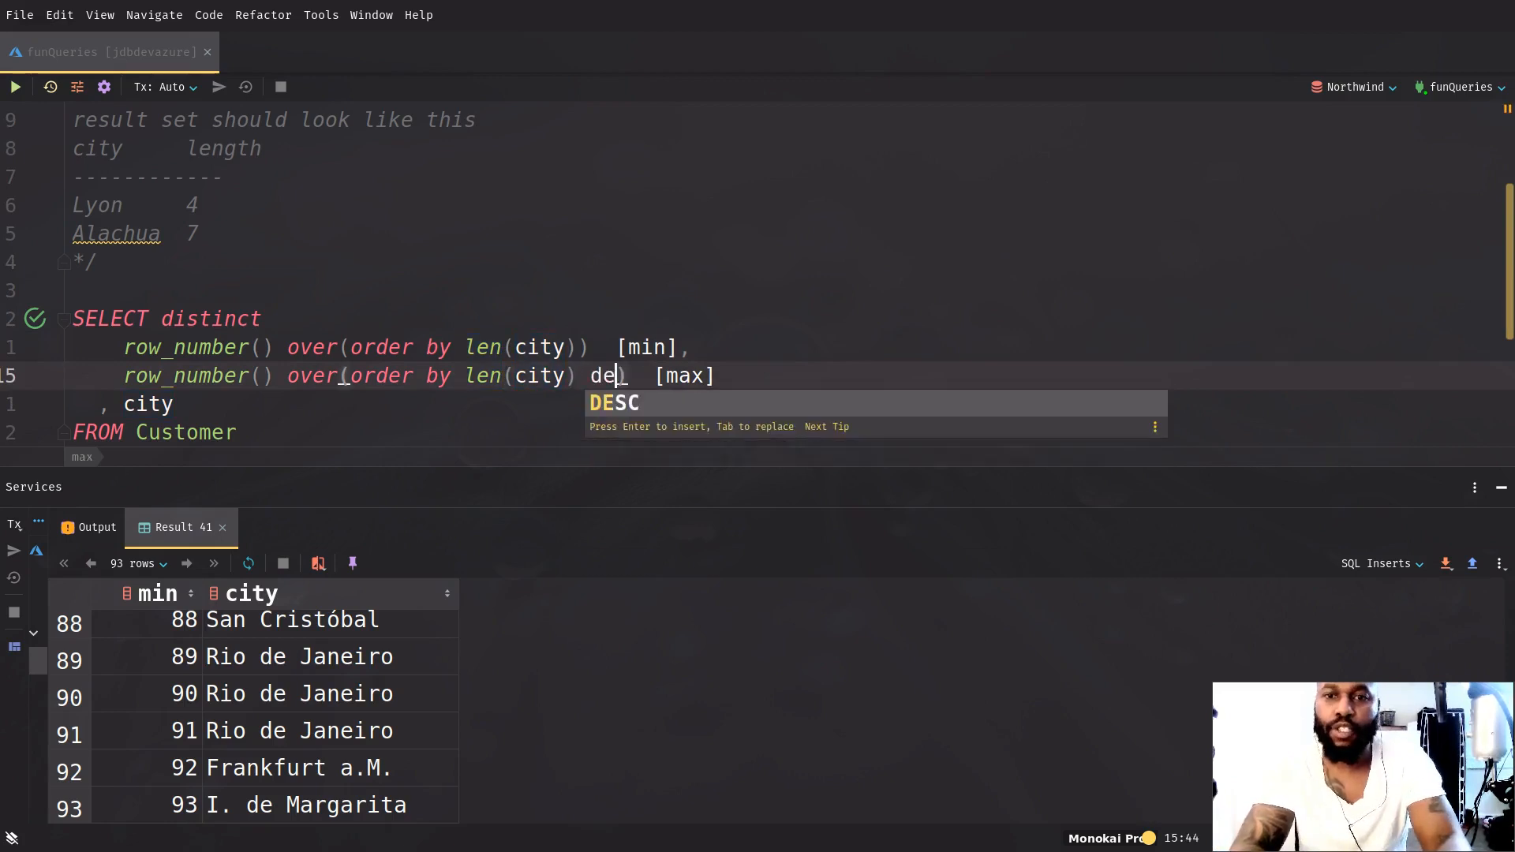
type("sc)")
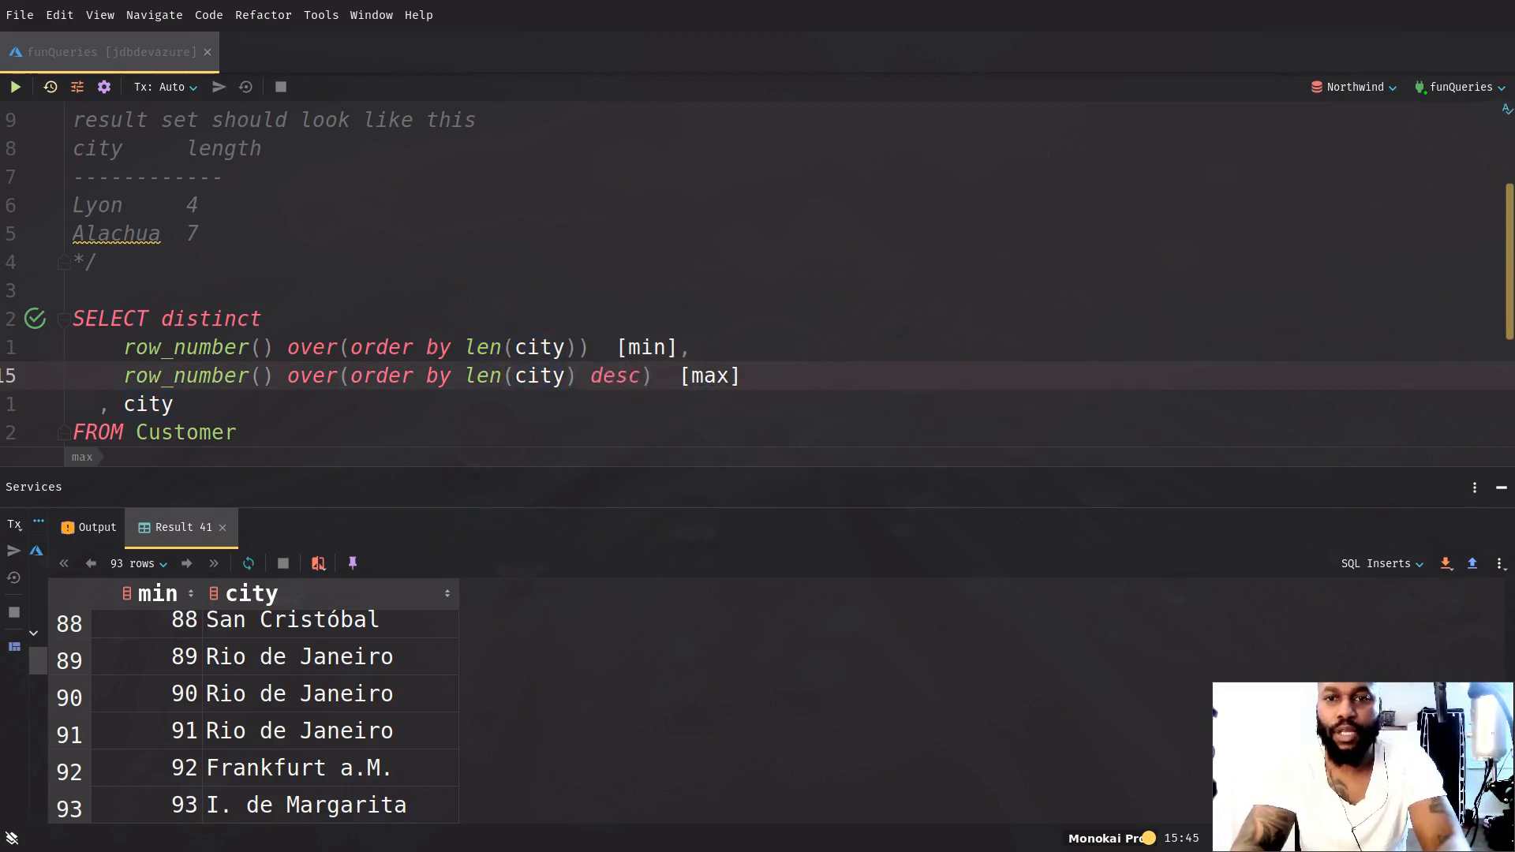
left_click(14, 87)
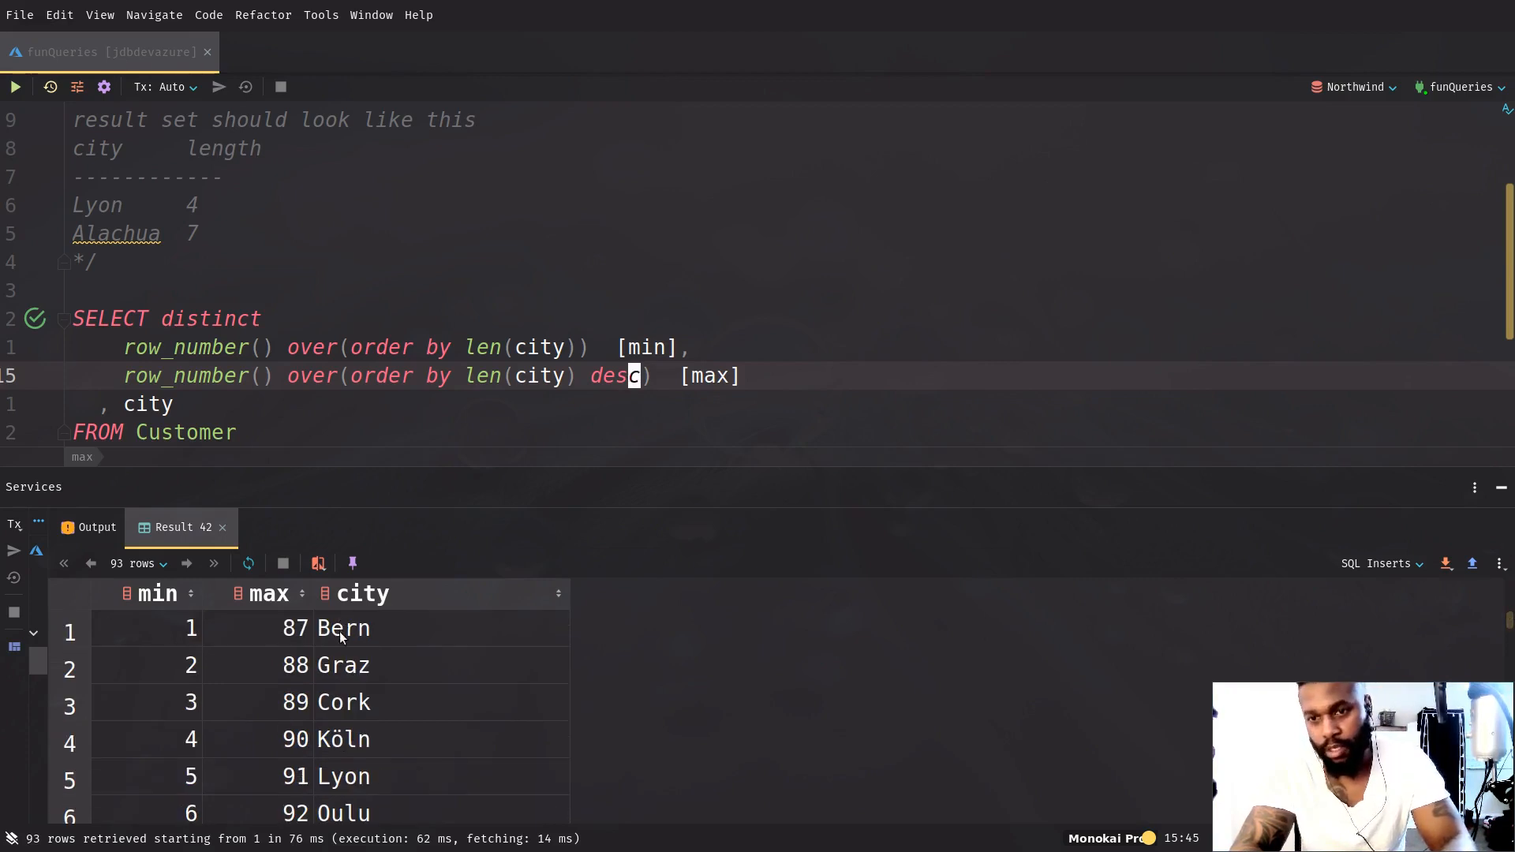
scroll("down", 3)
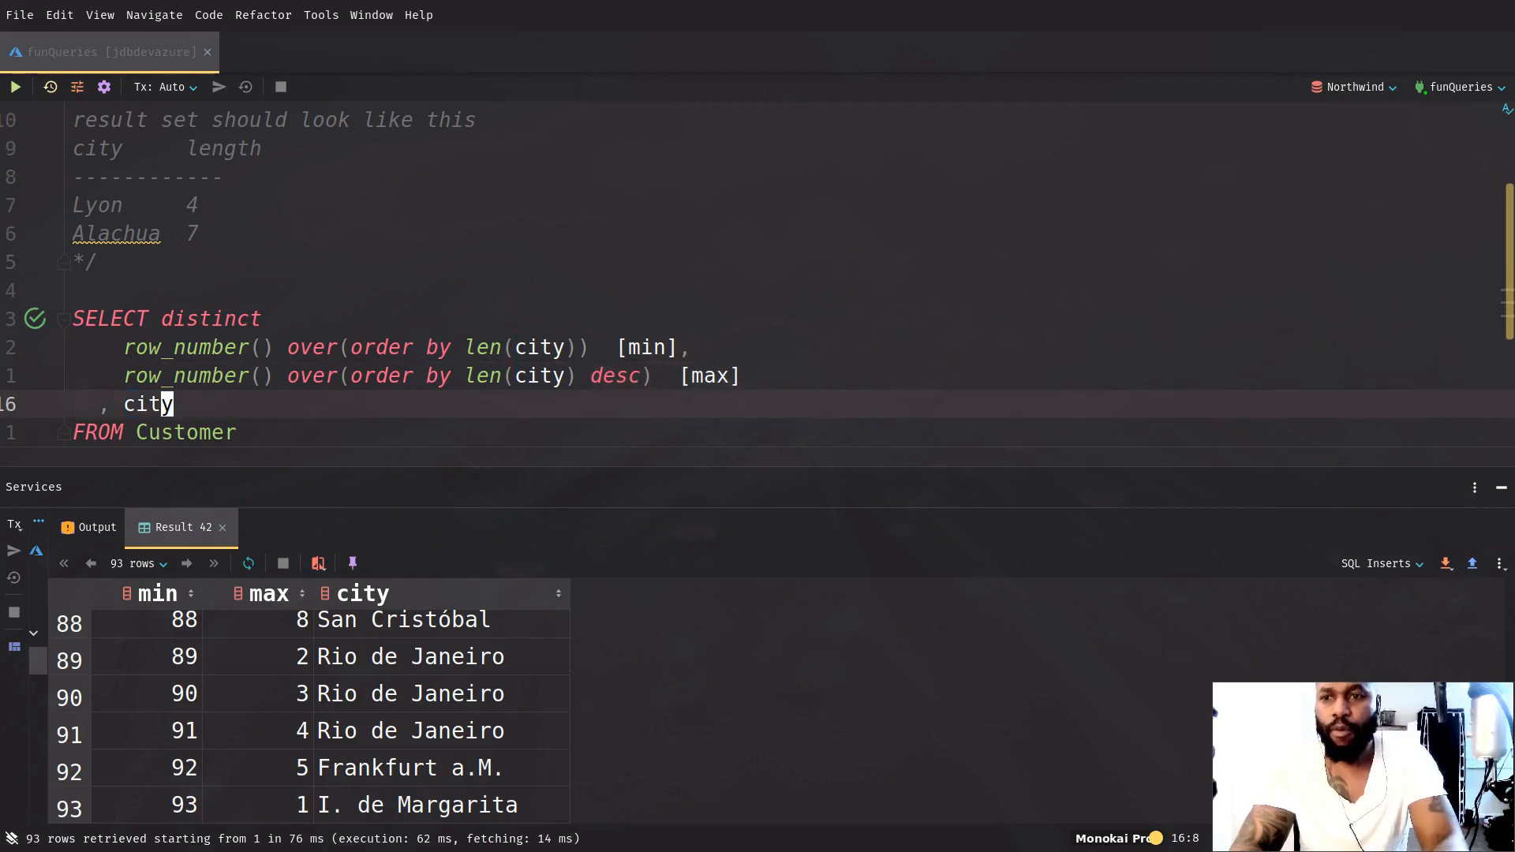
Add len(city) as [length] to the select list
type("len(")
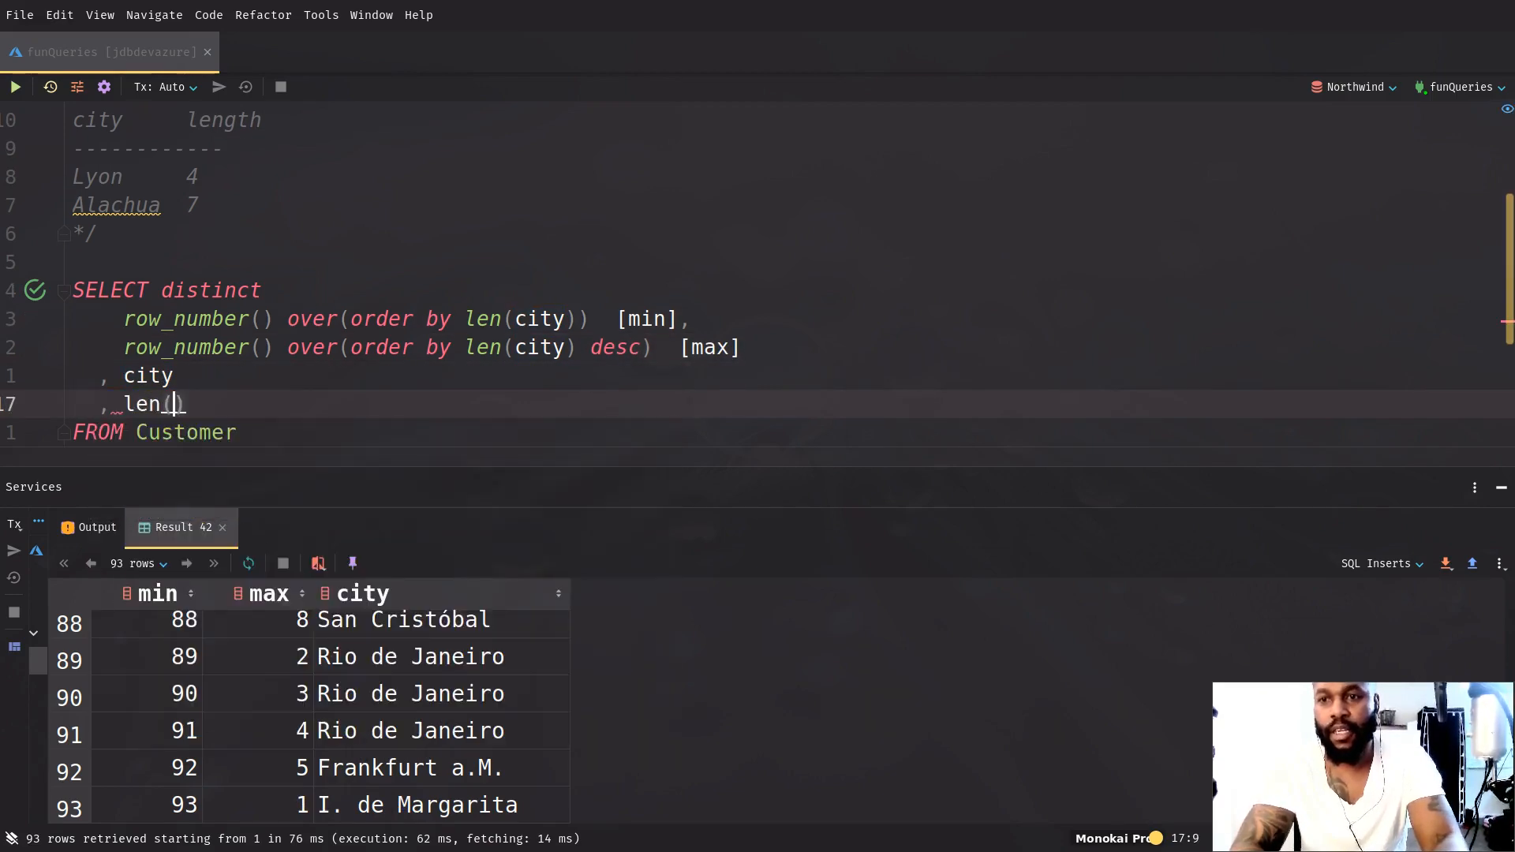
type("city)")
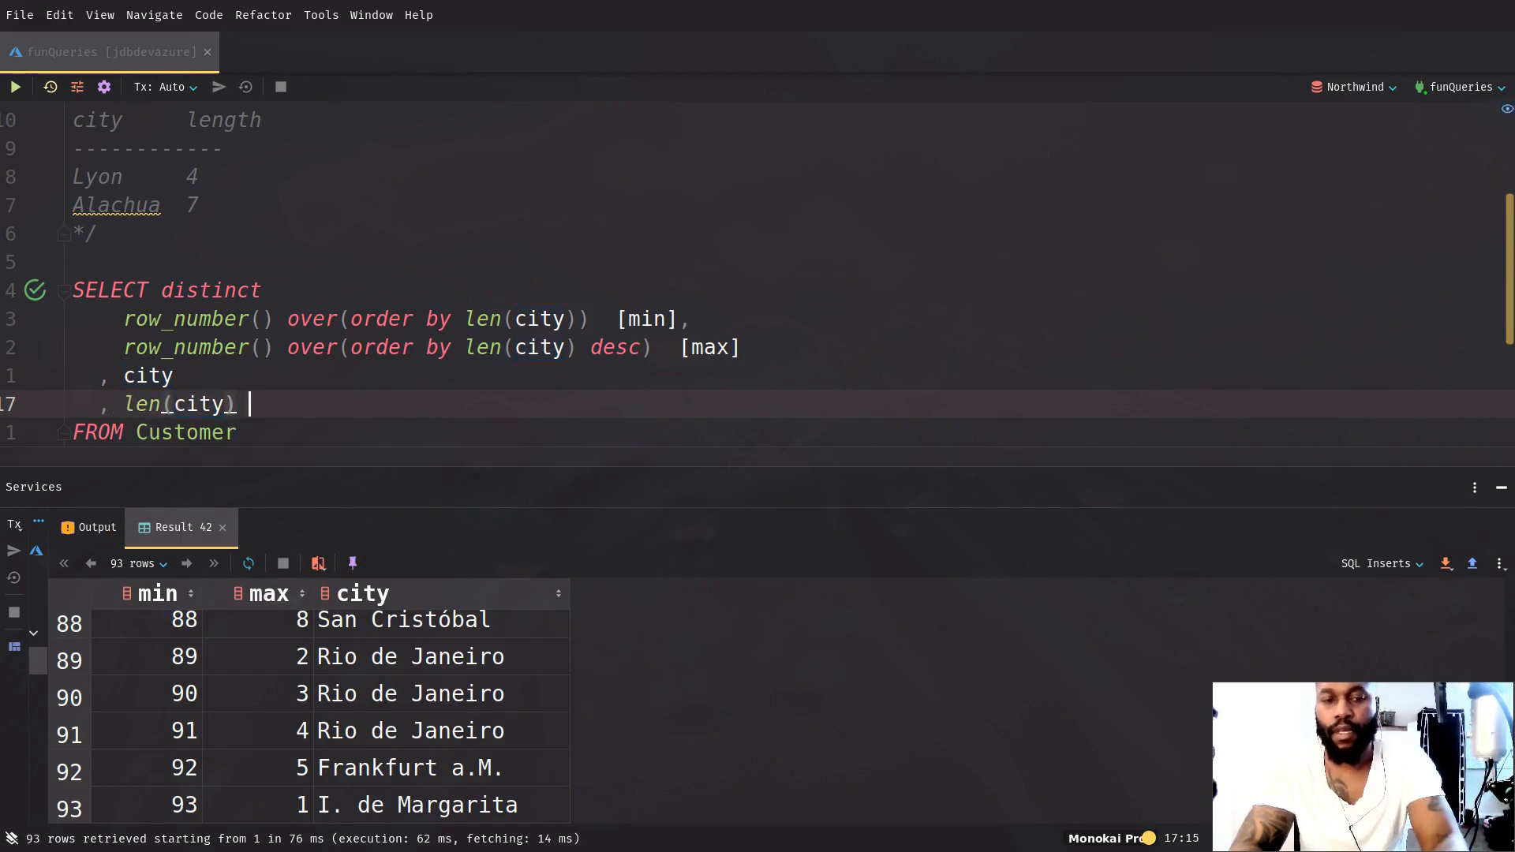
type("[length")
left_click(794, 262)
type("select *")
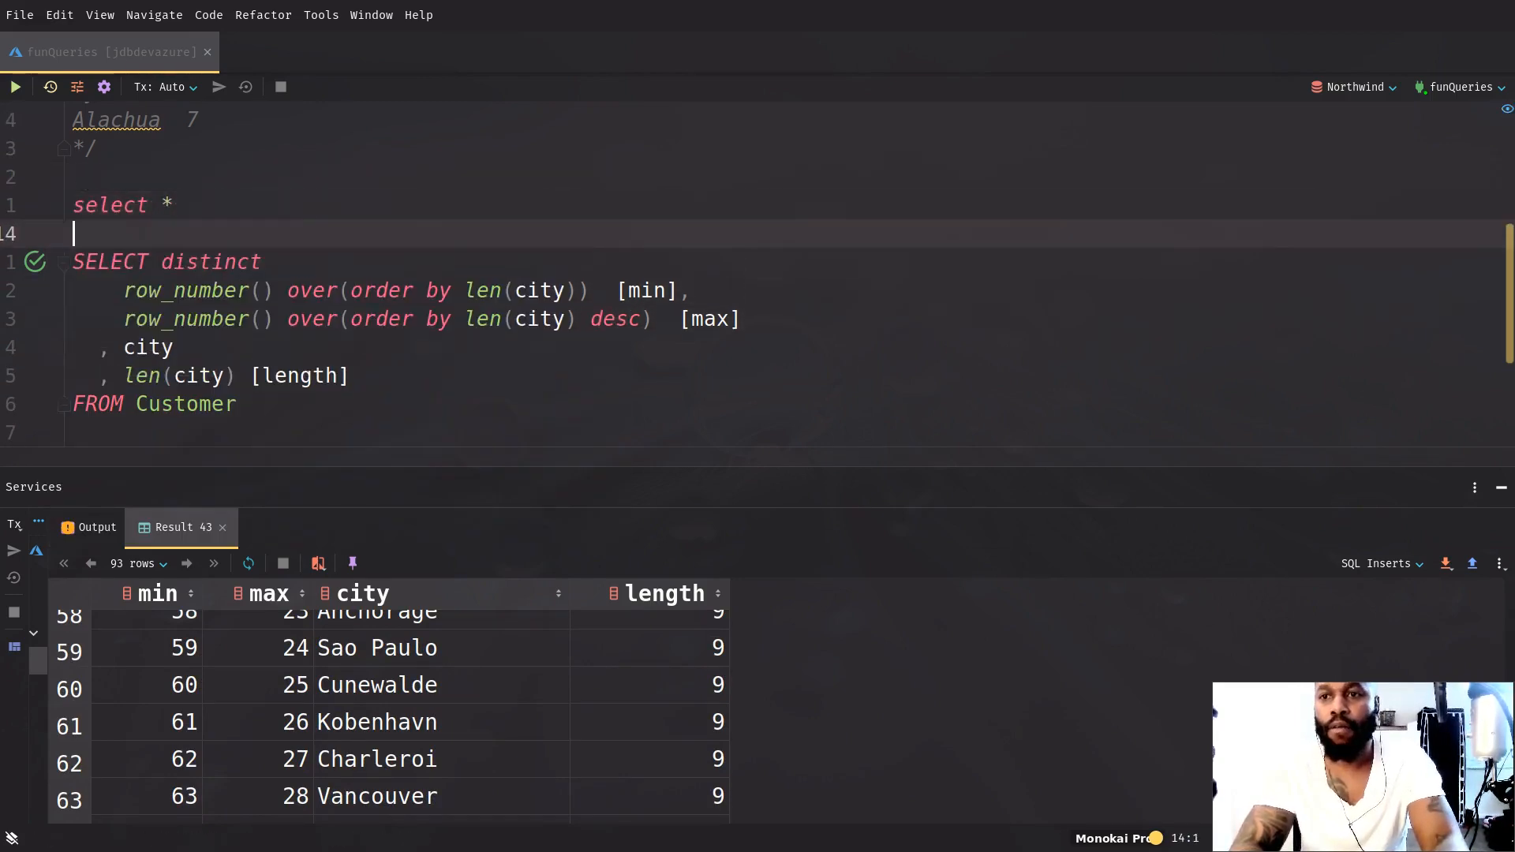
Wrap the ranking query as subquery 'a' under select * from
type("from (")
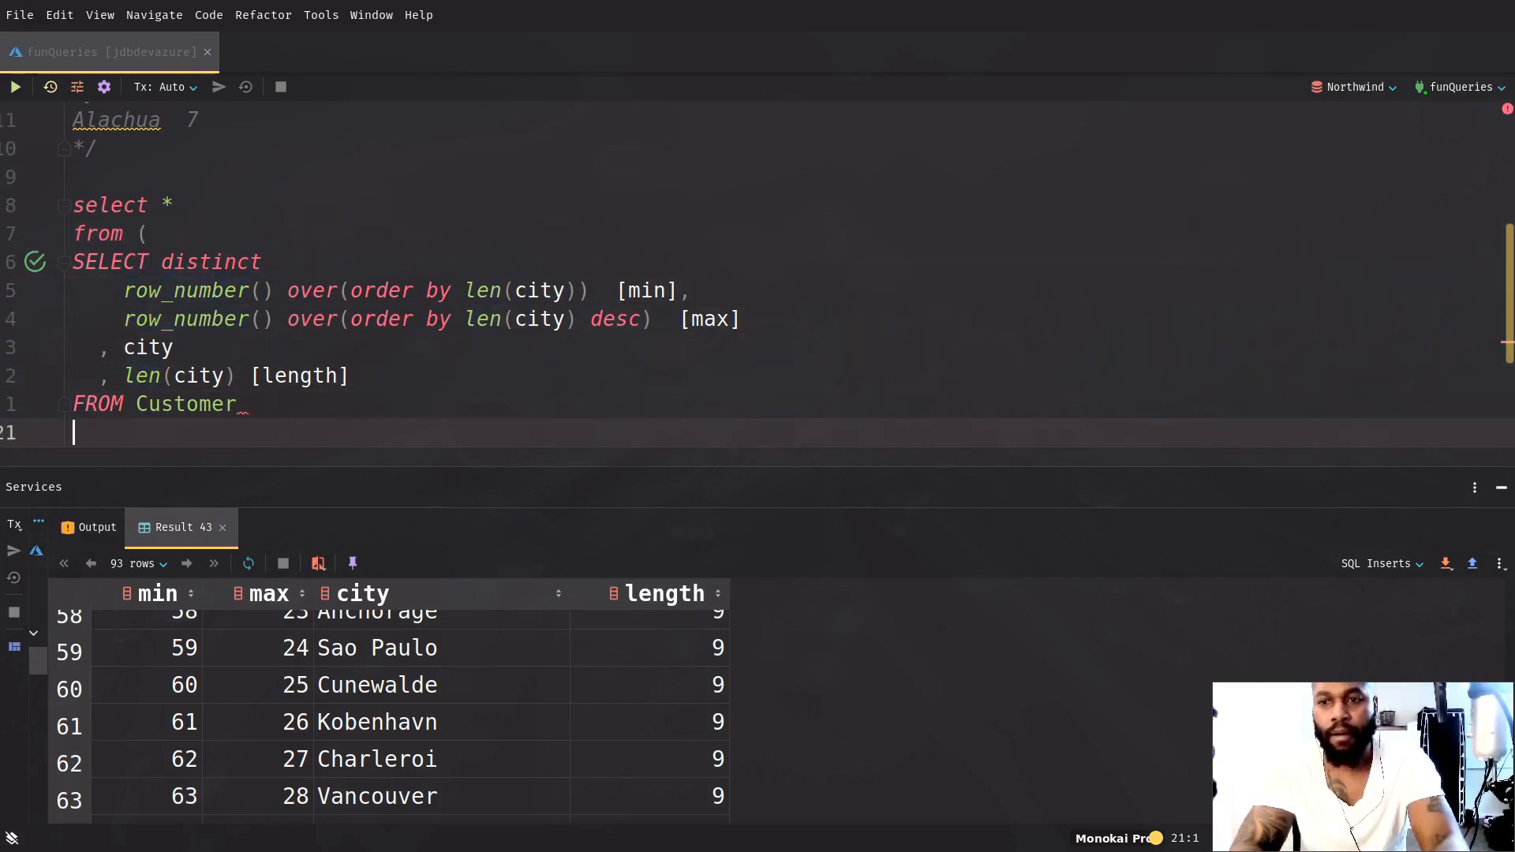
type(") a")
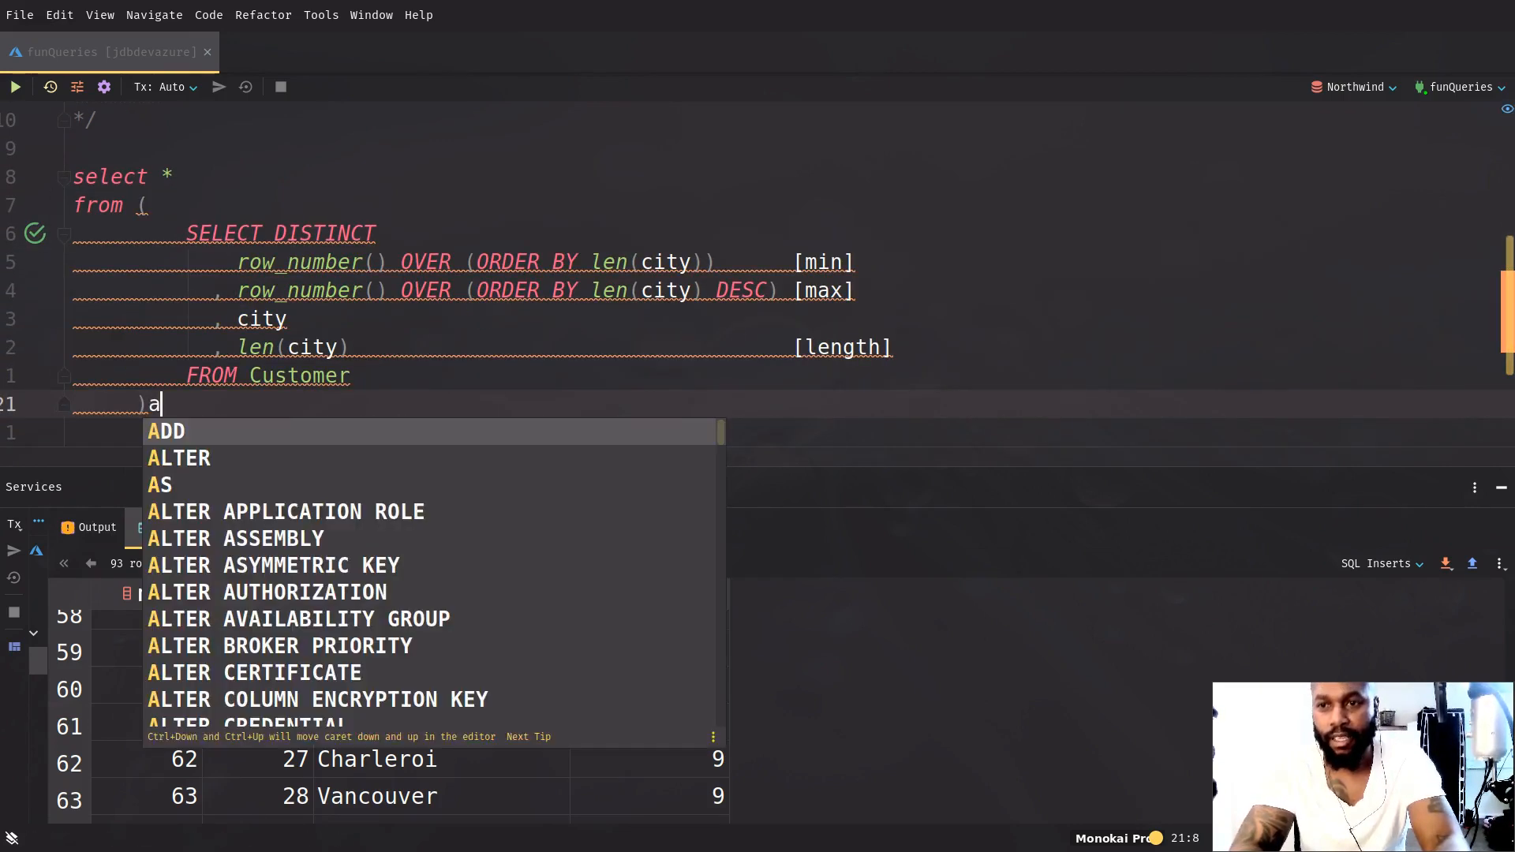
type("j")
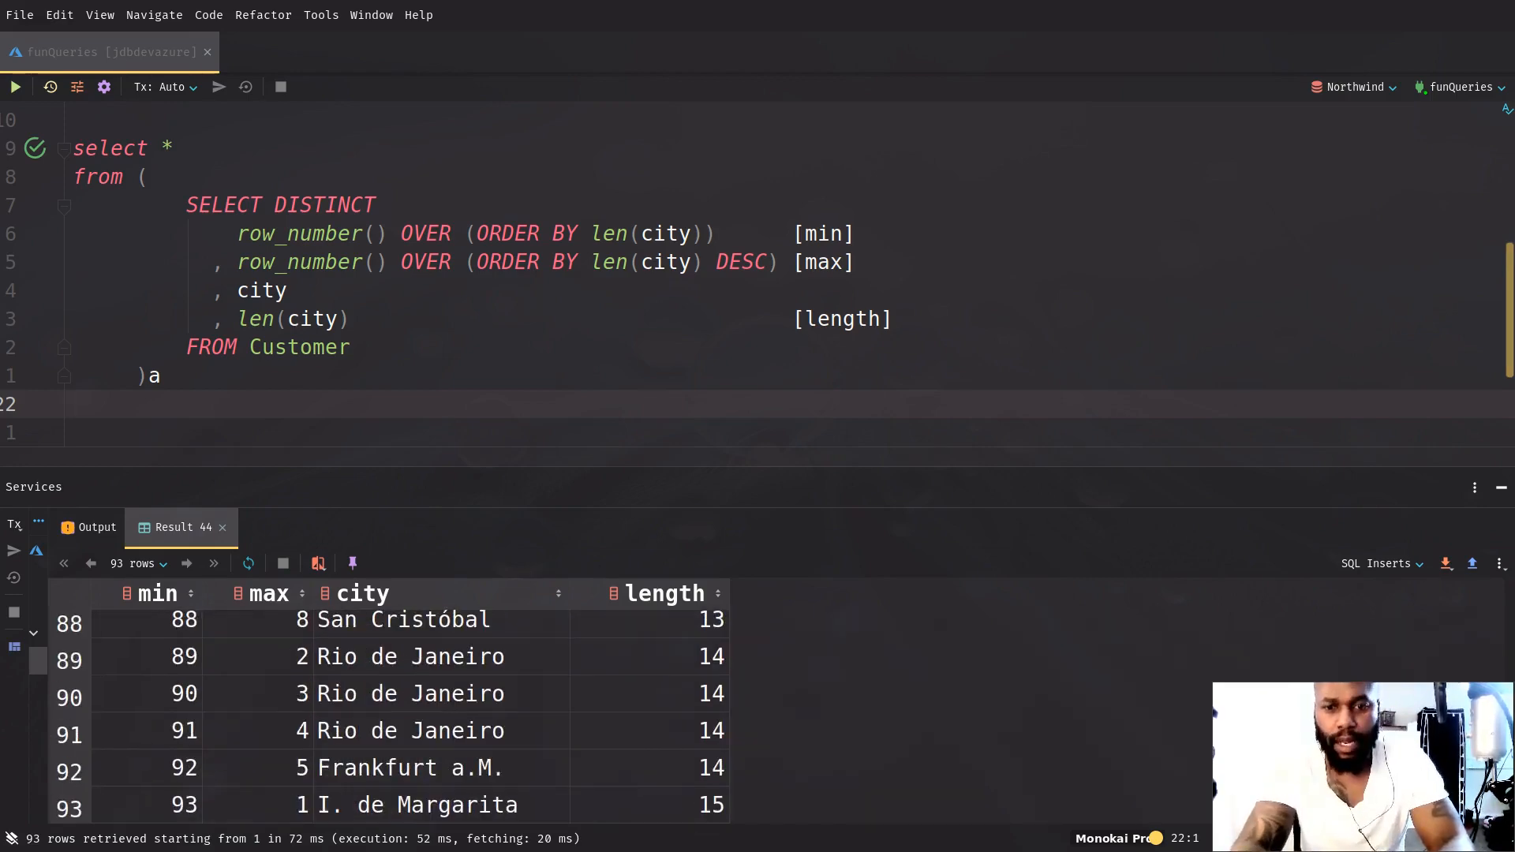
mouse_move(677, 814)
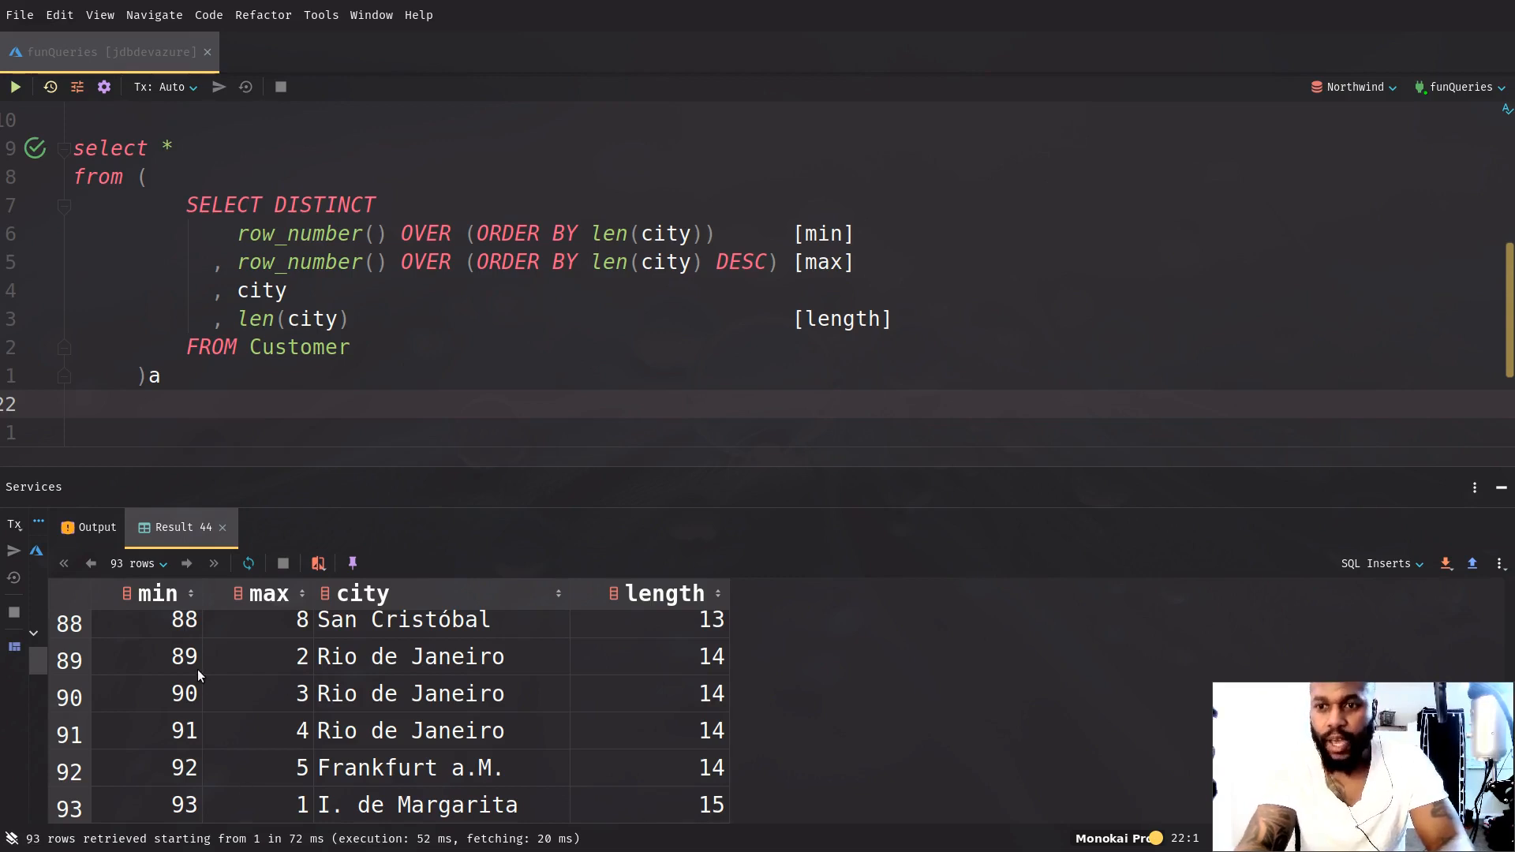
mouse_move(286, 805)
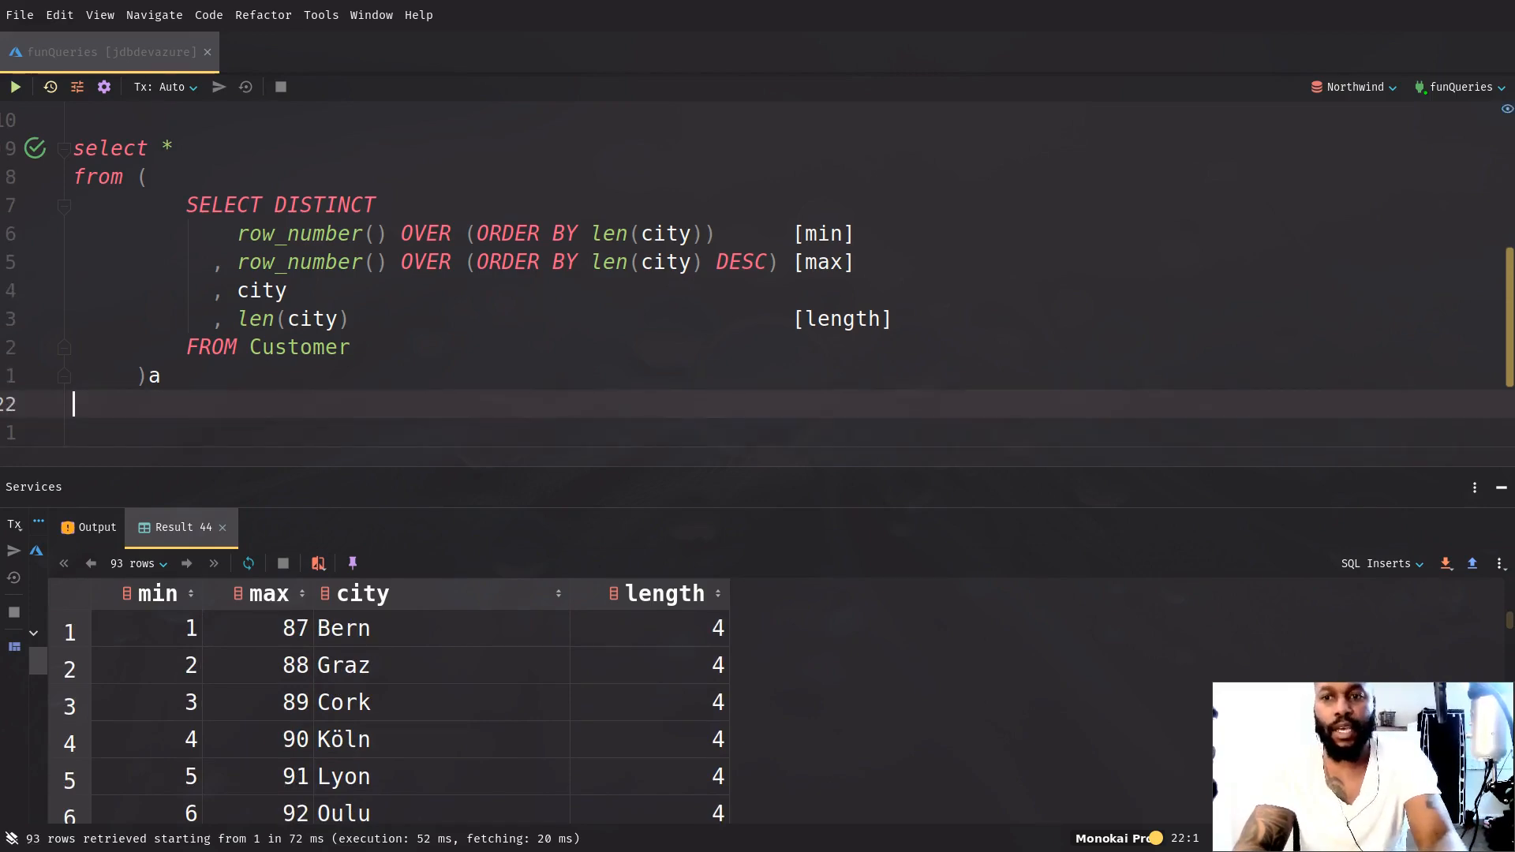
Filter to rows where a.min = 1 or a.max = 1, leaving Bern and I. de Margarita
type("where")
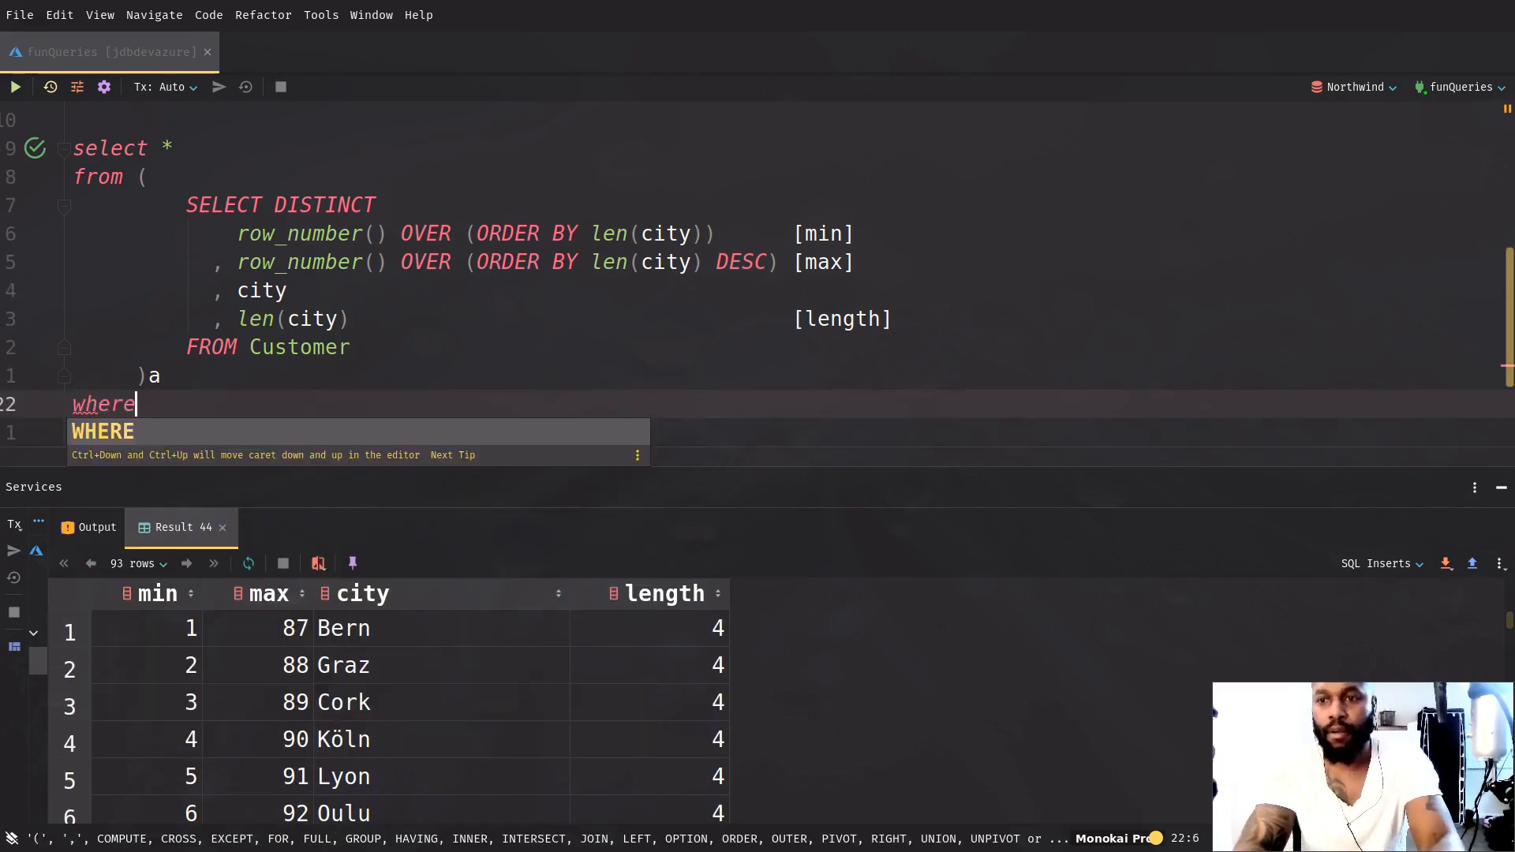
type("a.min -")
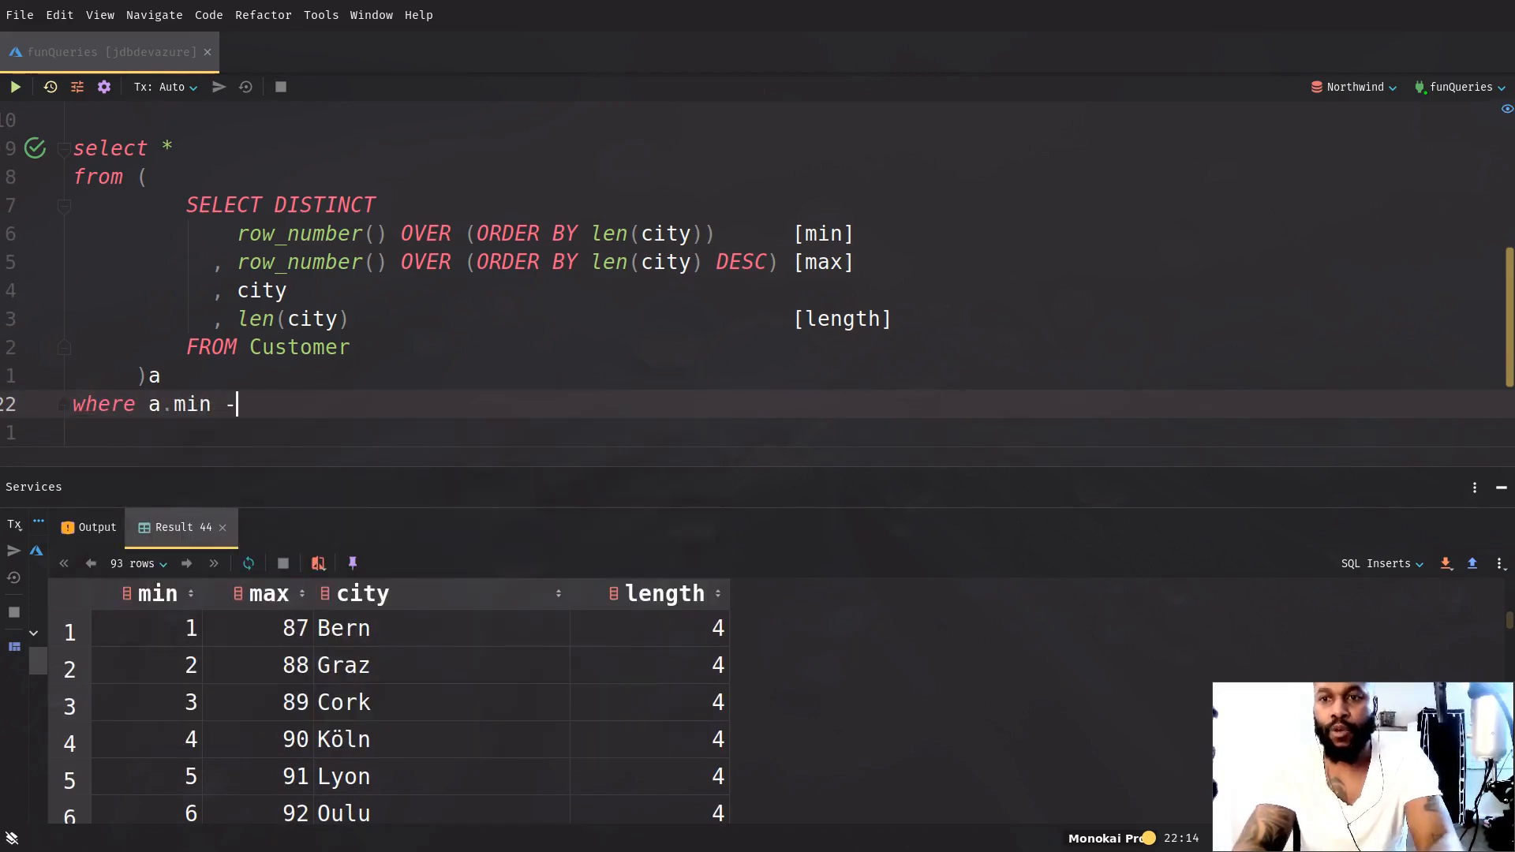
type("= 1")
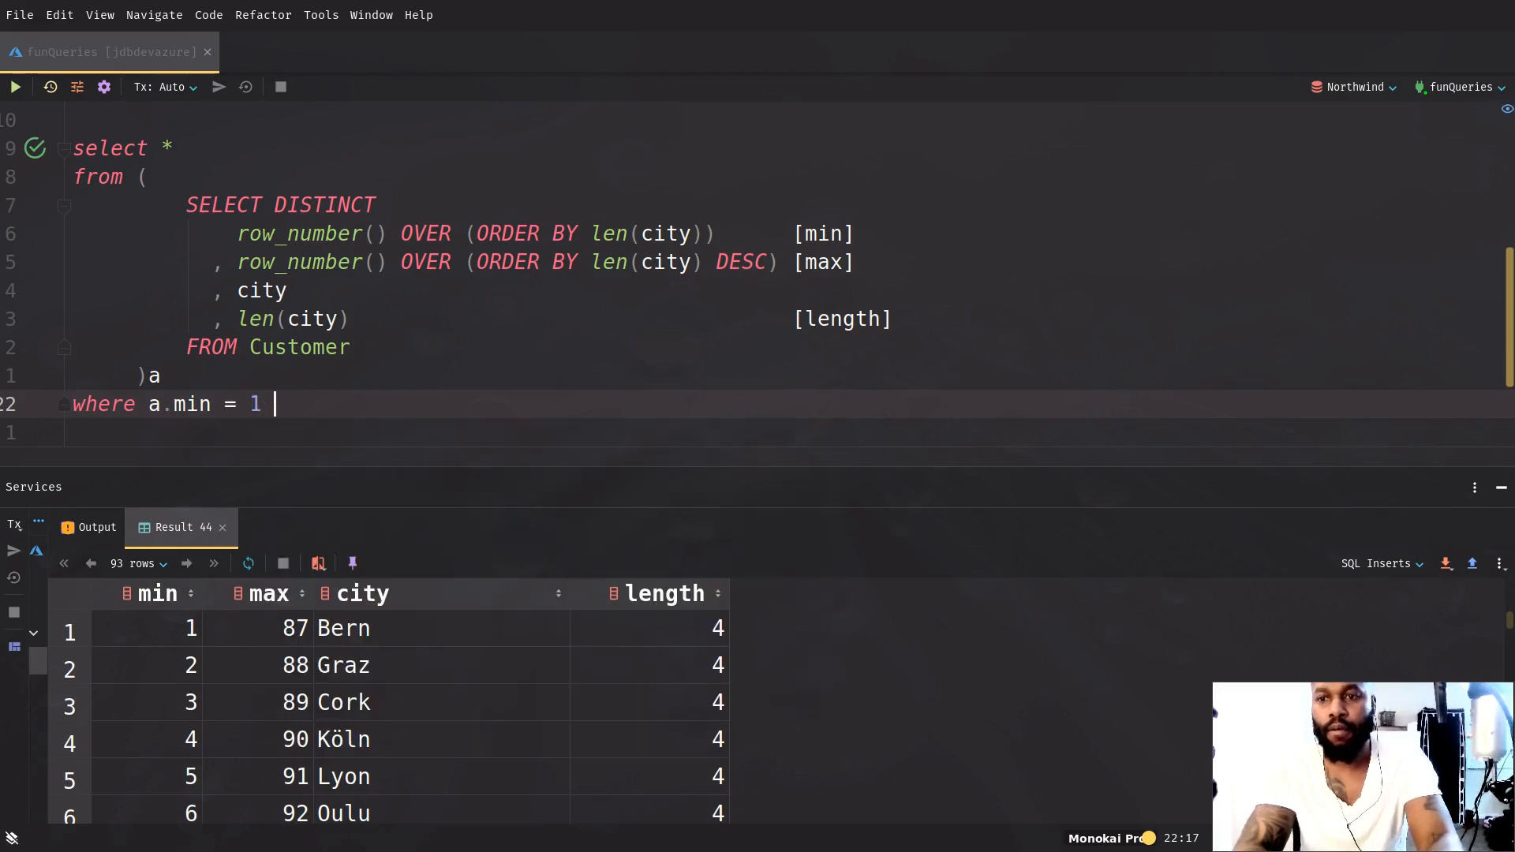
type("or a.max =")
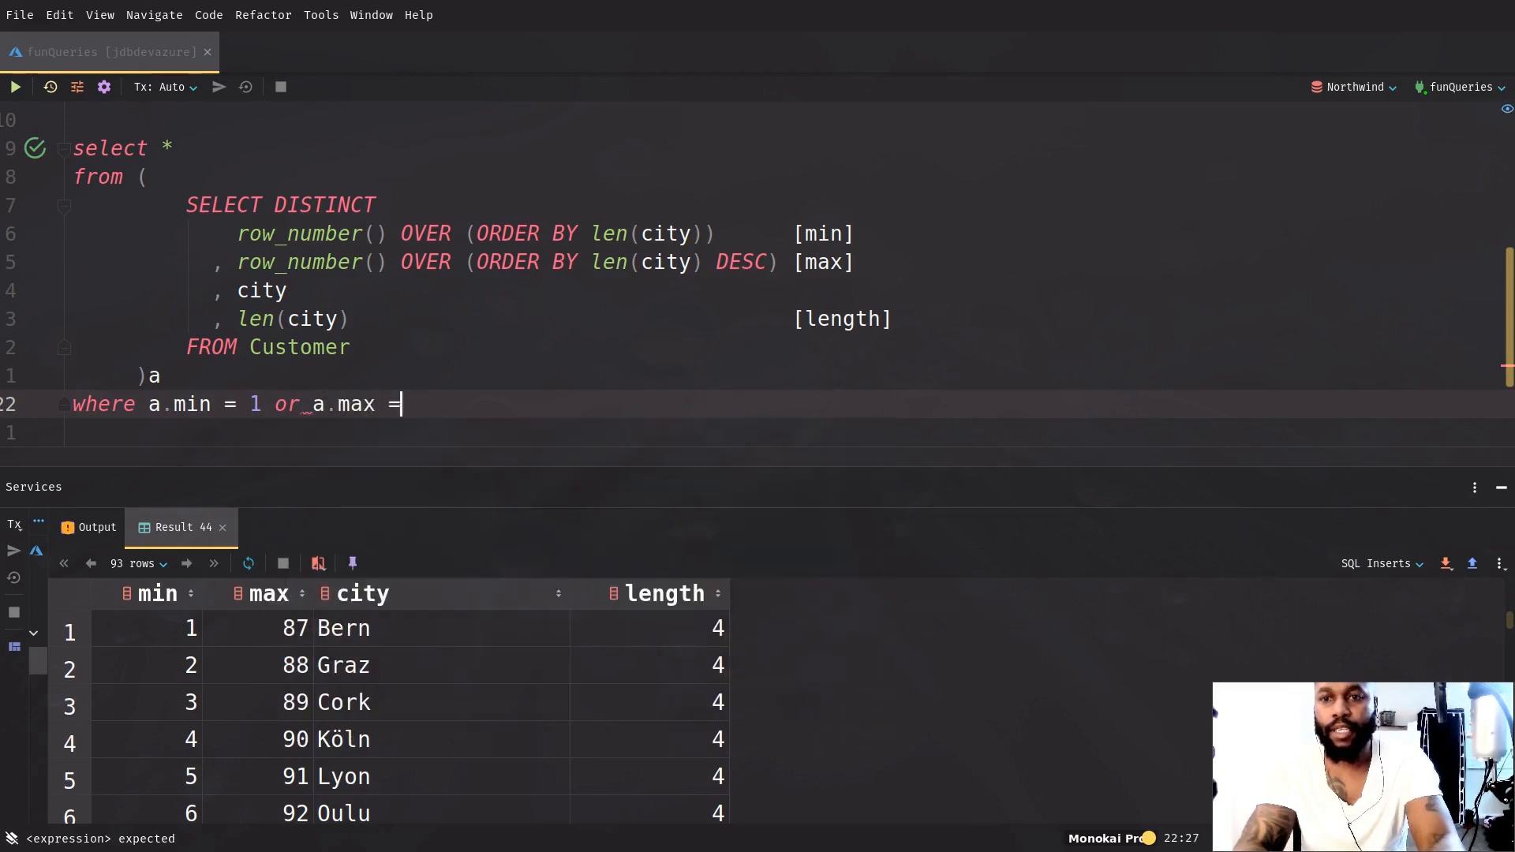
type("1")
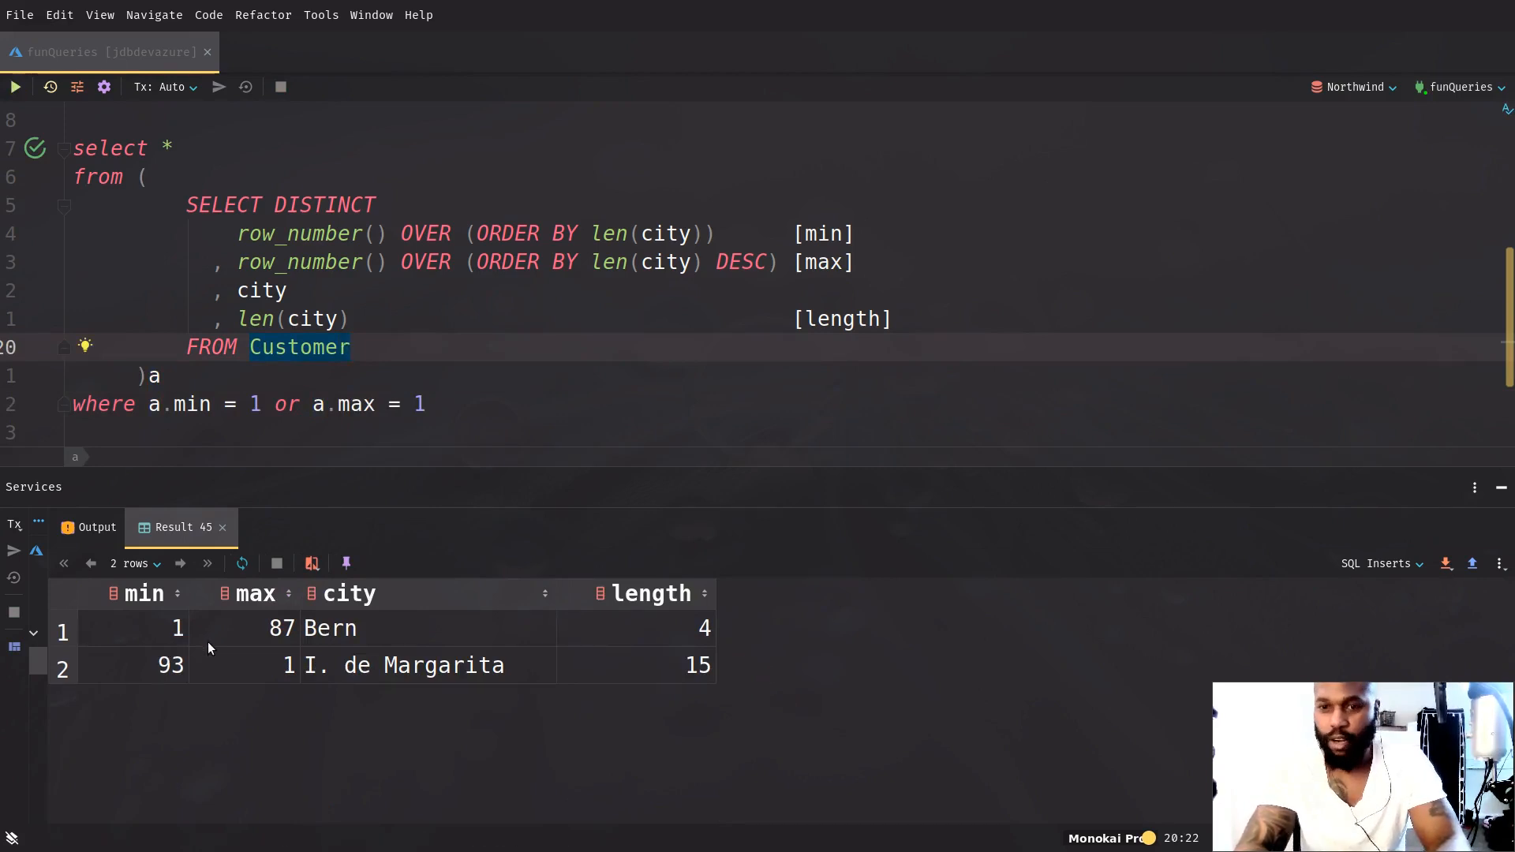
mouse_move(435, 261)
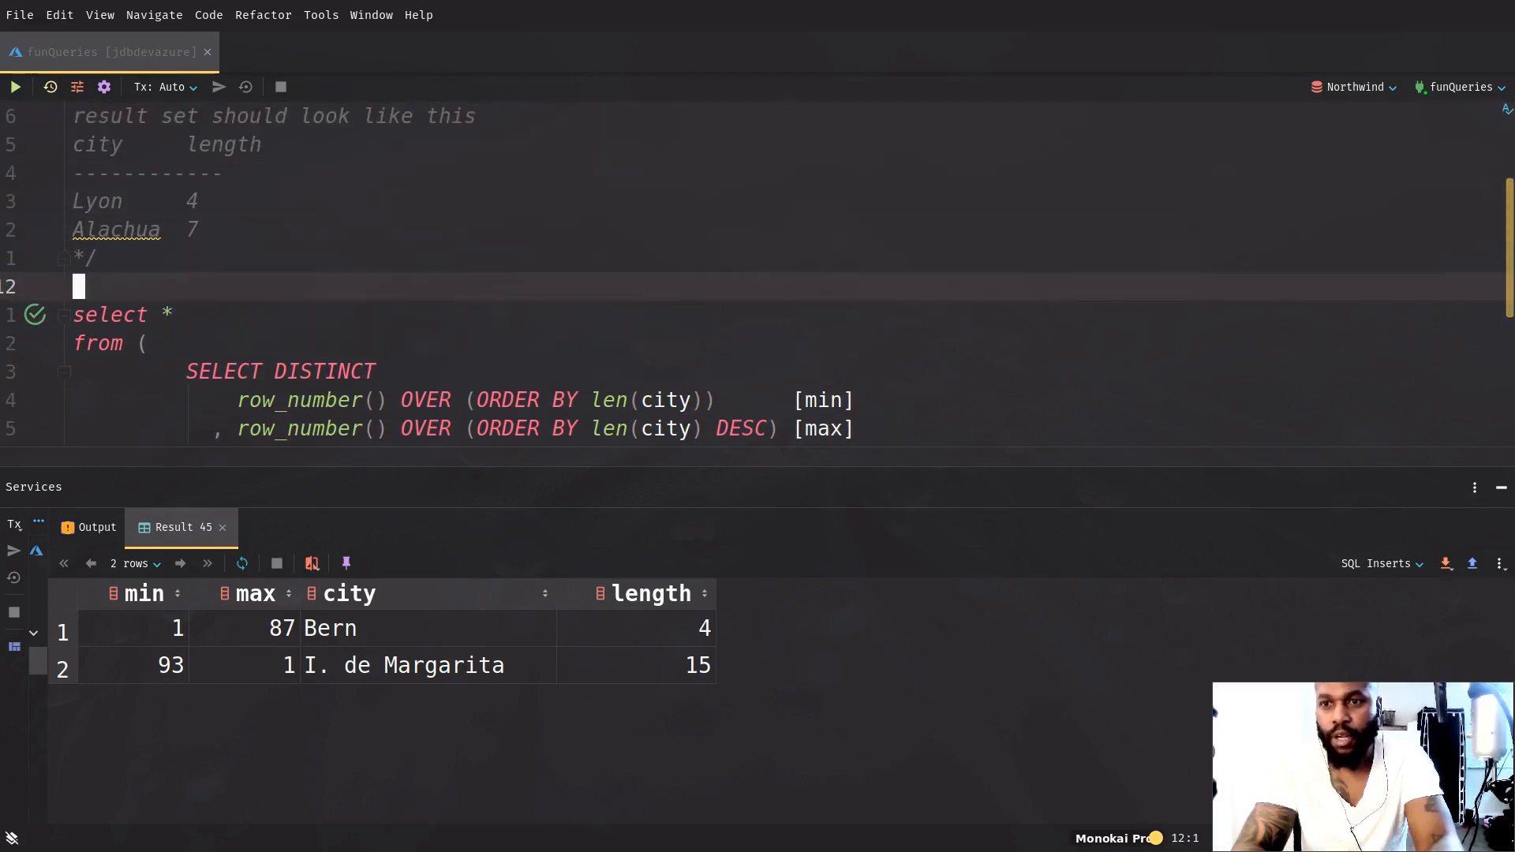
Narrow the outer select to city and length, then run the inner subquery alone
type("city")
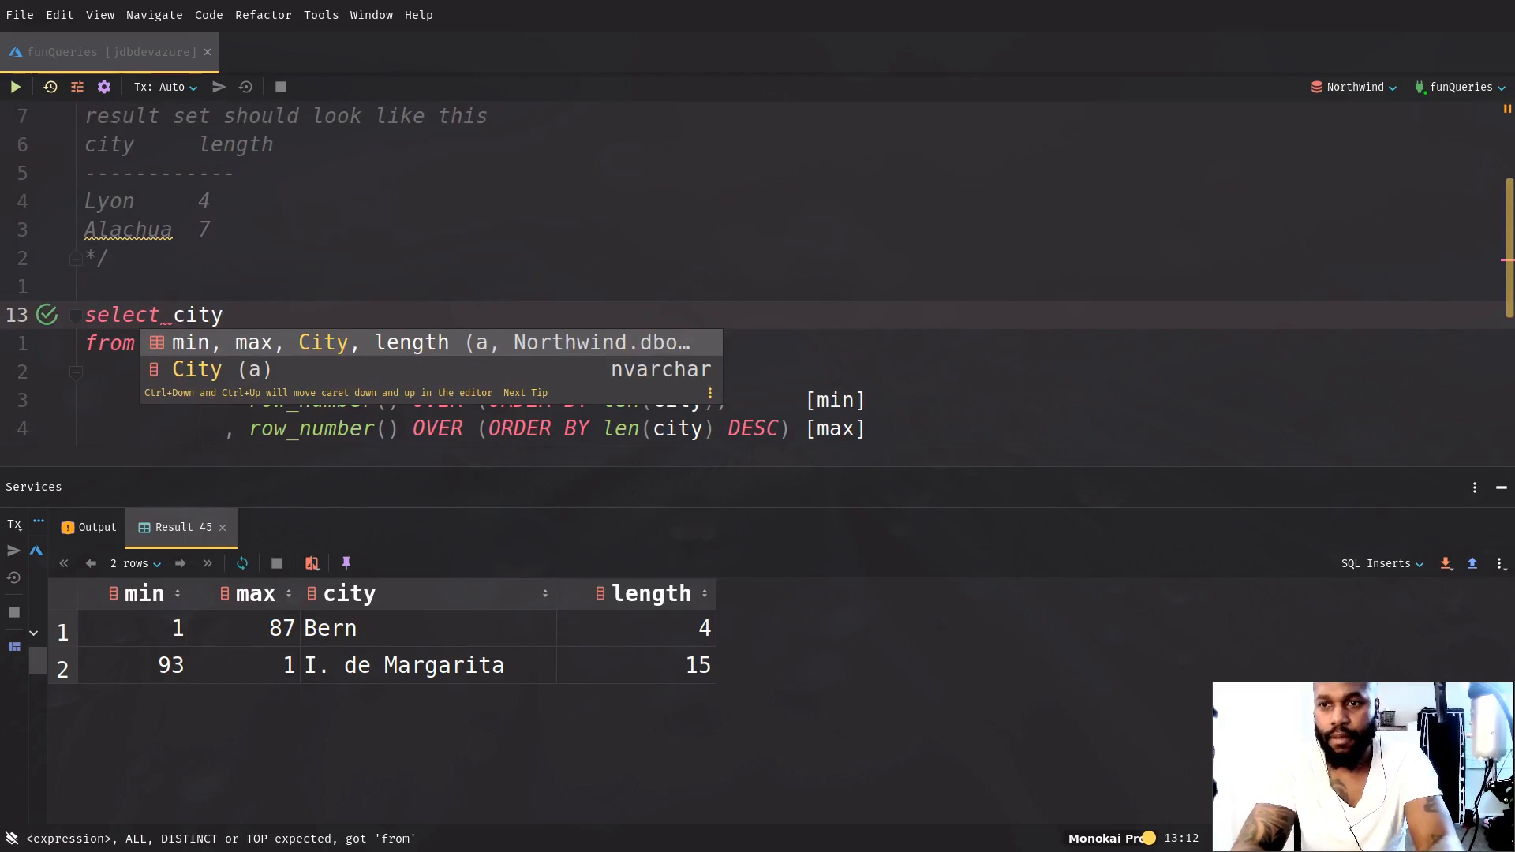
type(", length")
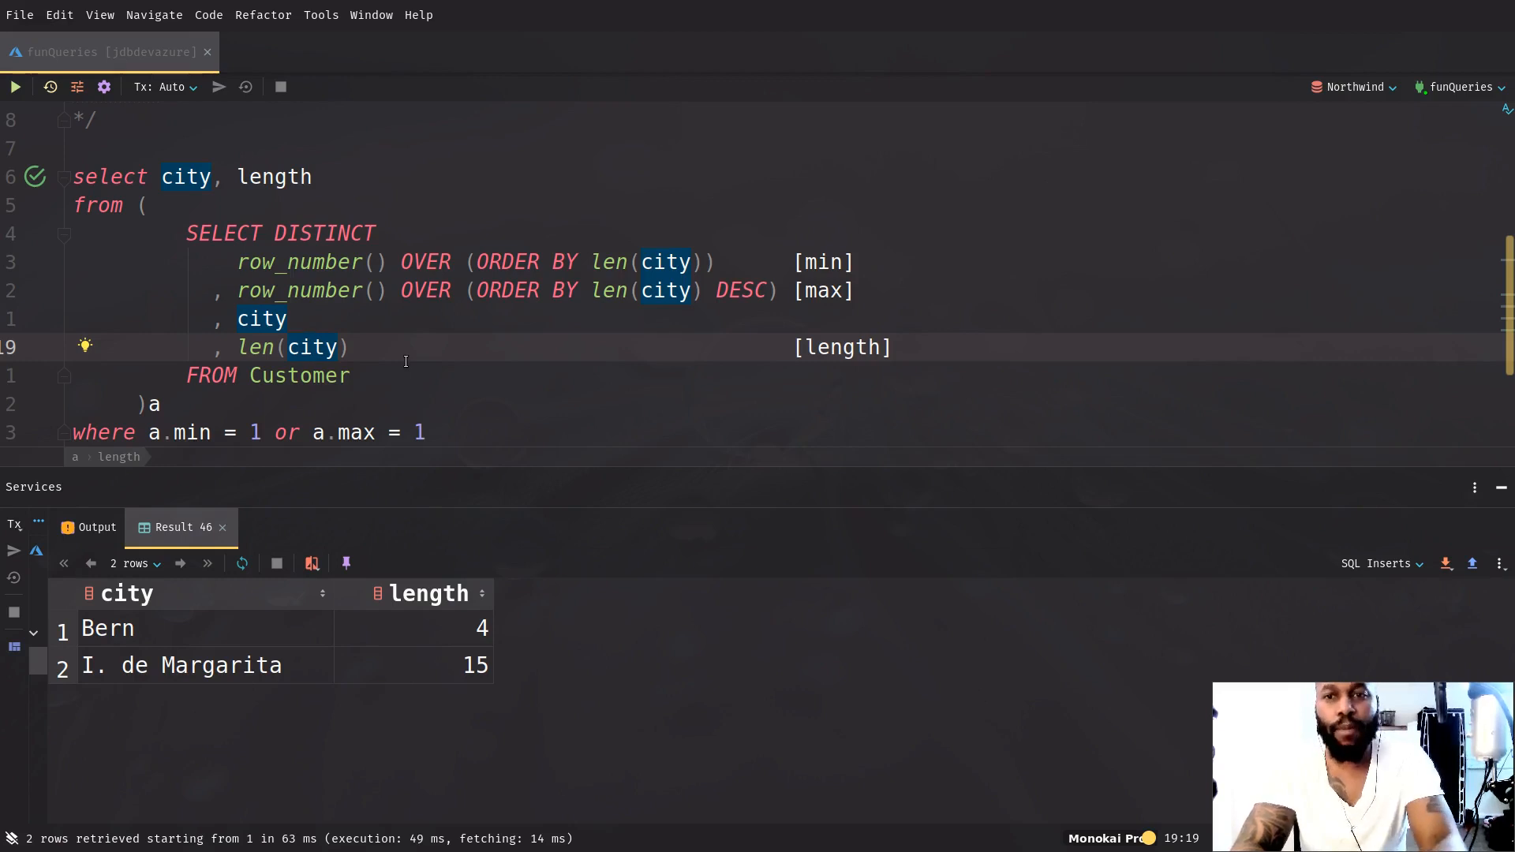
left_click(304, 347)
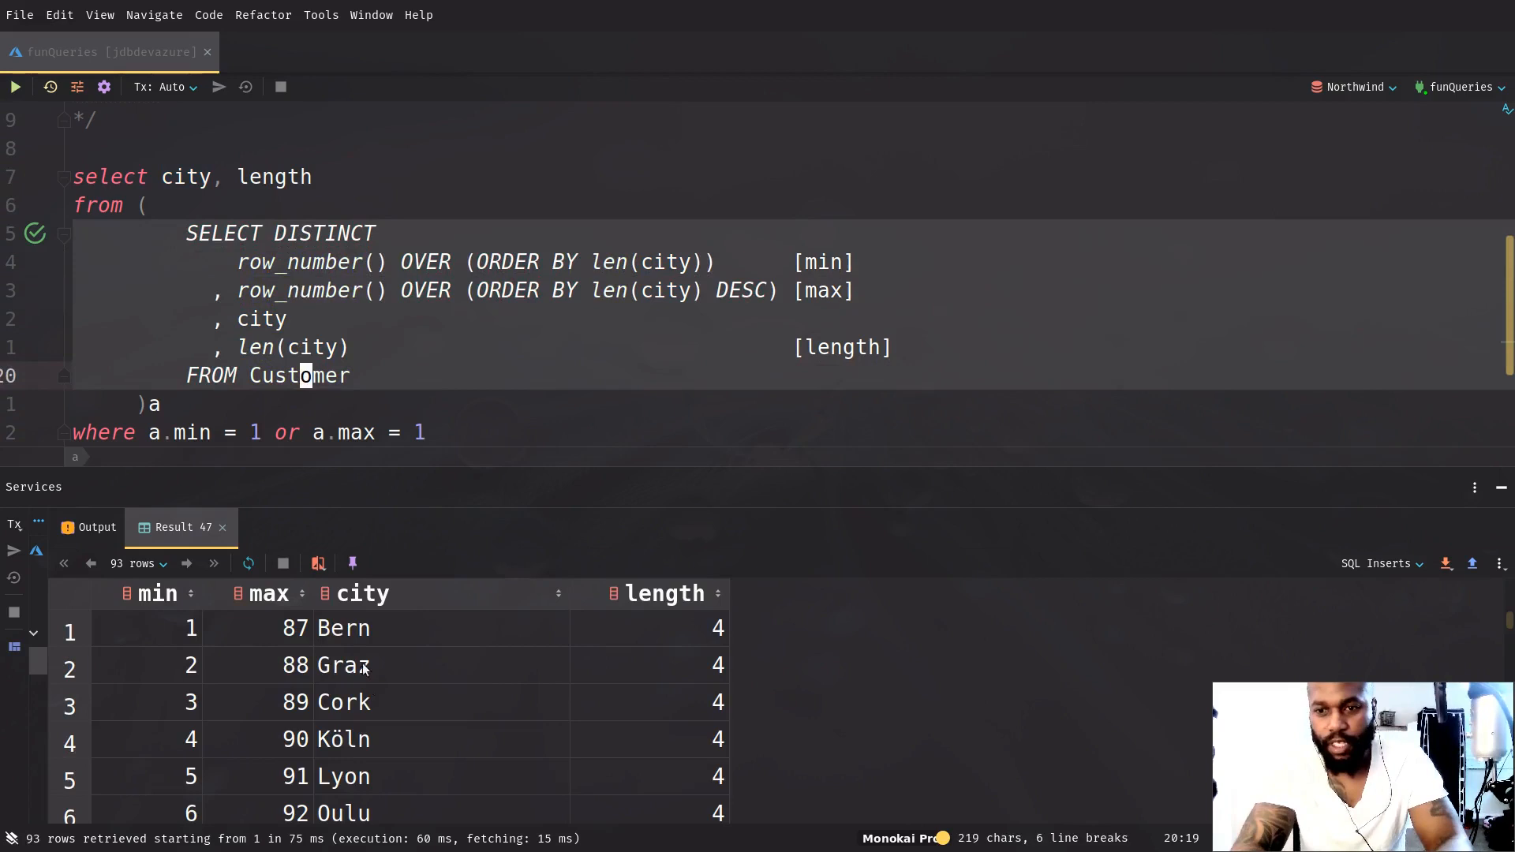
scroll("down", 3)
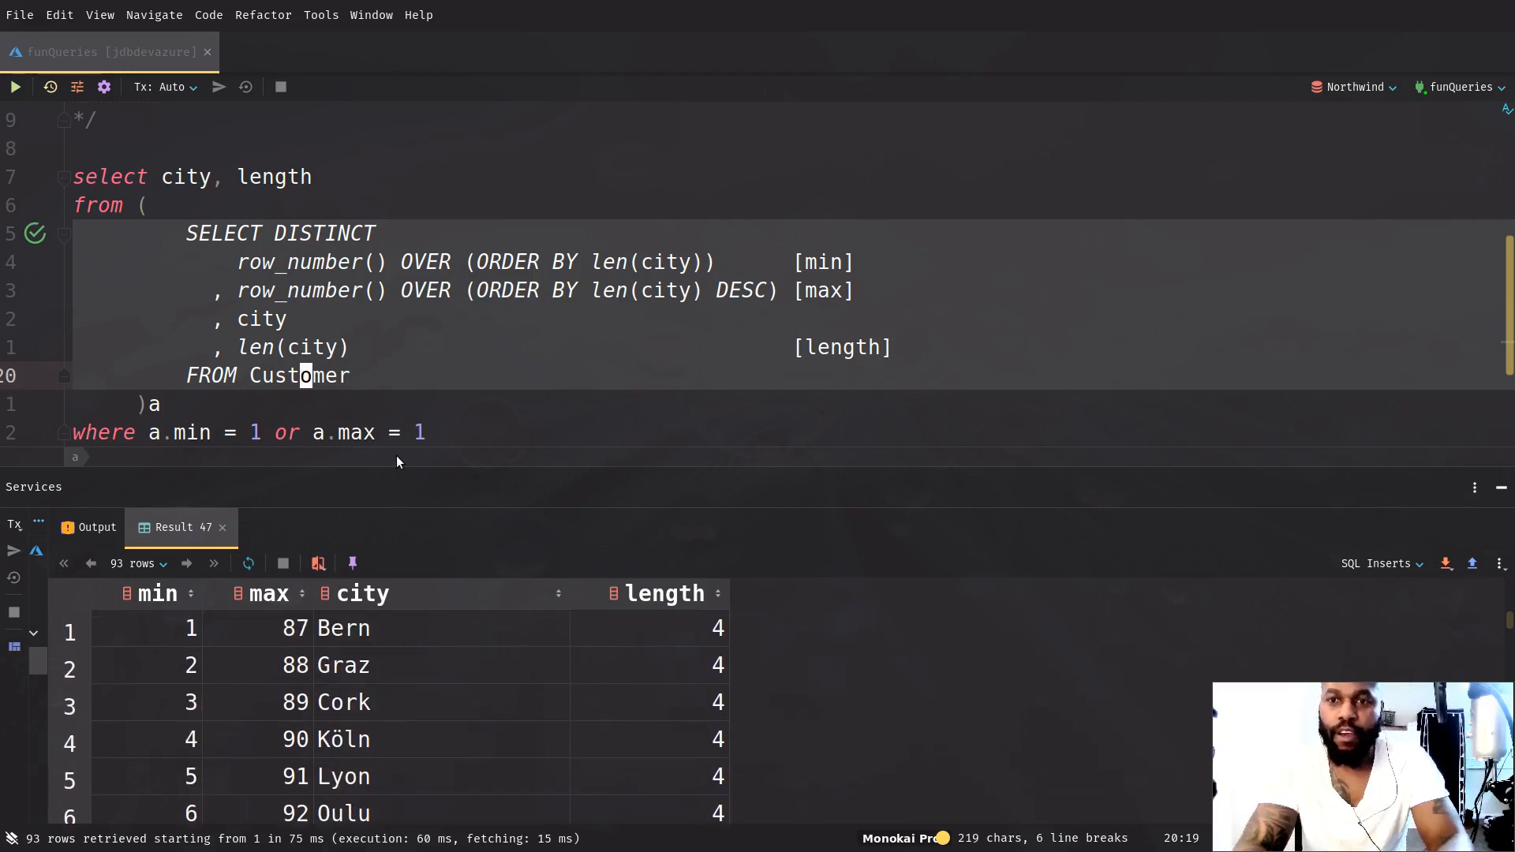
Add city as a tie-breaker to both ROW_NUMBER ORDER BY clauses
double_click(299, 262)
type(", ")
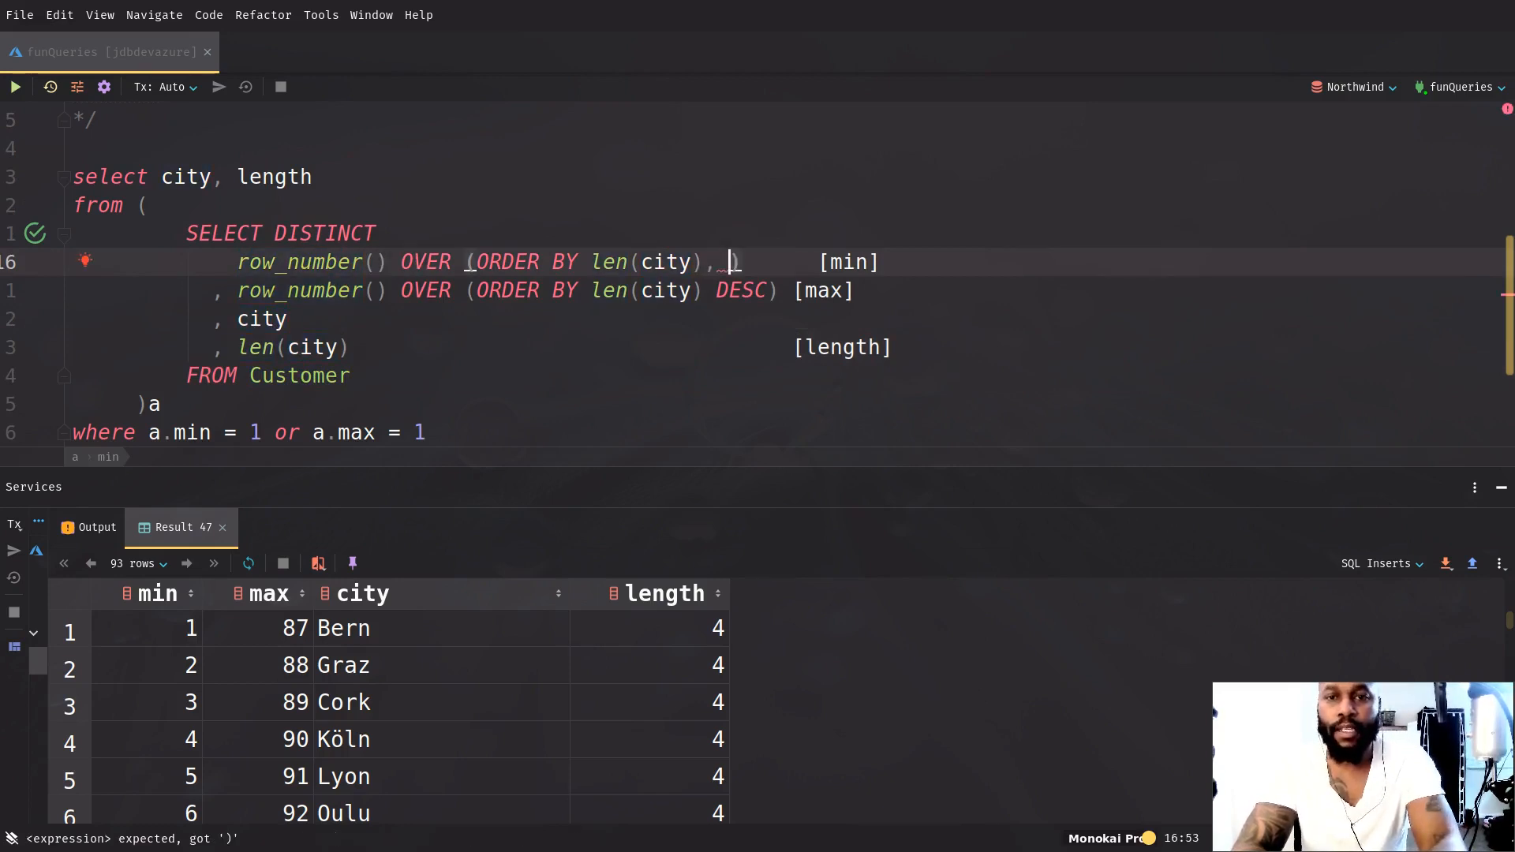
type("city)")
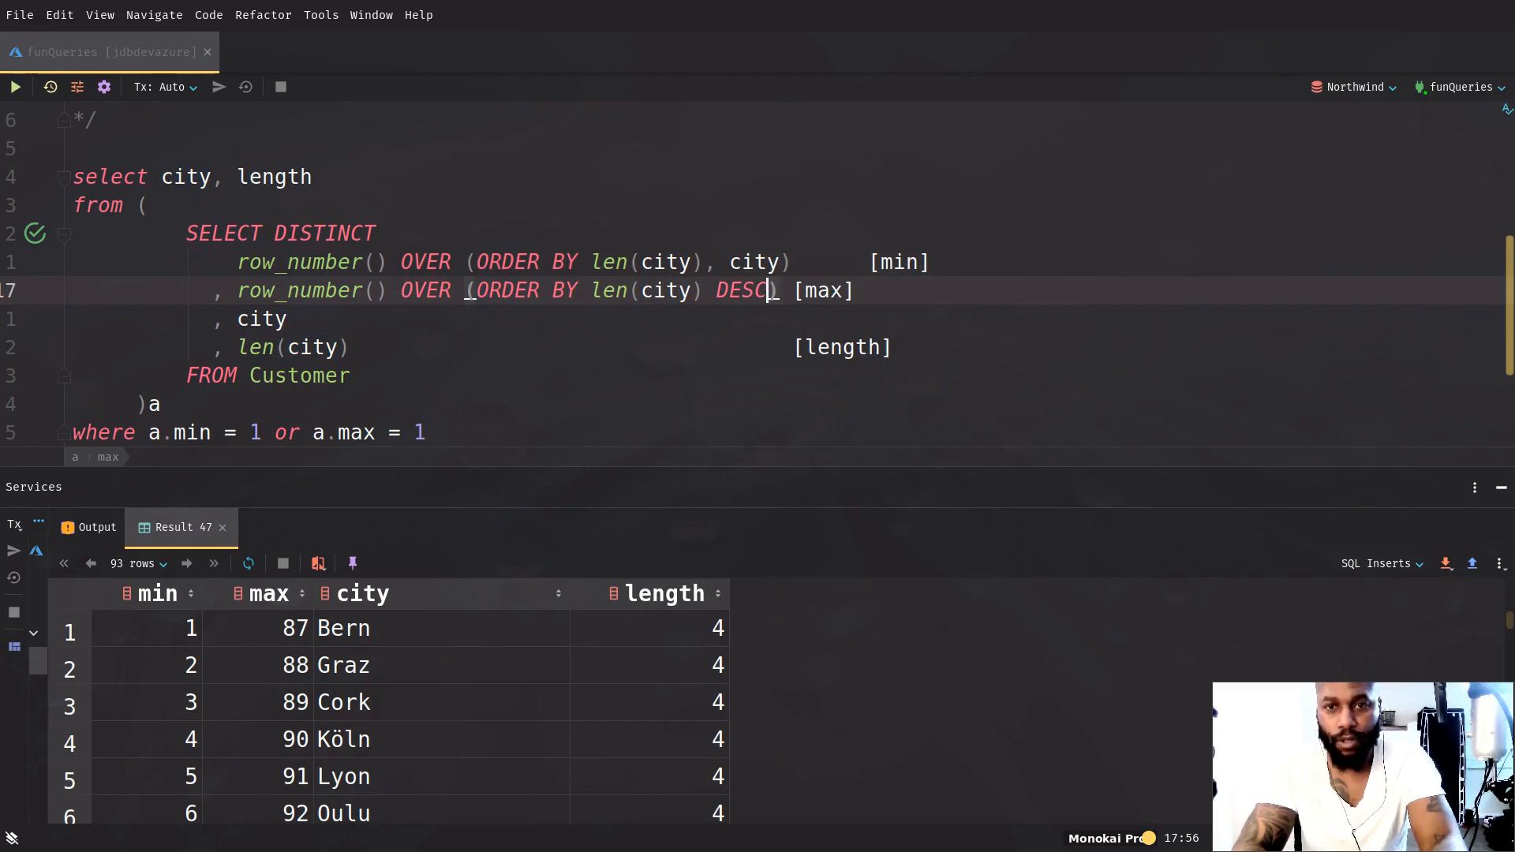
type(", city")
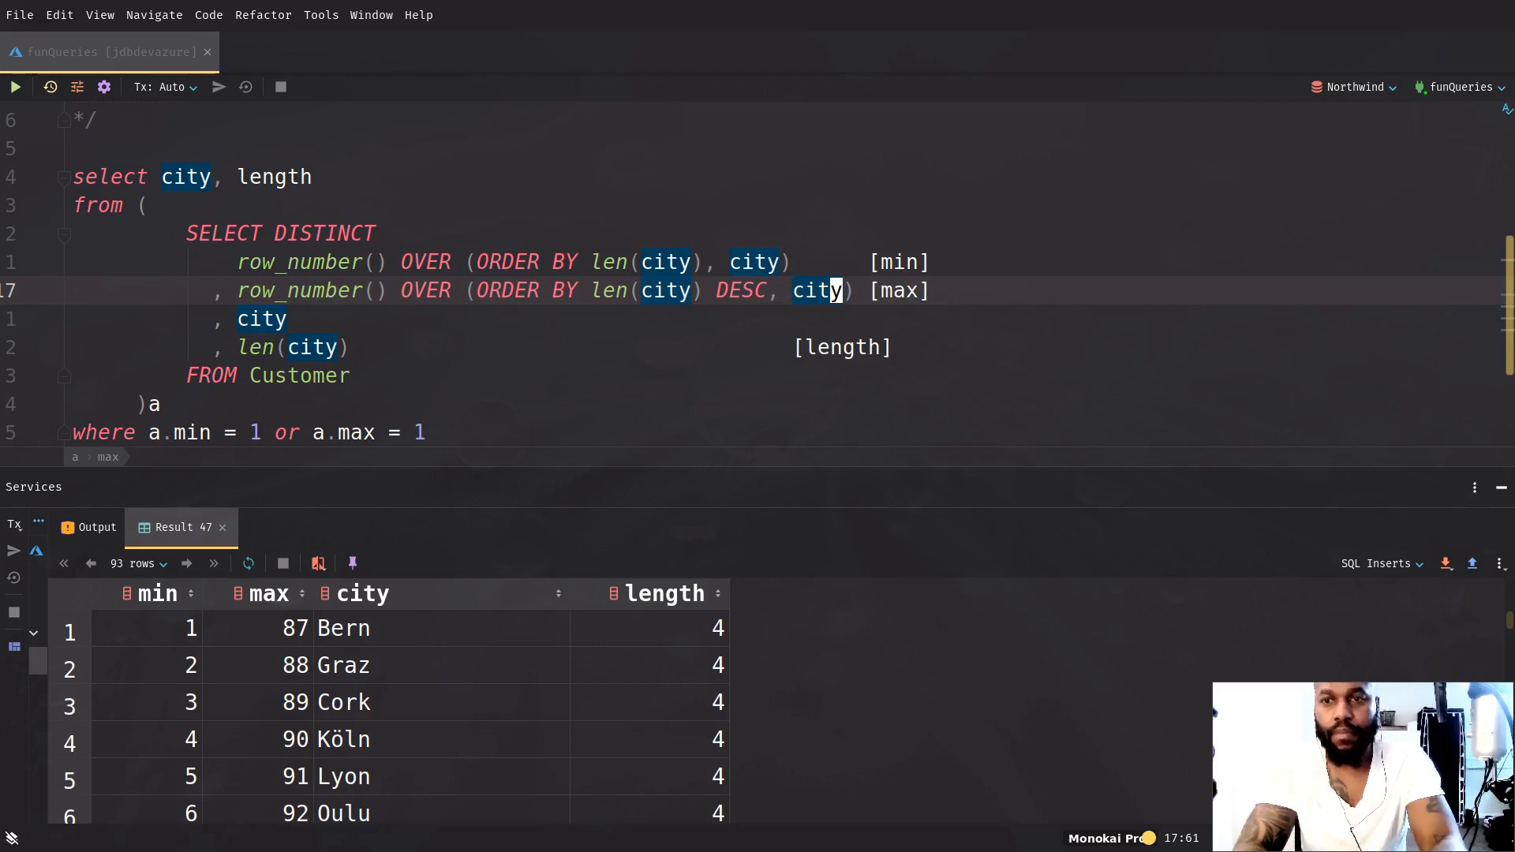
Run the full query and the inner subquery to check the city-ordered rankings
left_click(14, 87)
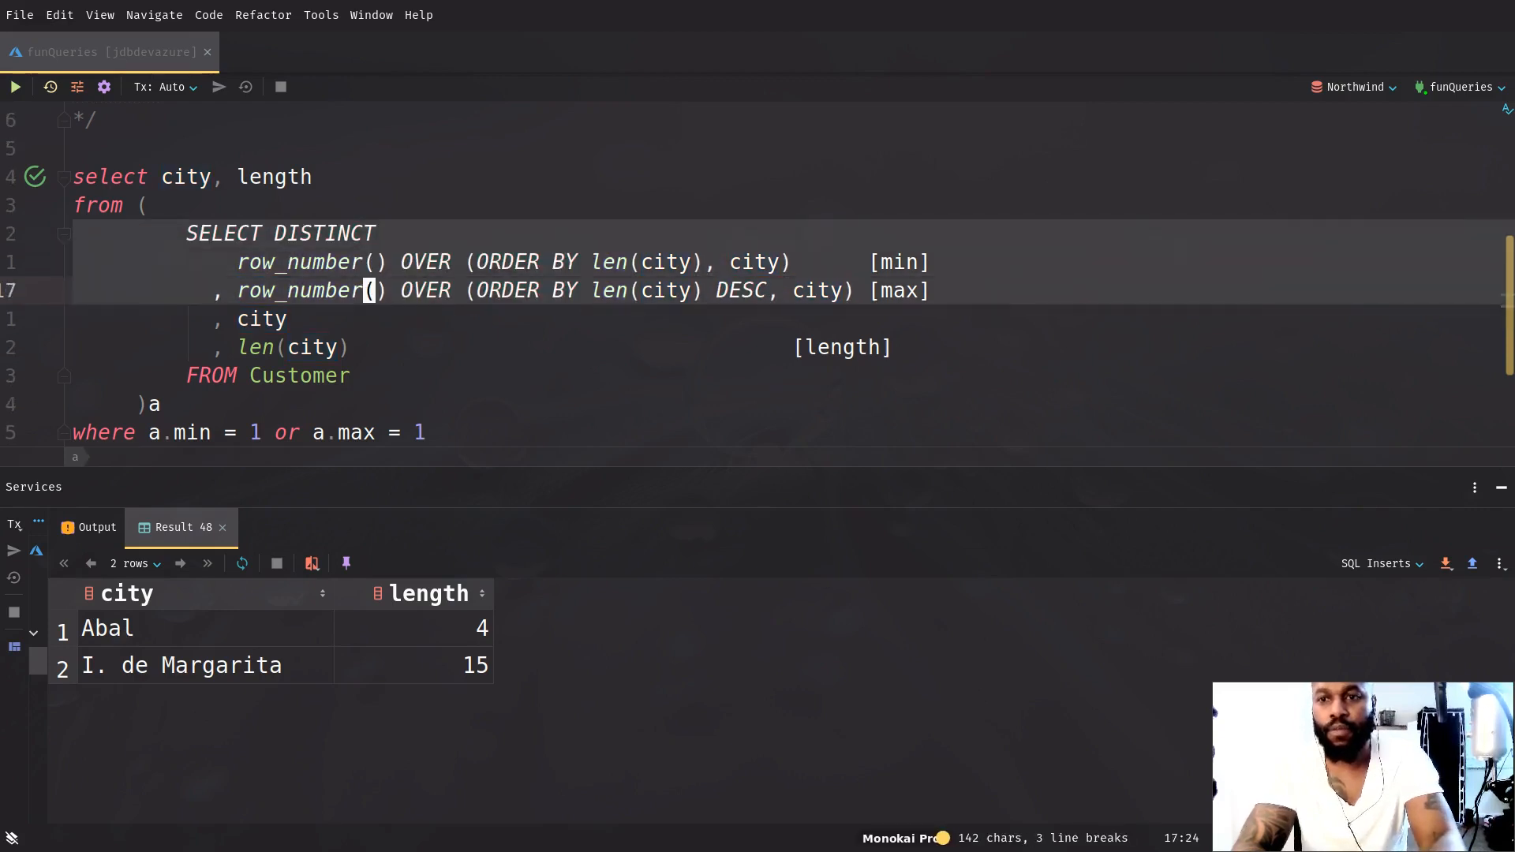
left_click(15, 86)
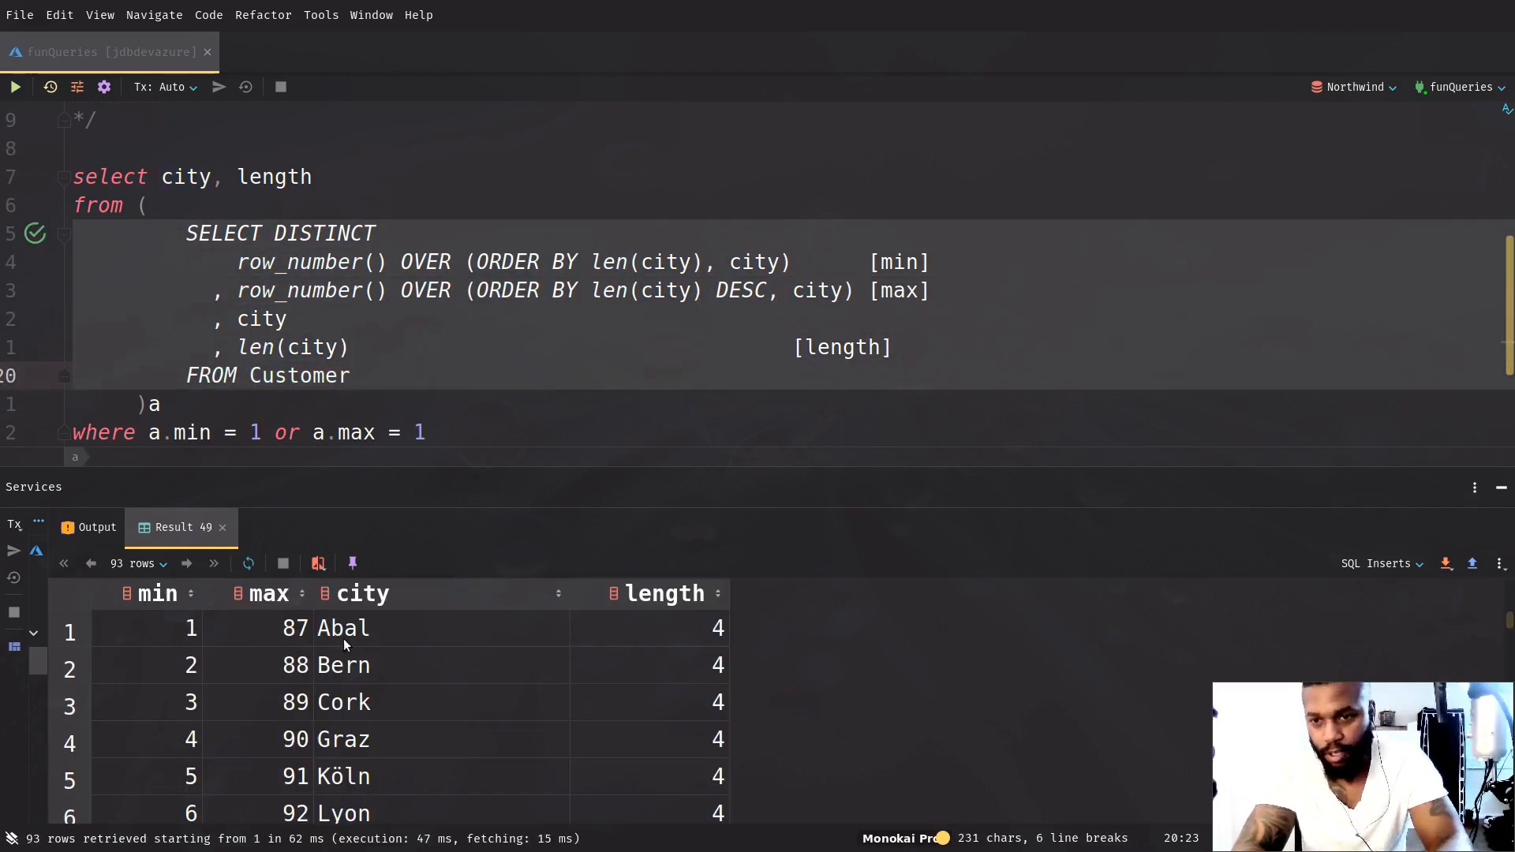
mouse_move(326, 641)
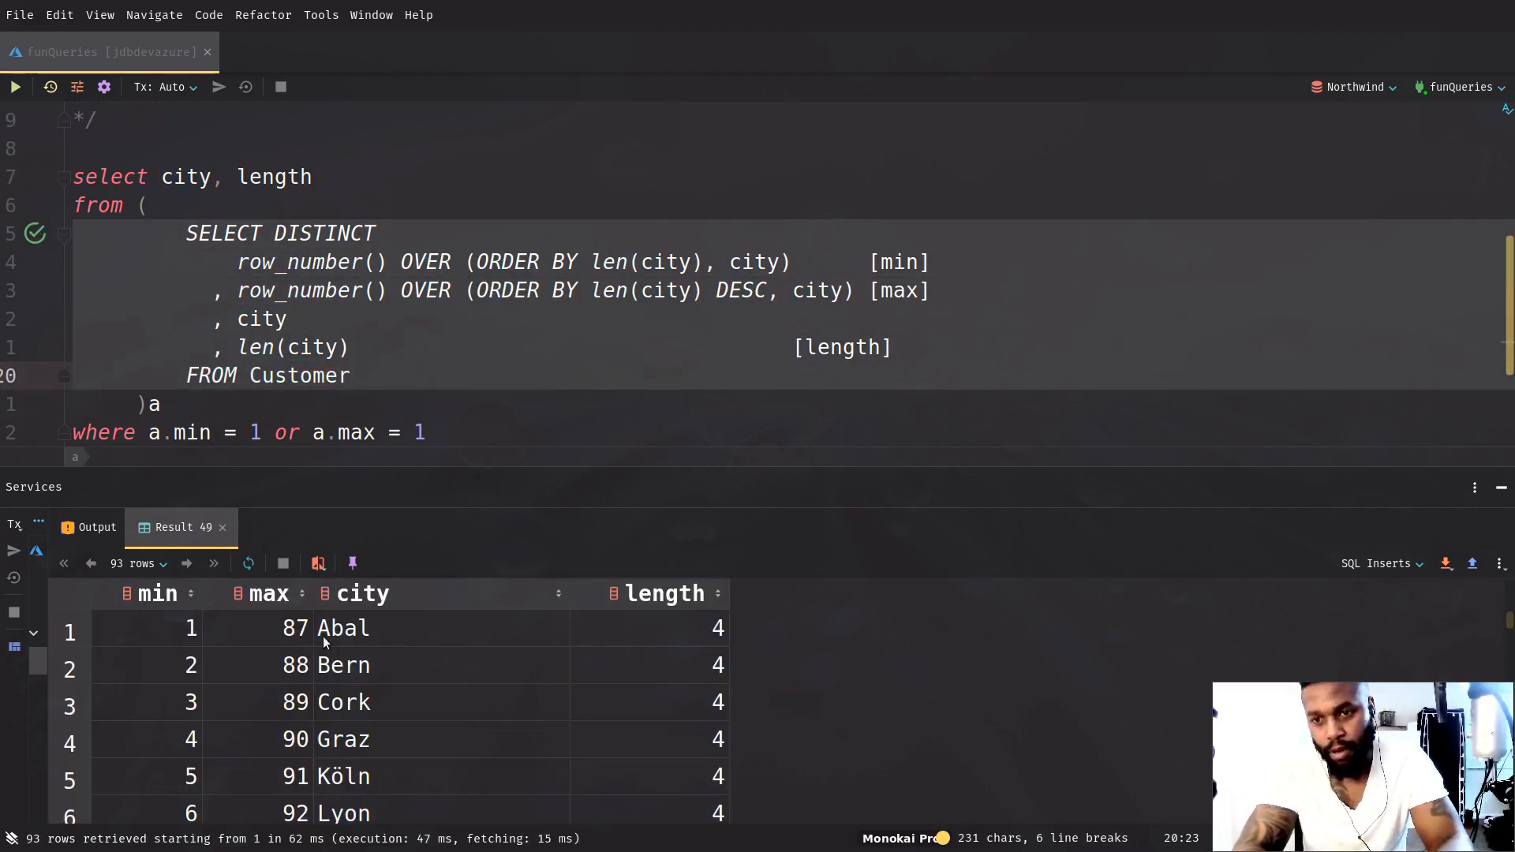
scroll("down", 3)
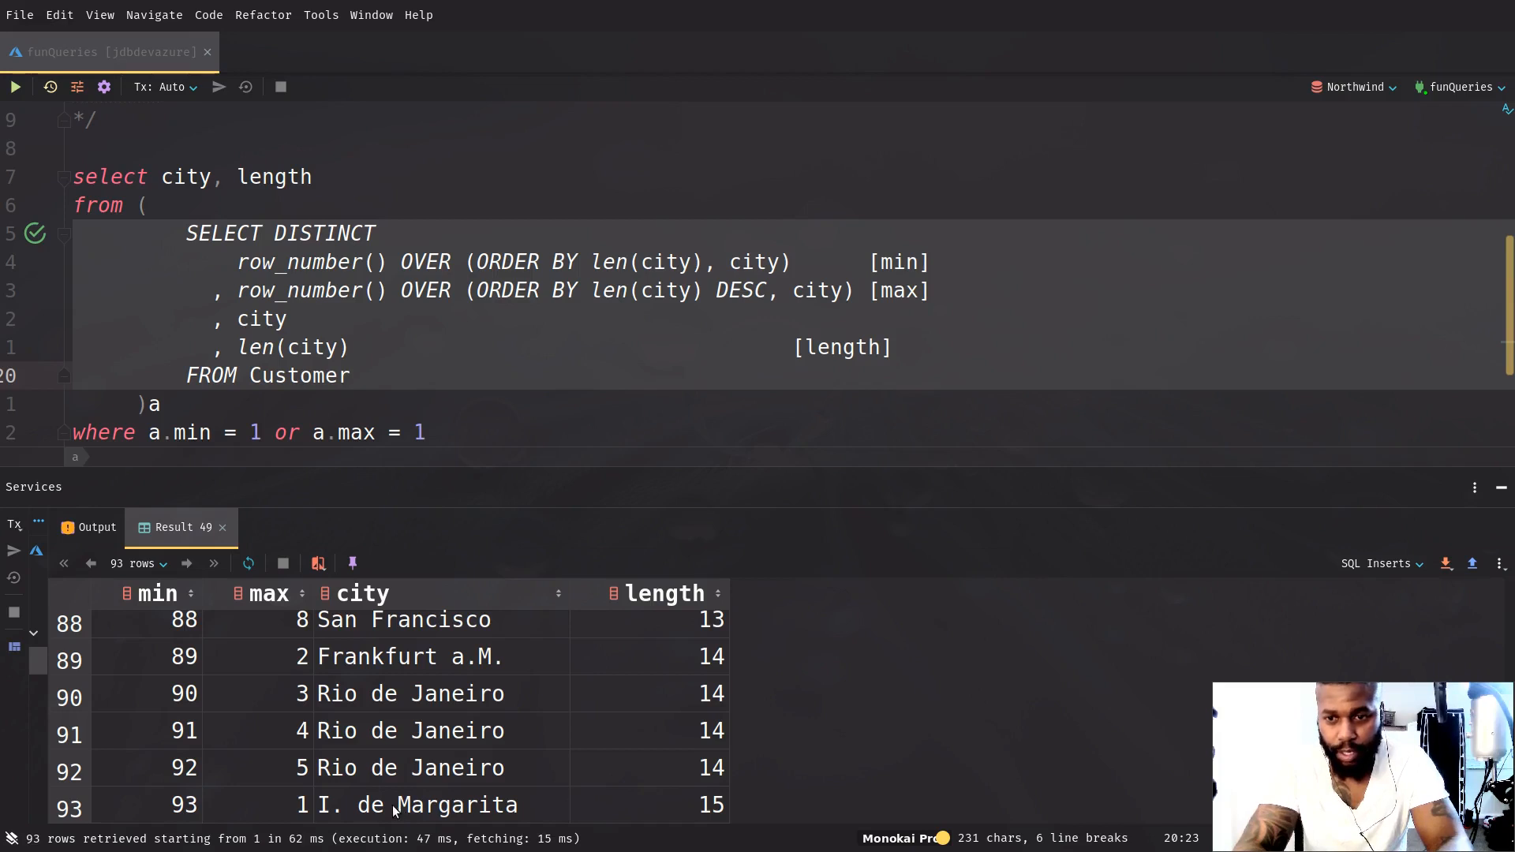
mouse_move(392, 810)
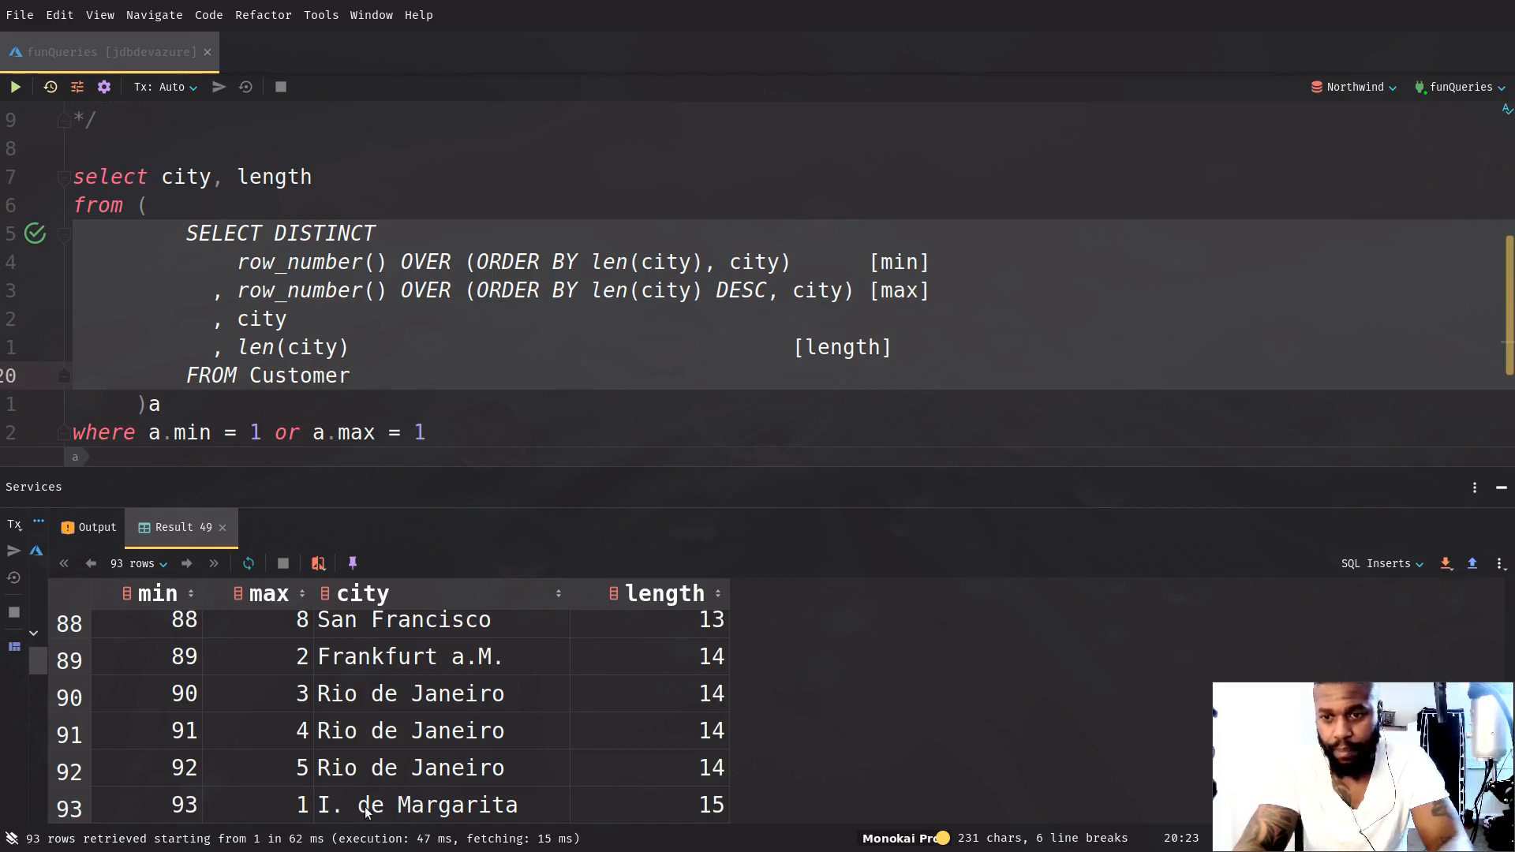
mouse_move(448, 341)
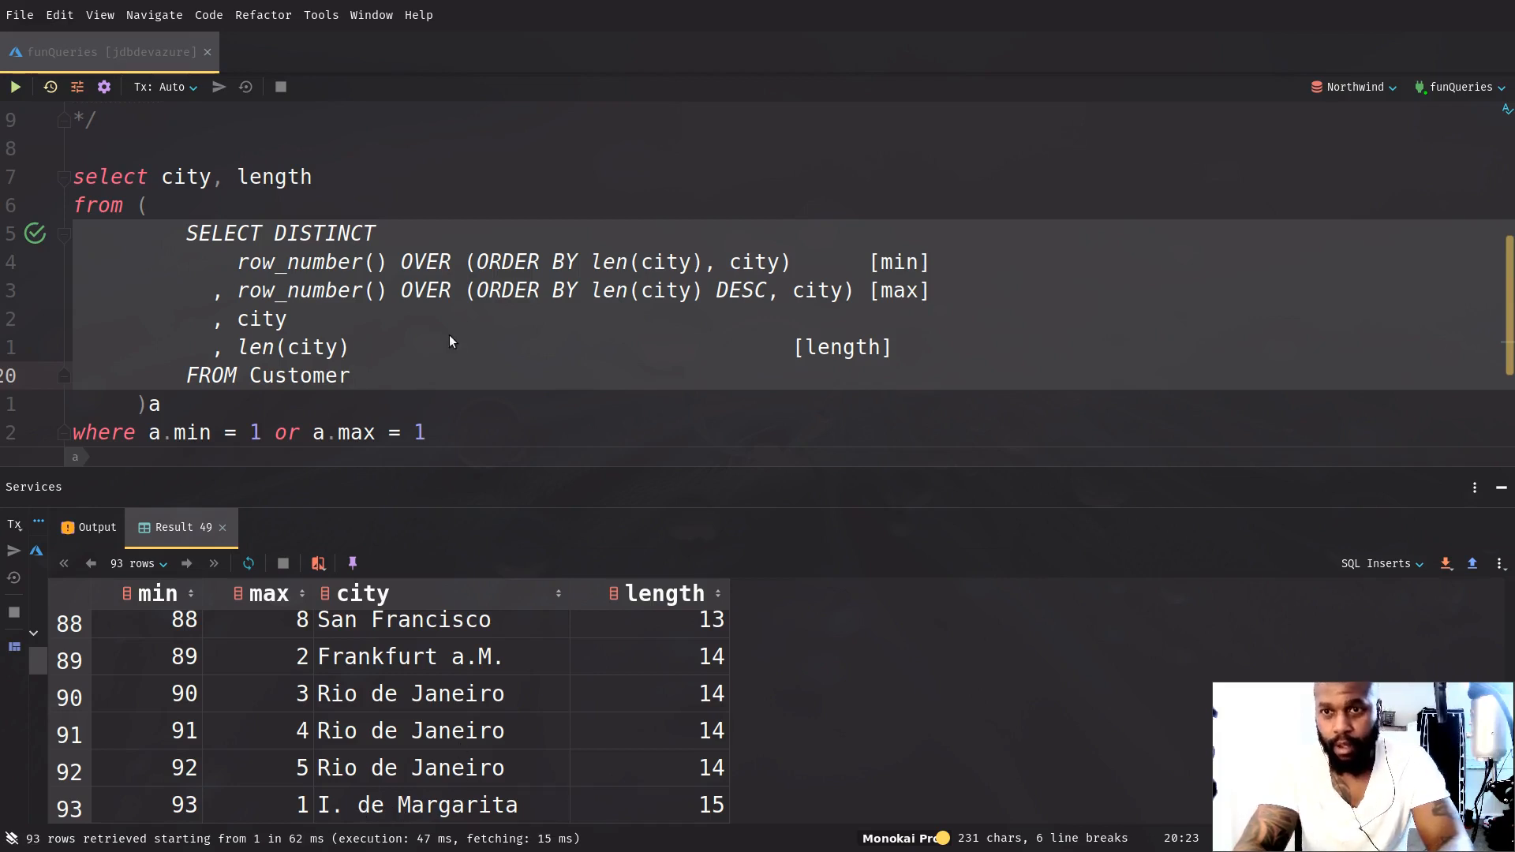
mouse_move(437, 736)
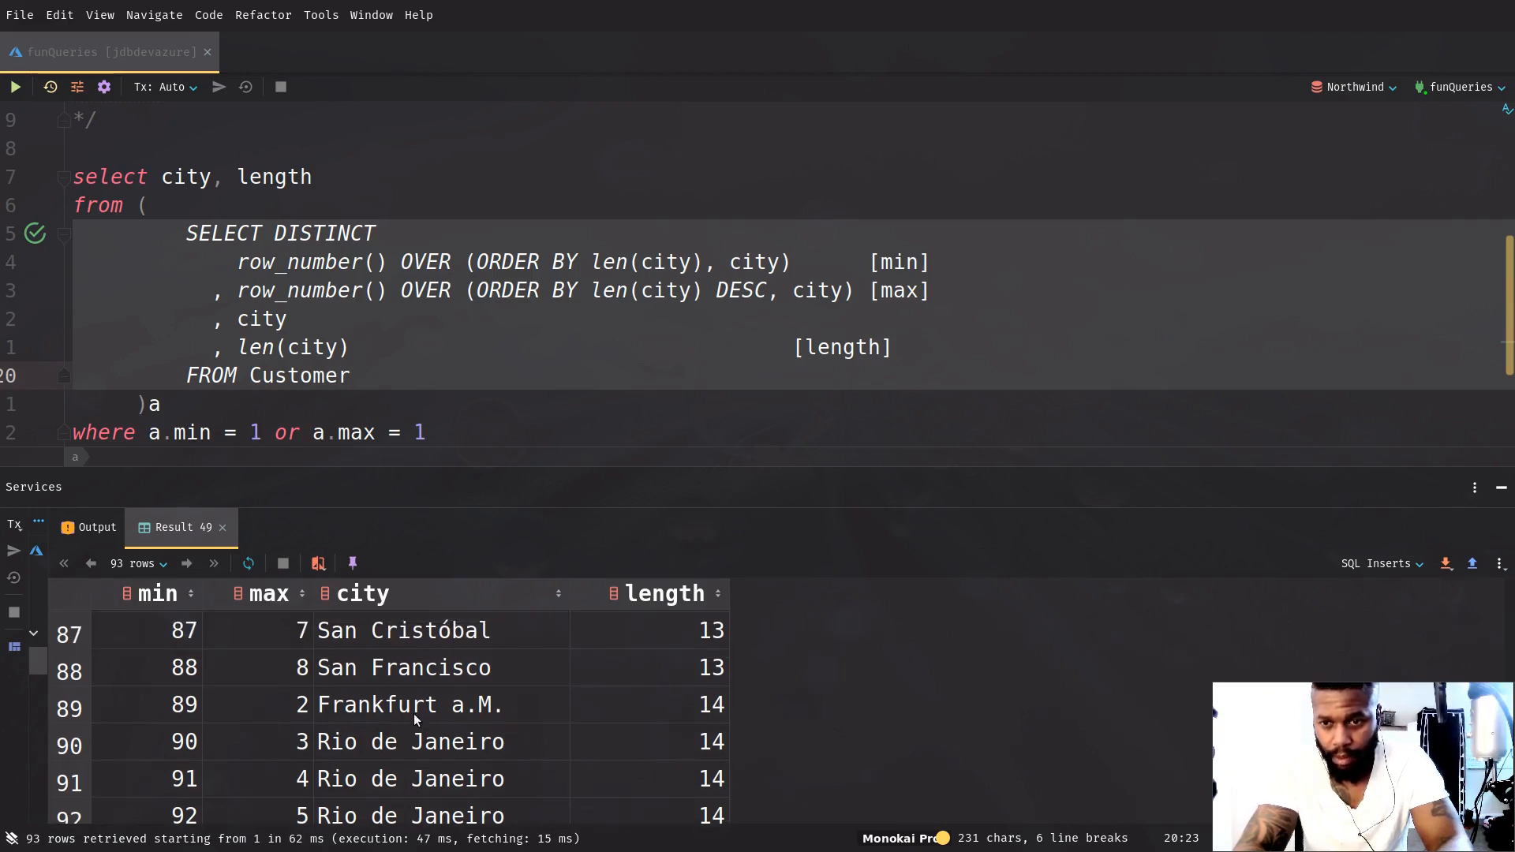
mouse_move(300, 559)
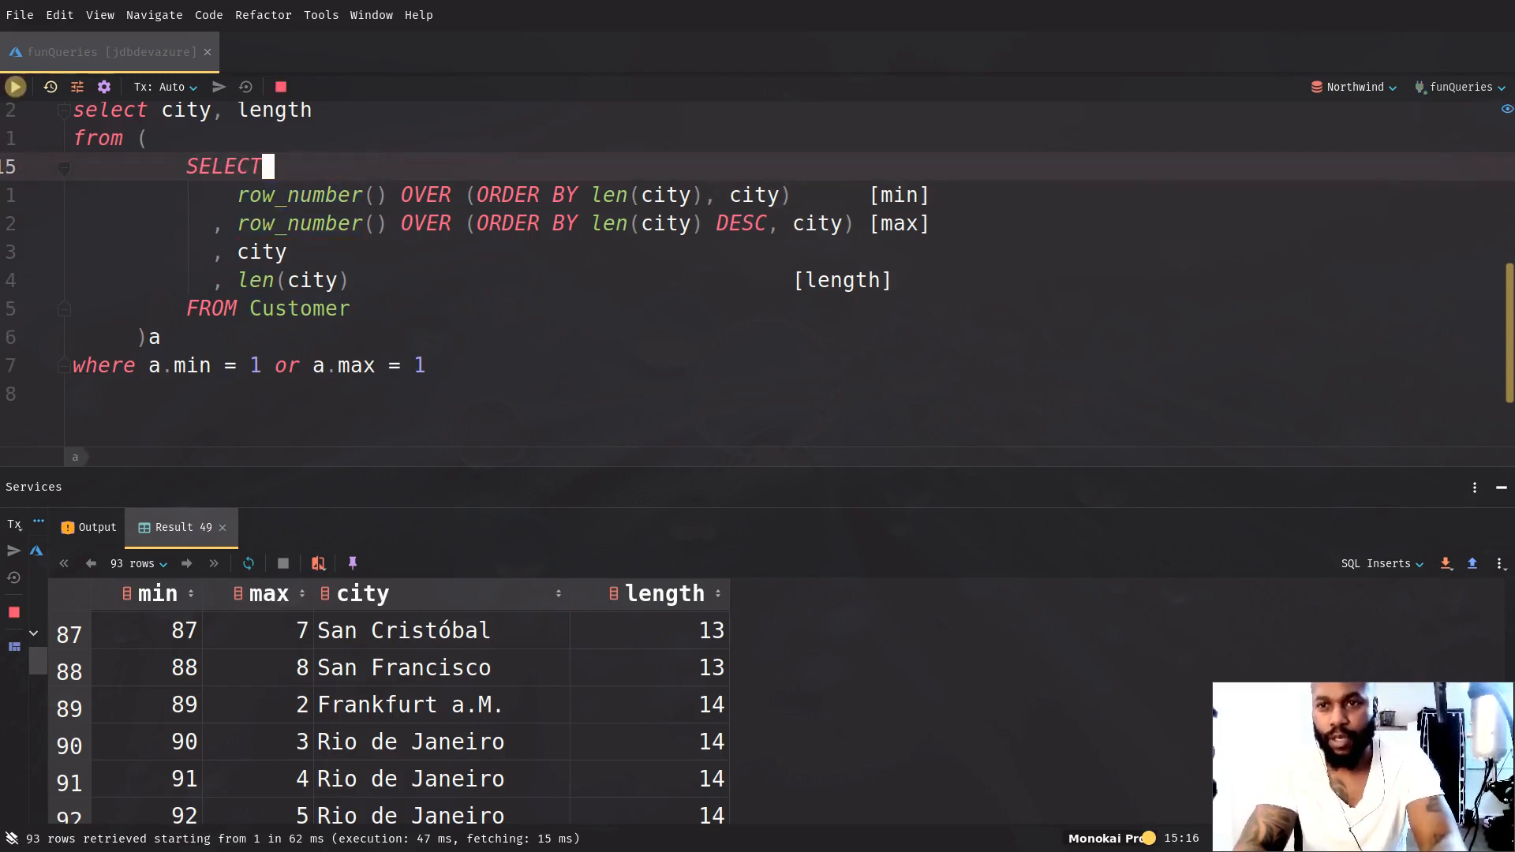
Append 'order by length' to the query and run it, listing Abal (4) before I. de Margarita (15)
left_click(14, 86)
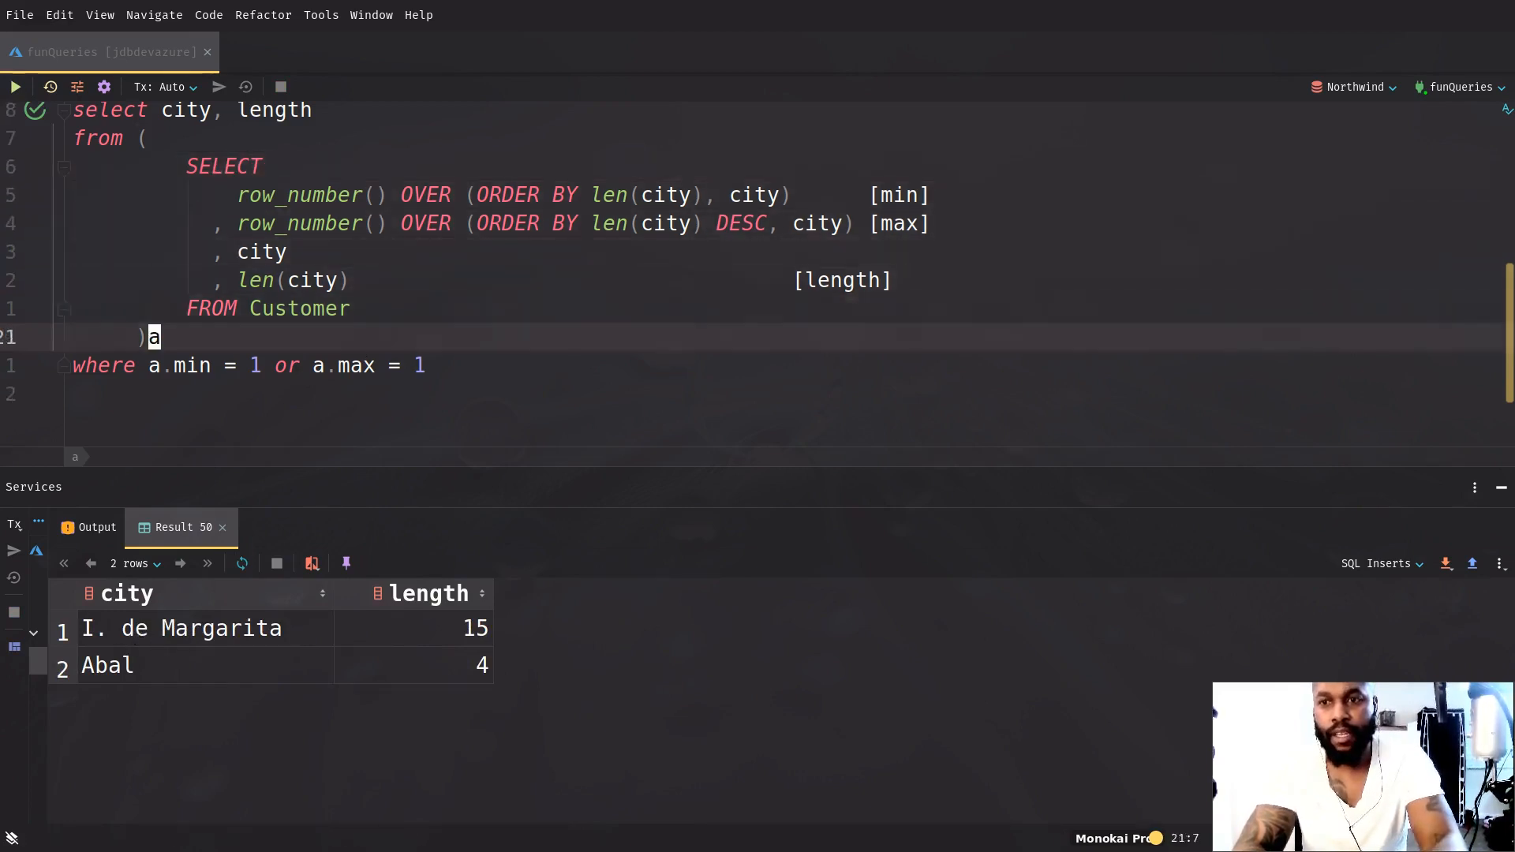
type("ord e")
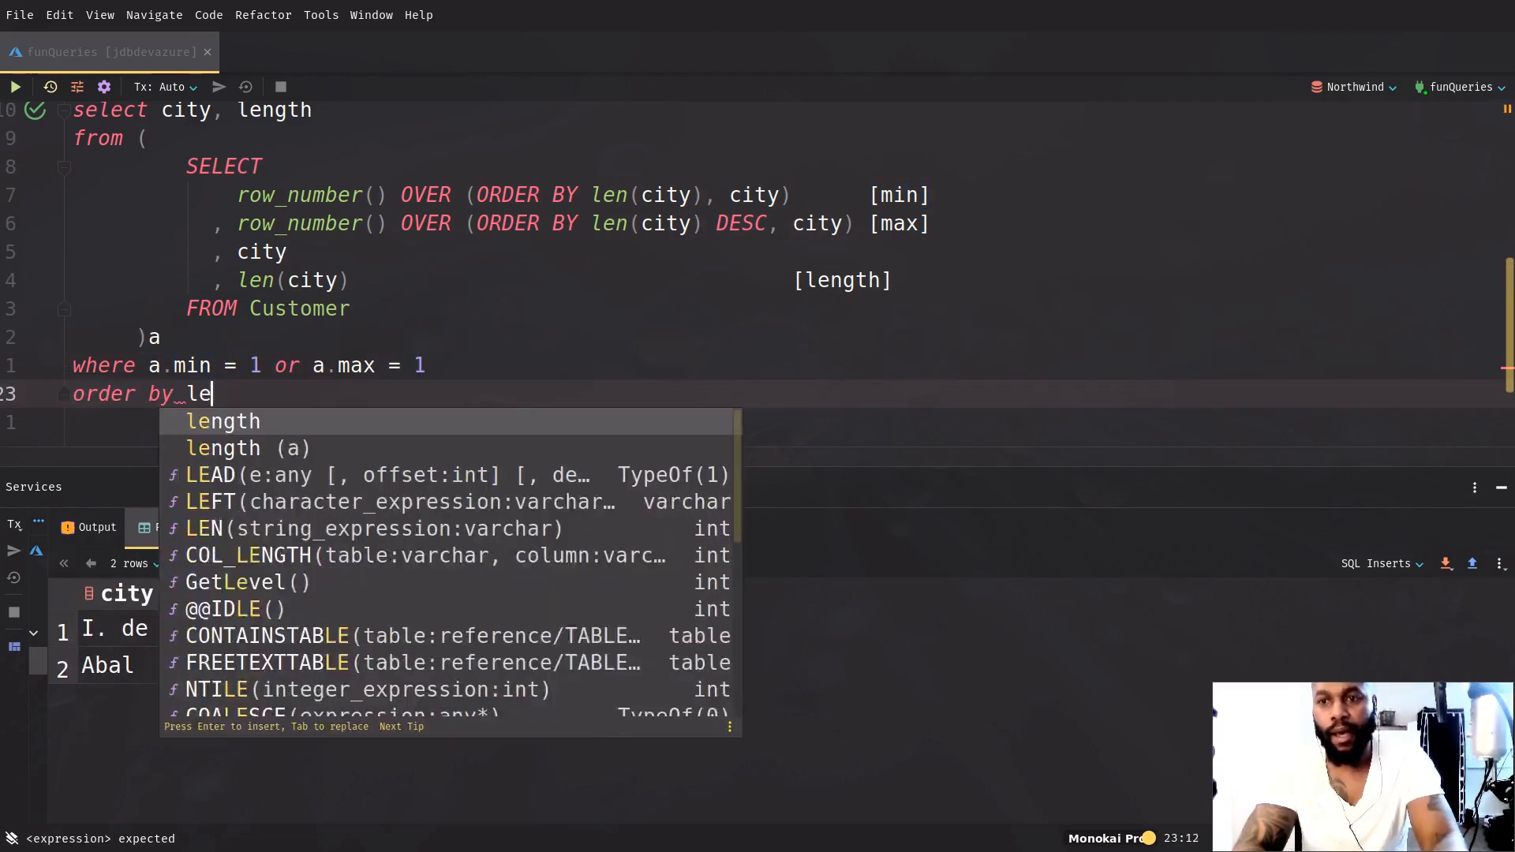
key("Enter")
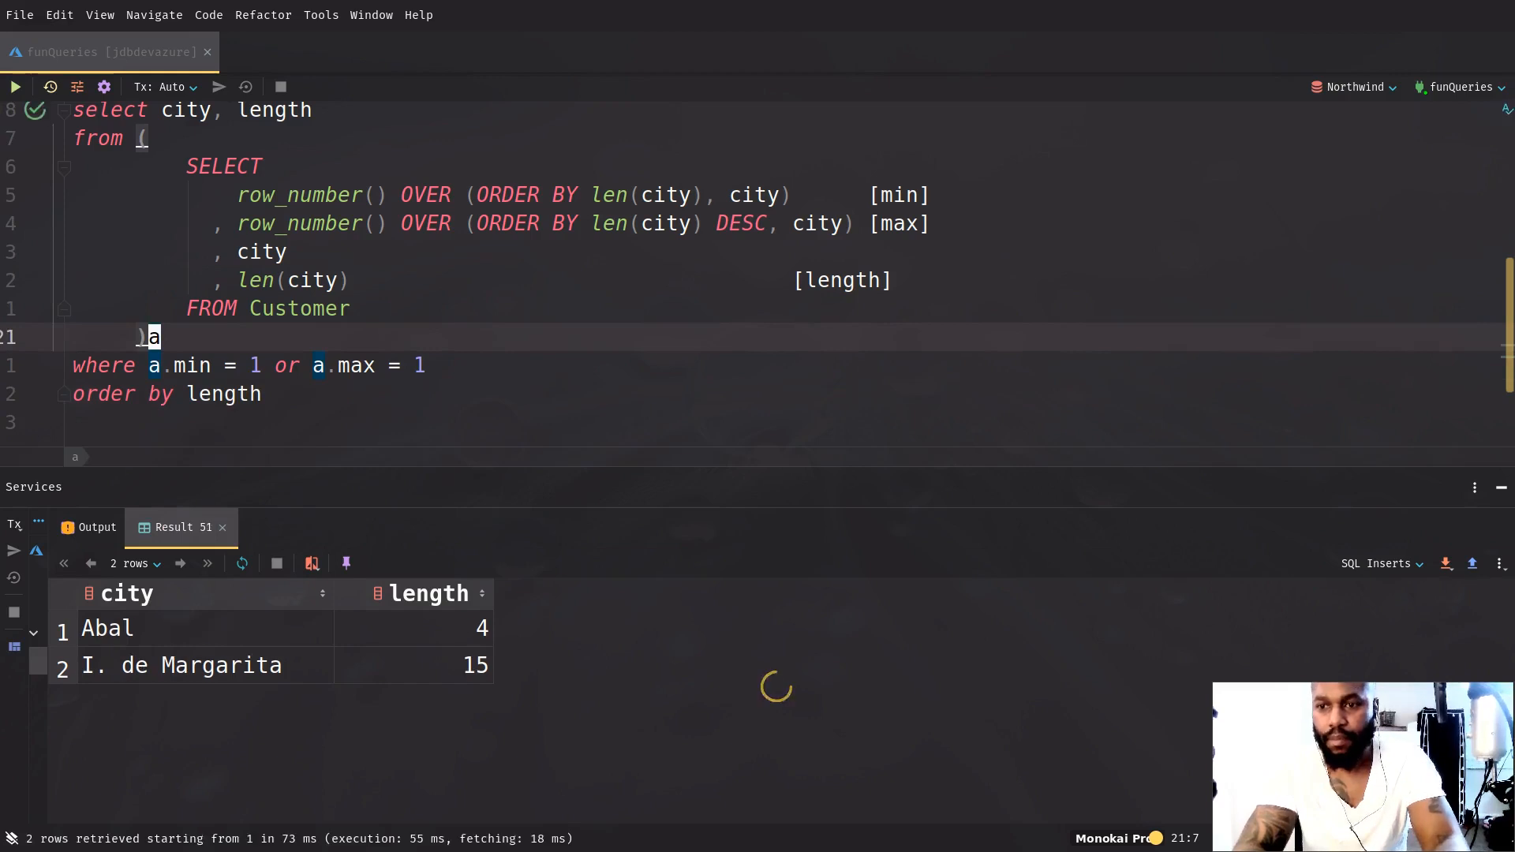